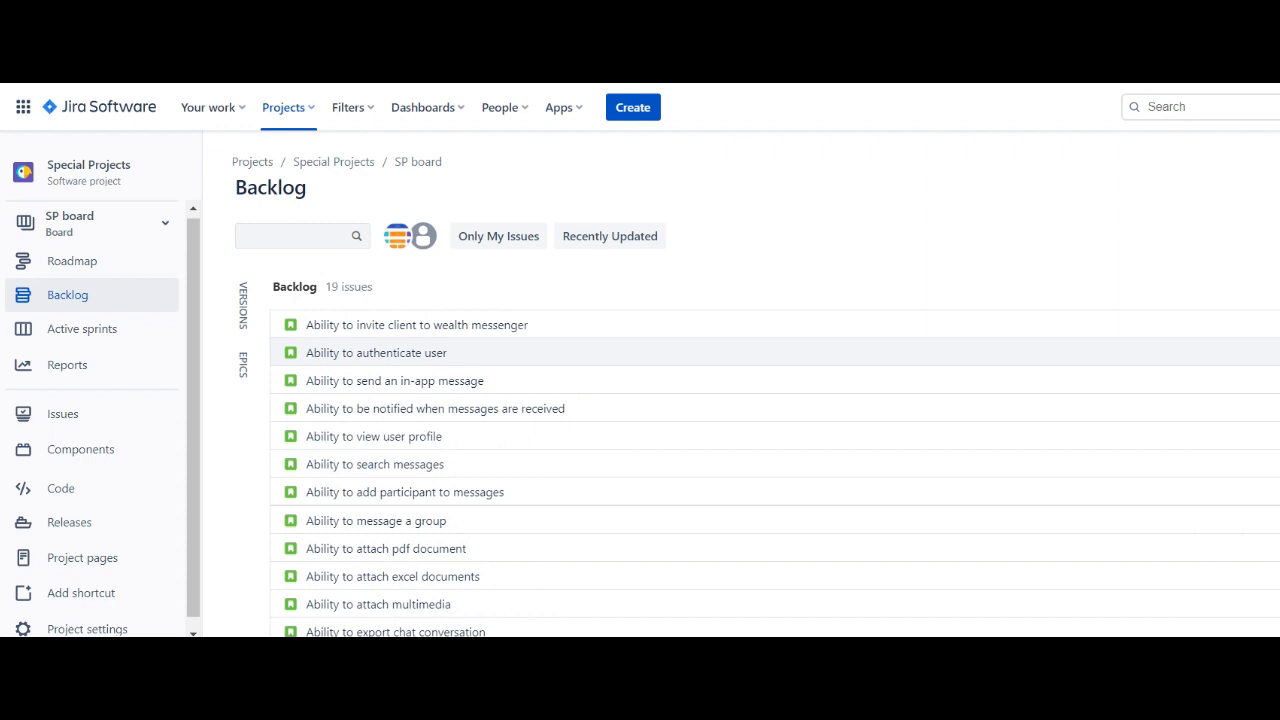
- Open the details of backlog story SP-1, Ability to invite client to wealth messenger
{"action": "scroll", "scroll_direction": "down", "scroll_amount": 3}
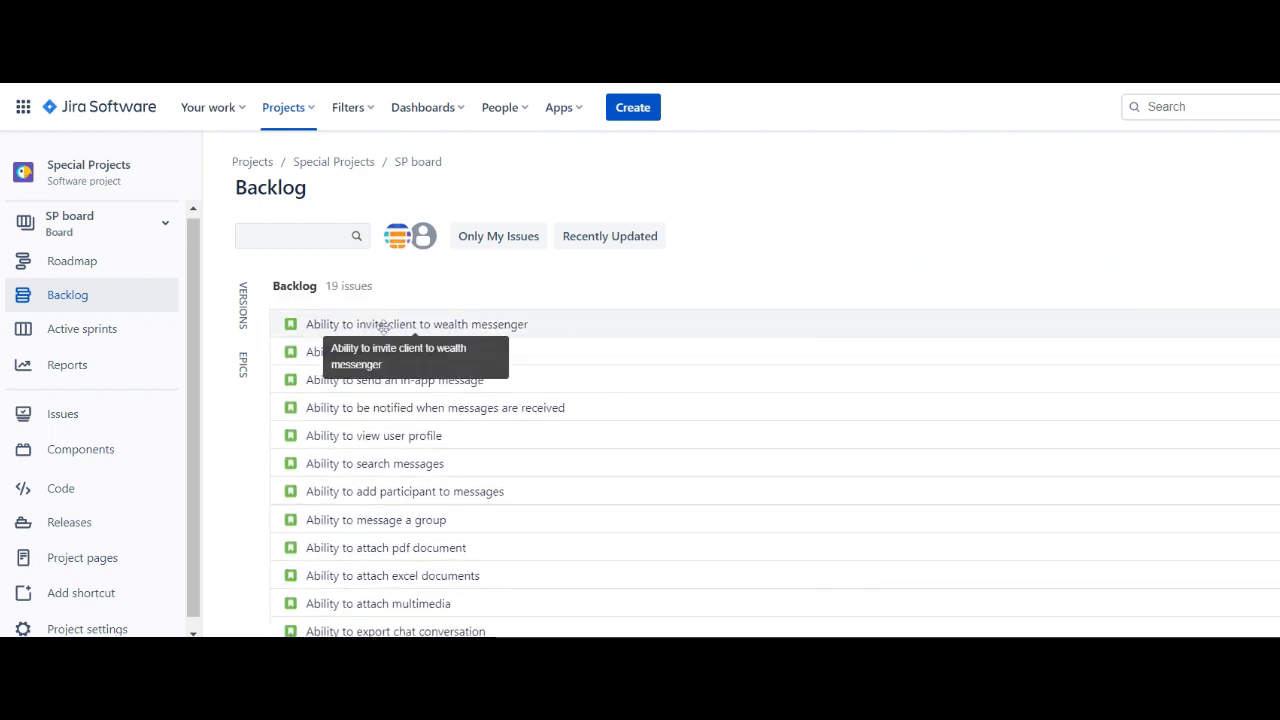
{"action": "left_click", "coordinate": [416, 324]}
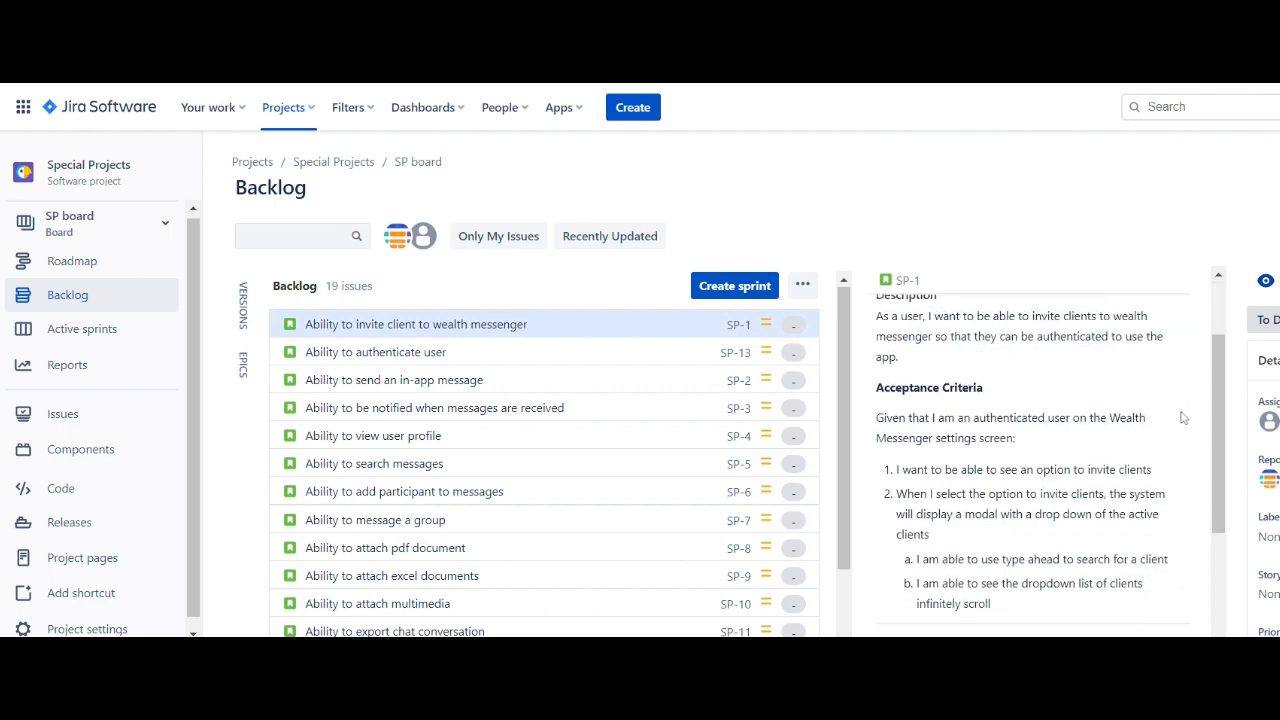
{"action": "scroll", "scroll_direction": "up", "scroll_amount": 3}
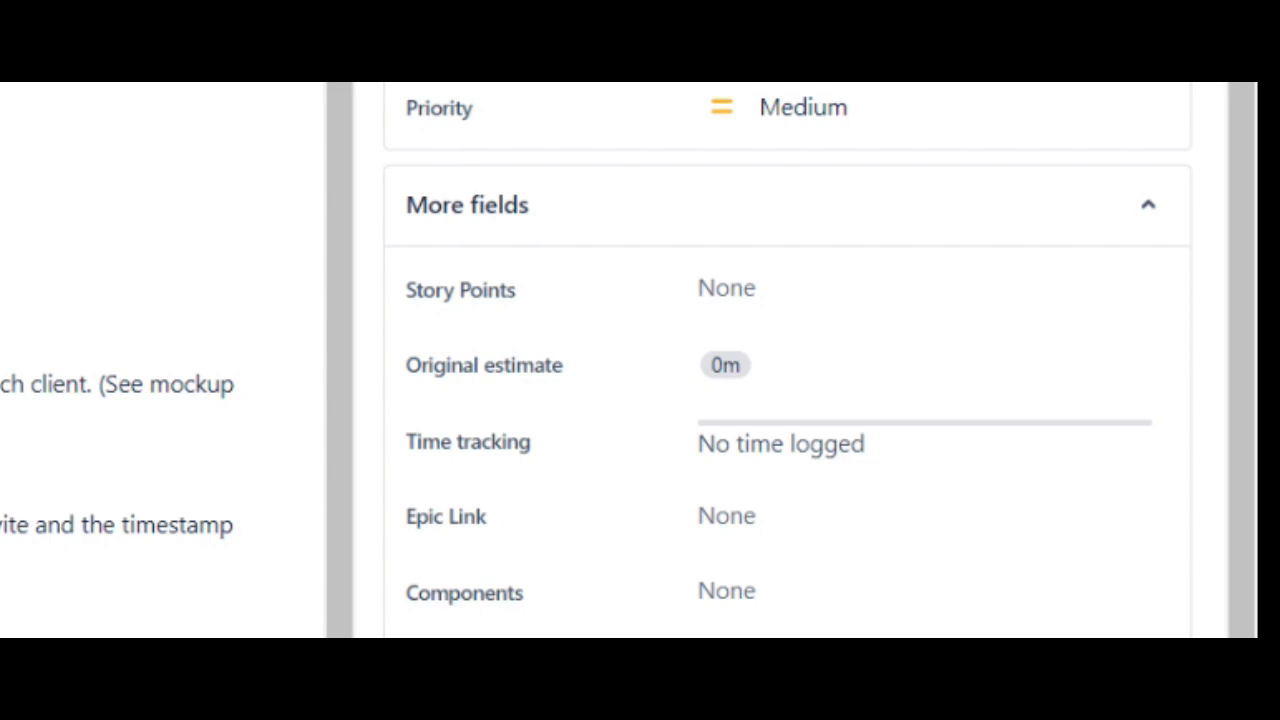
{"action": "mouse_move", "coordinate": [324, 156]}
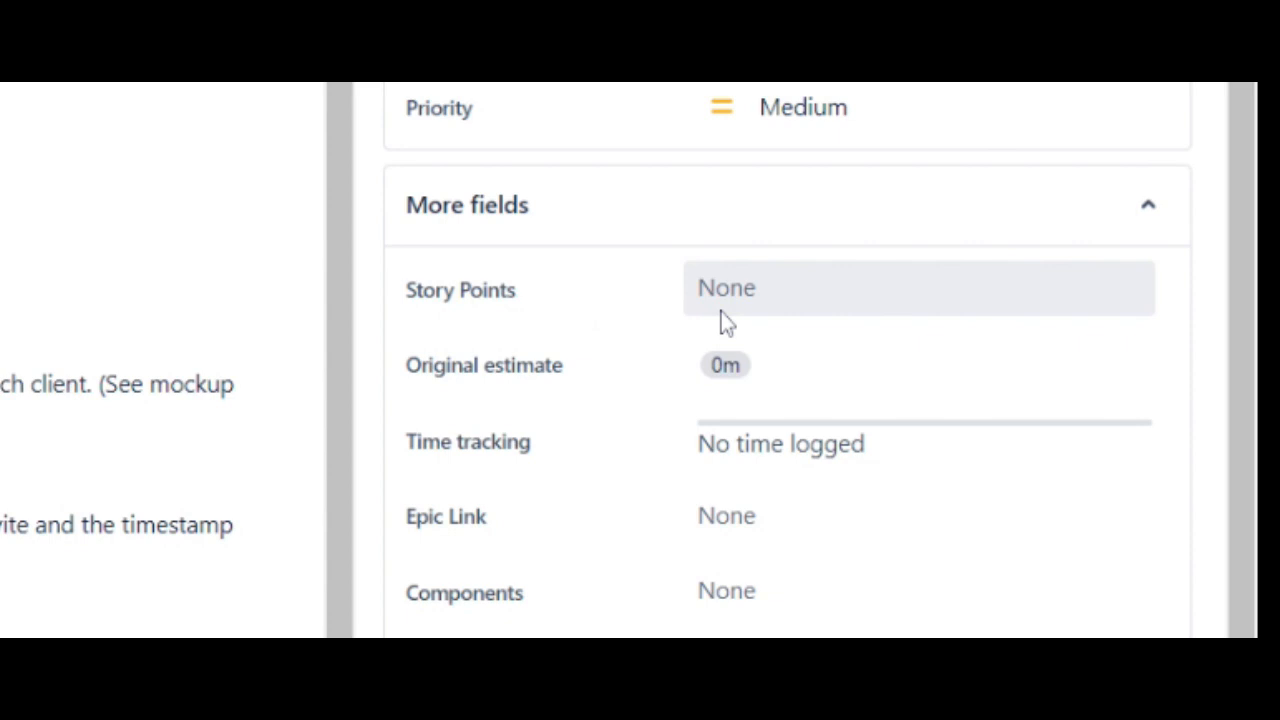
{"action": "mouse_move", "coordinate": [726, 320]}
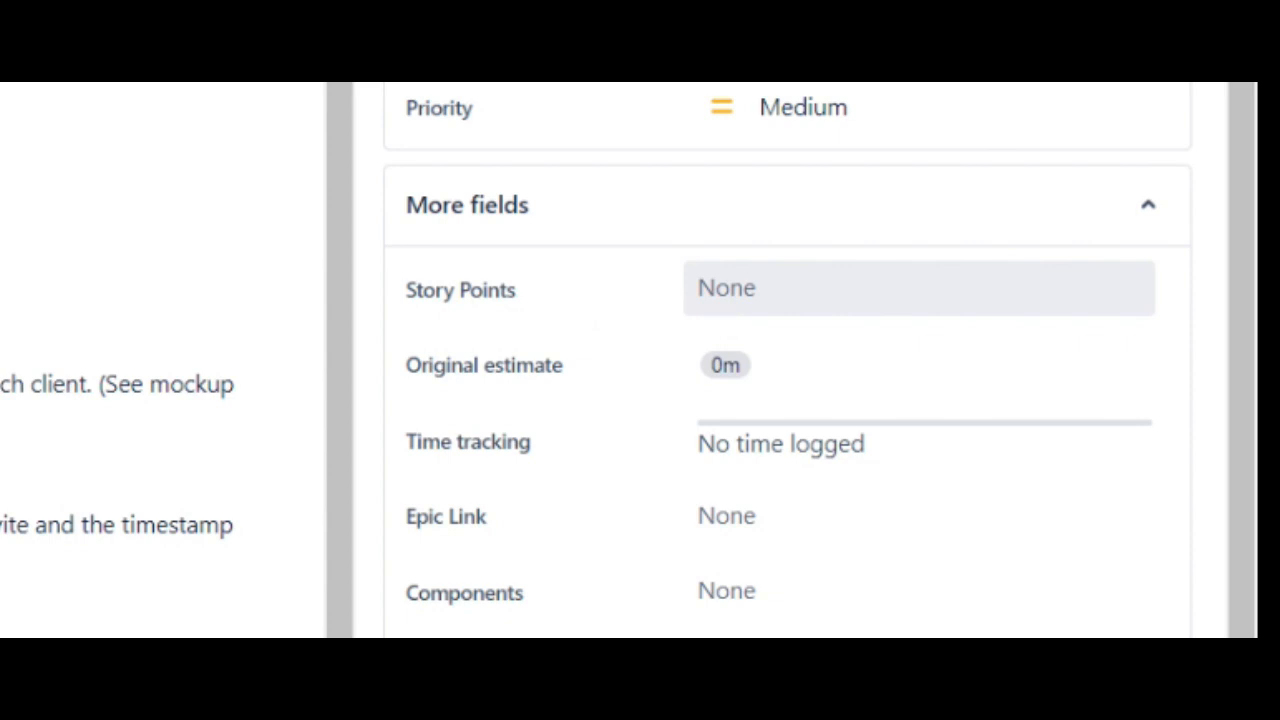
{"action": "mouse_move", "coordinate": [730, 250]}
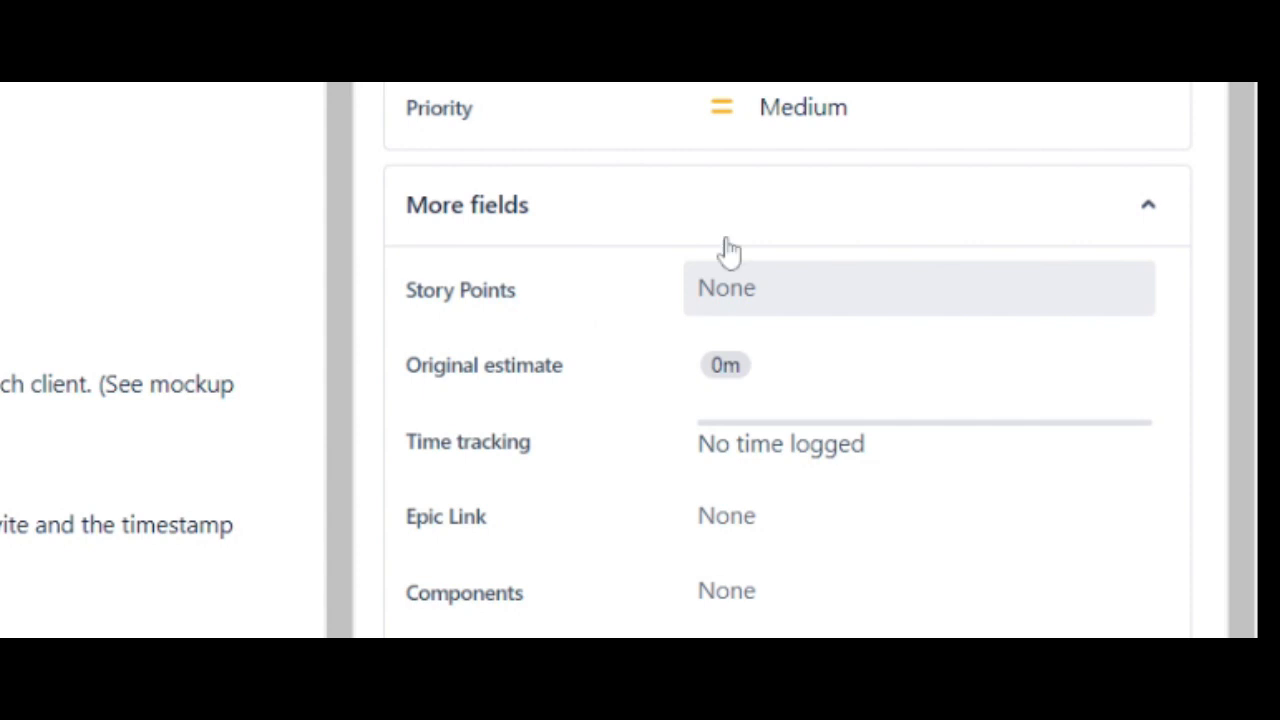
{"action": "mouse_move", "coordinate": [800, 310]}
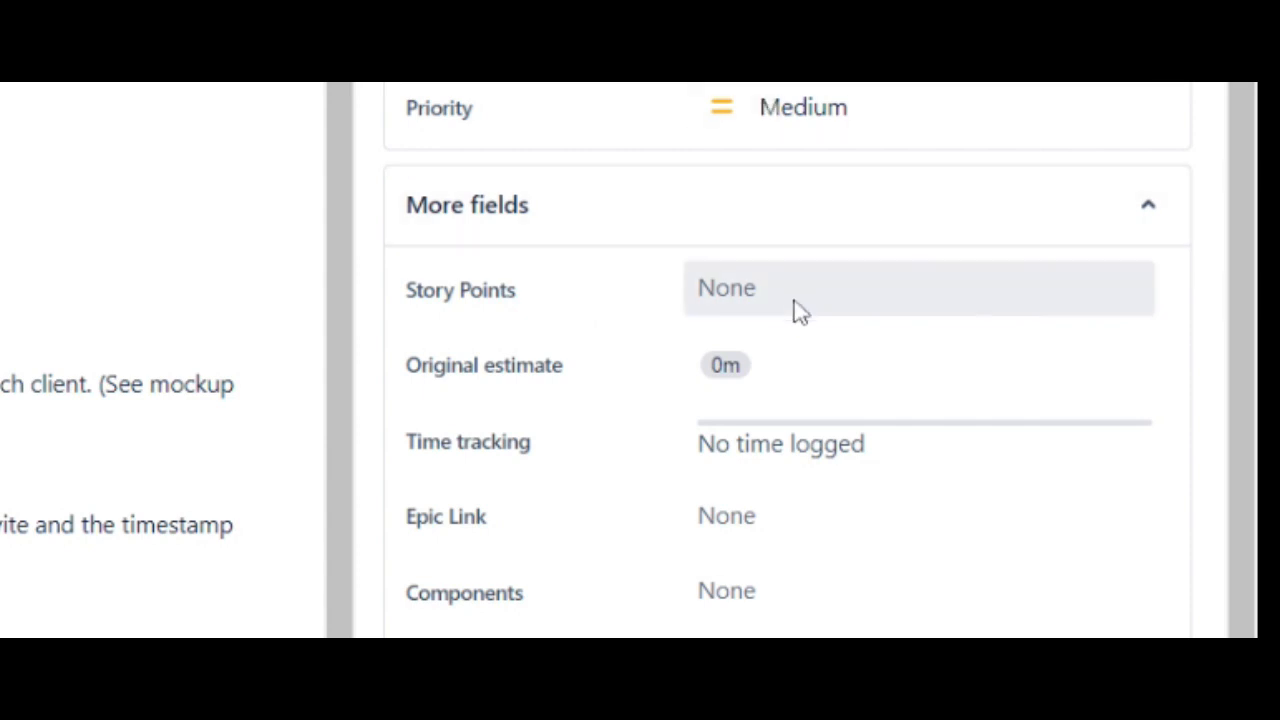
{"action": "mouse_move", "coordinate": [800, 310]}
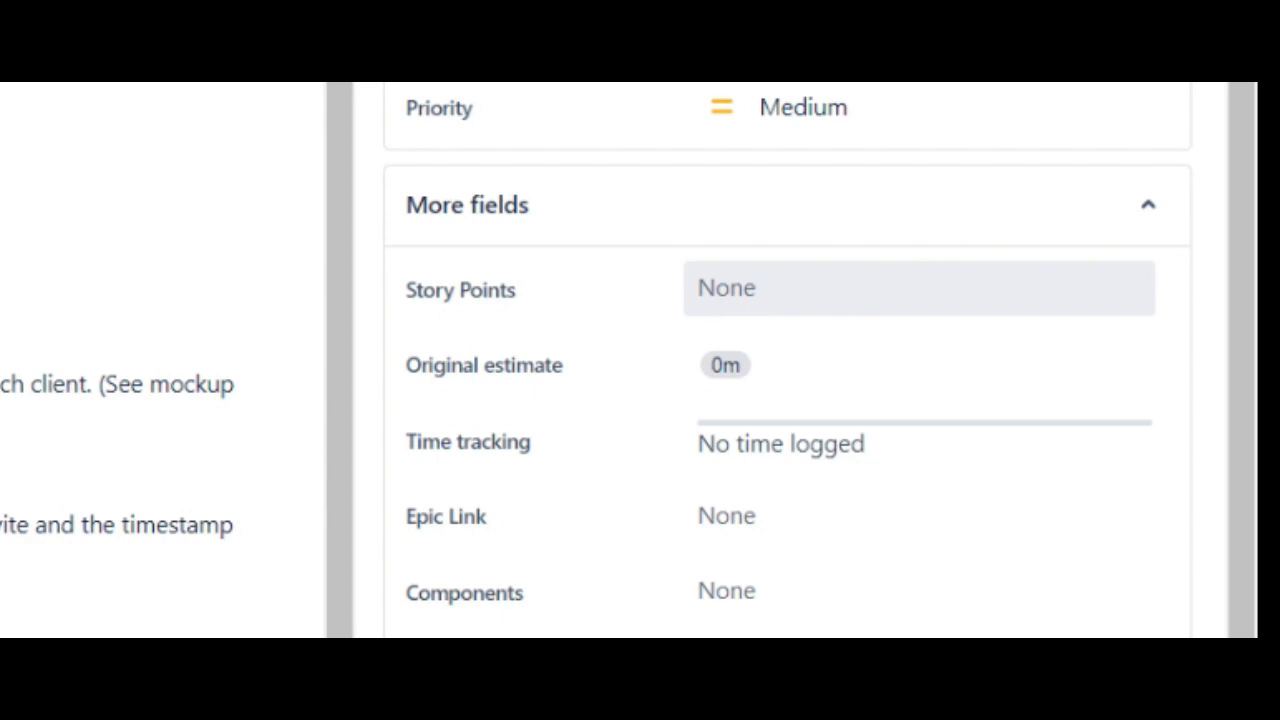
- Set the Story Points estimate of SP-1 to 5 and confirm it
{"action": "left_click", "coordinate": [900, 288]}
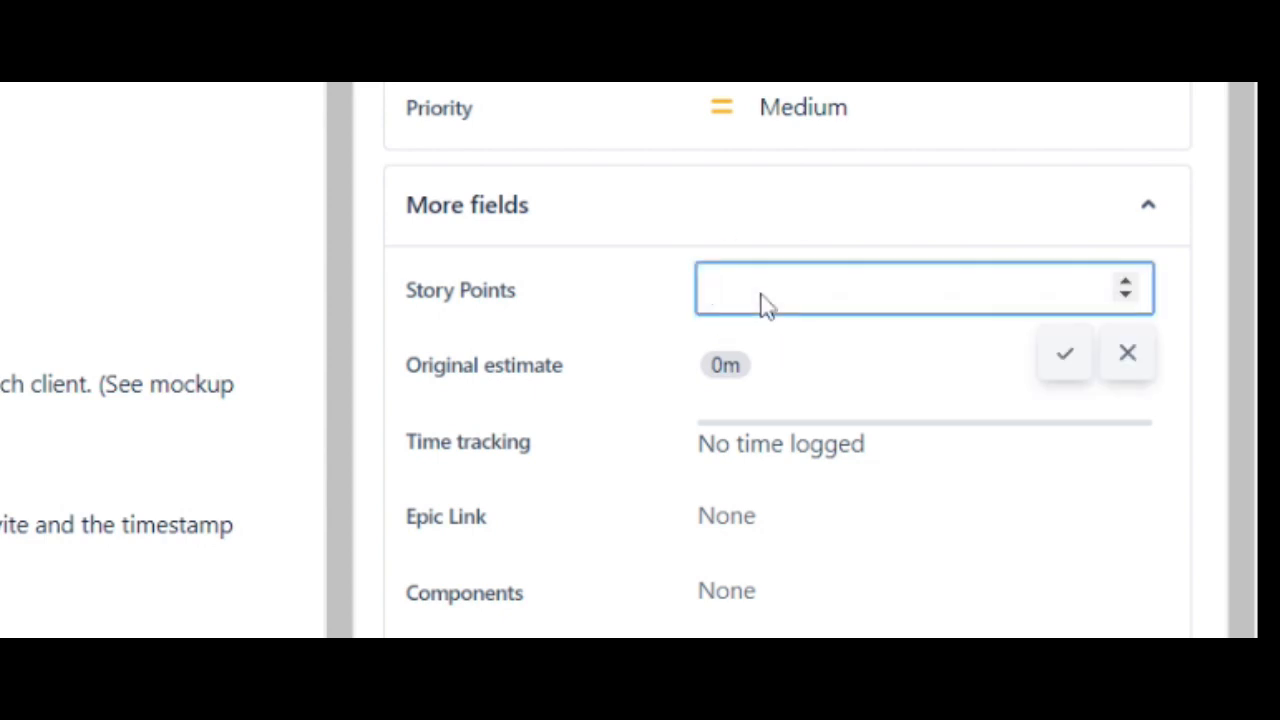
{"action": "type", "text": "5"}
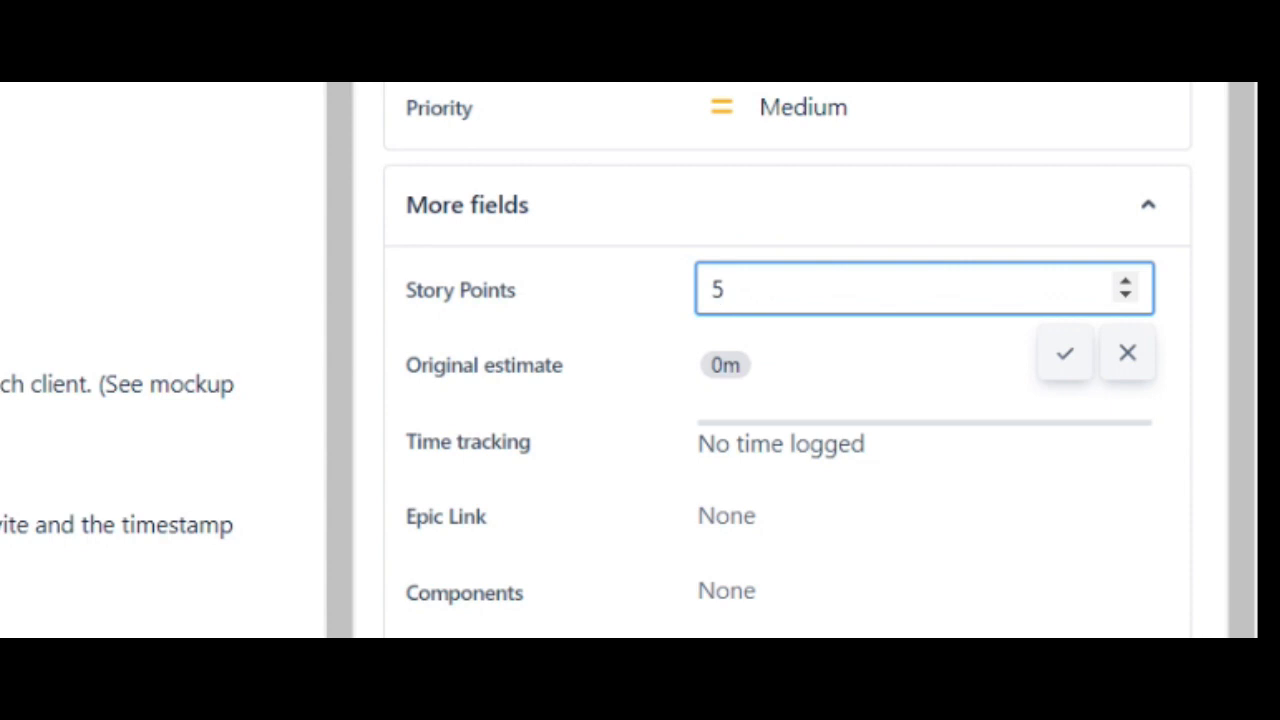
{"action": "mouse_move", "coordinate": [532, 288]}
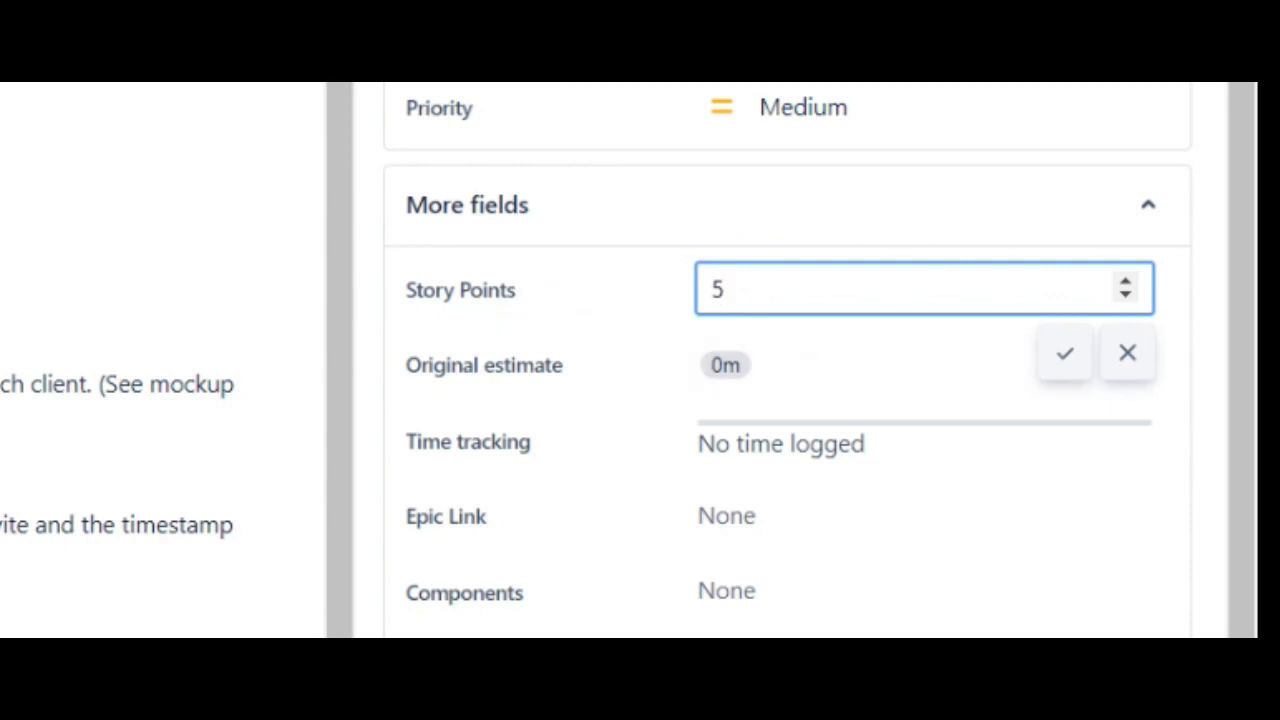
{"action": "mouse_move", "coordinate": [750, 328]}
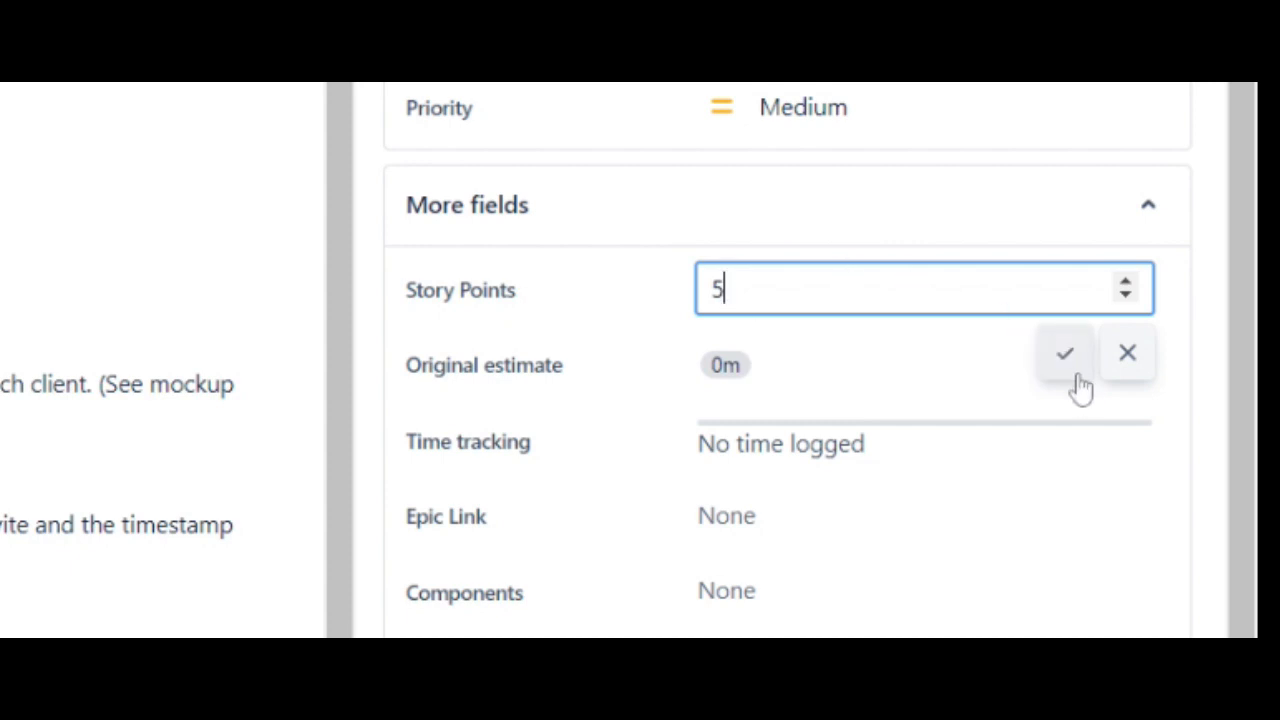
{"action": "left_click", "coordinate": [1064, 352]}
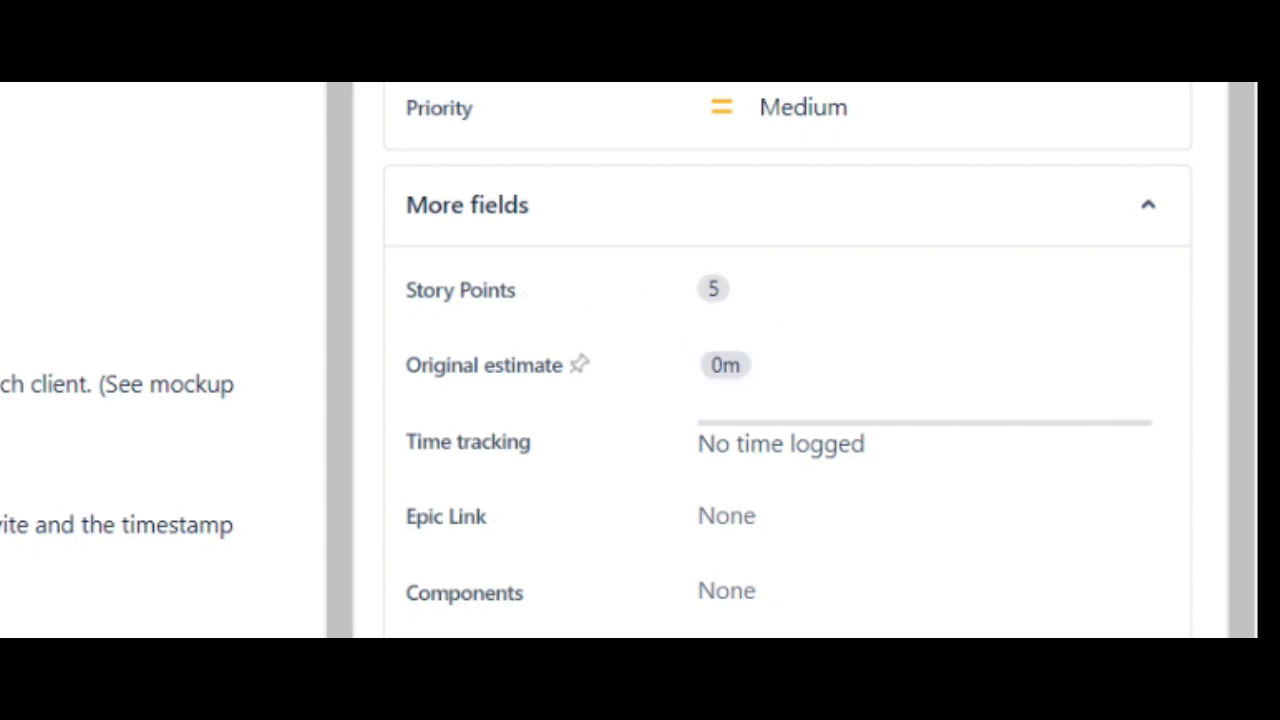
{"action": "mouse_move", "coordinate": [548, 440]}
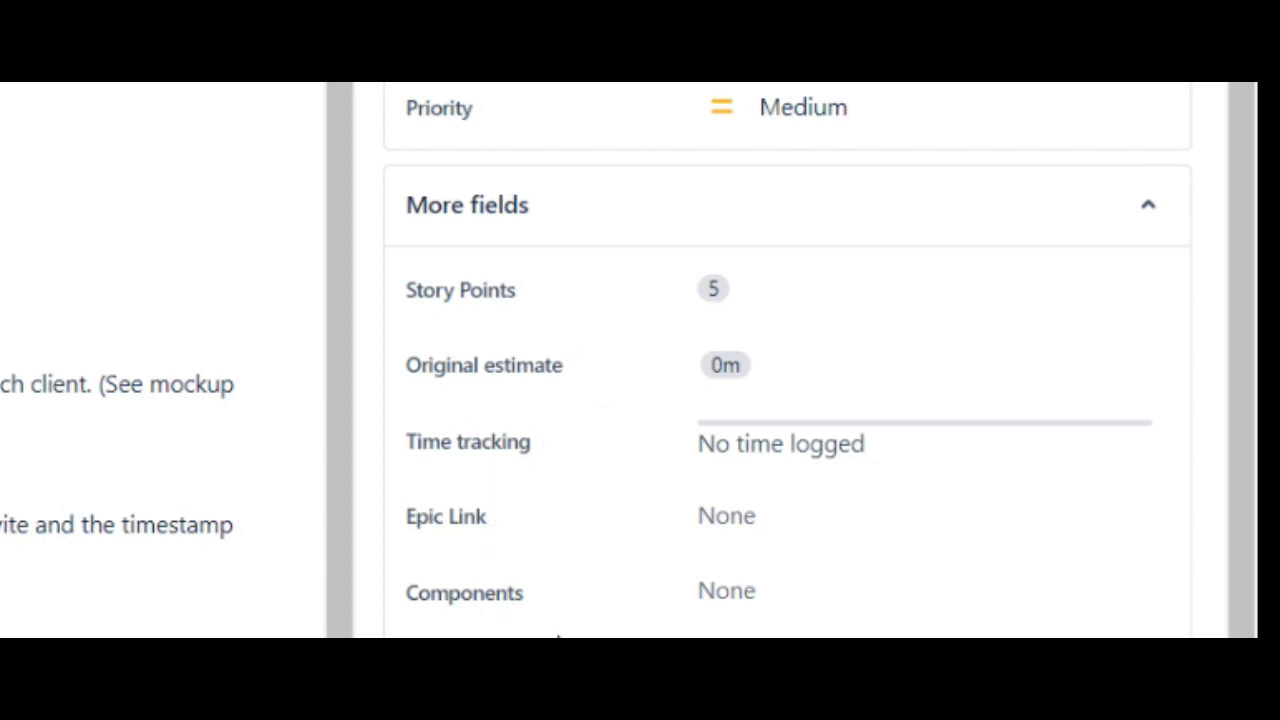
{"action": "mouse_move", "coordinate": [608, 440]}
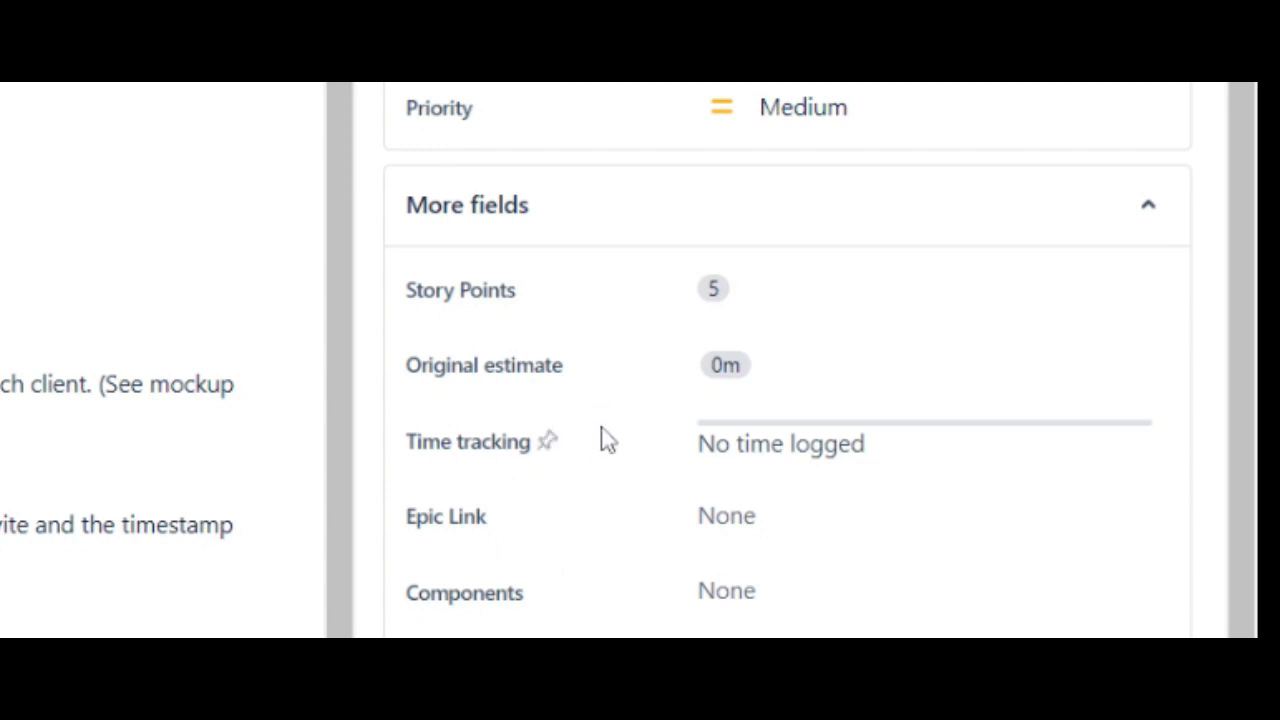
{"action": "mouse_move", "coordinate": [608, 442]}
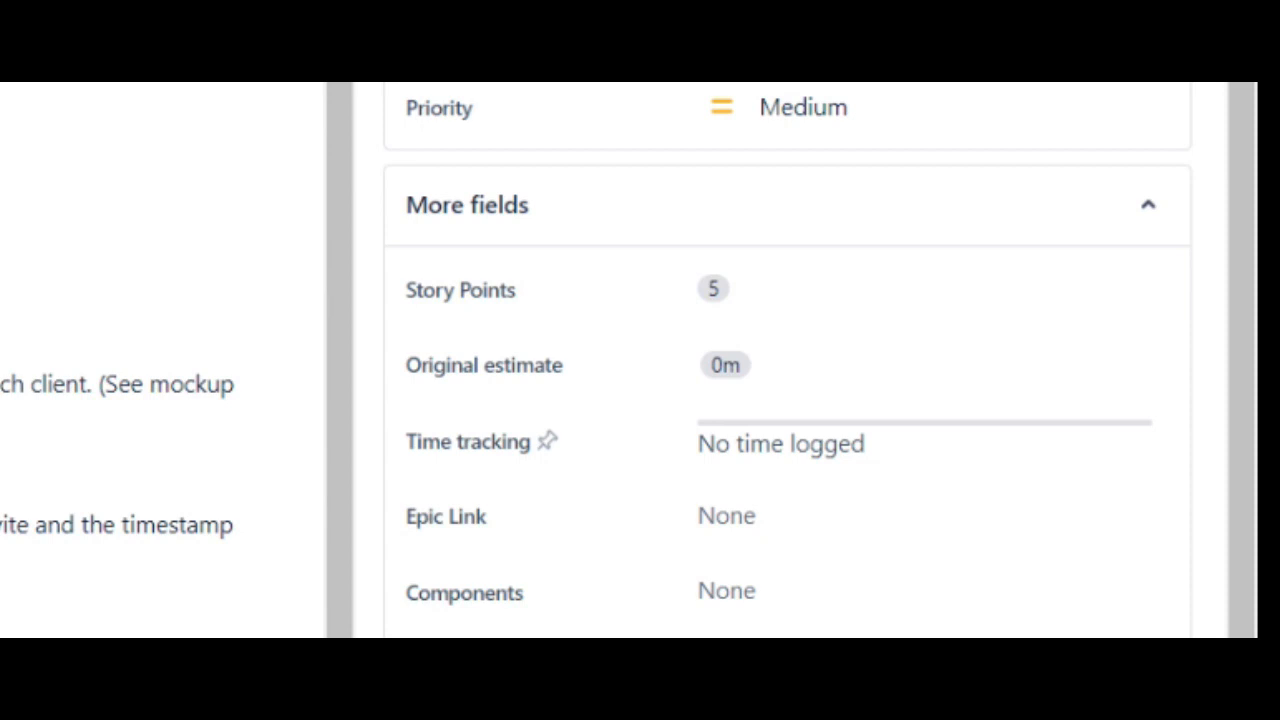
{"action": "mouse_move", "coordinate": [668, 516]}
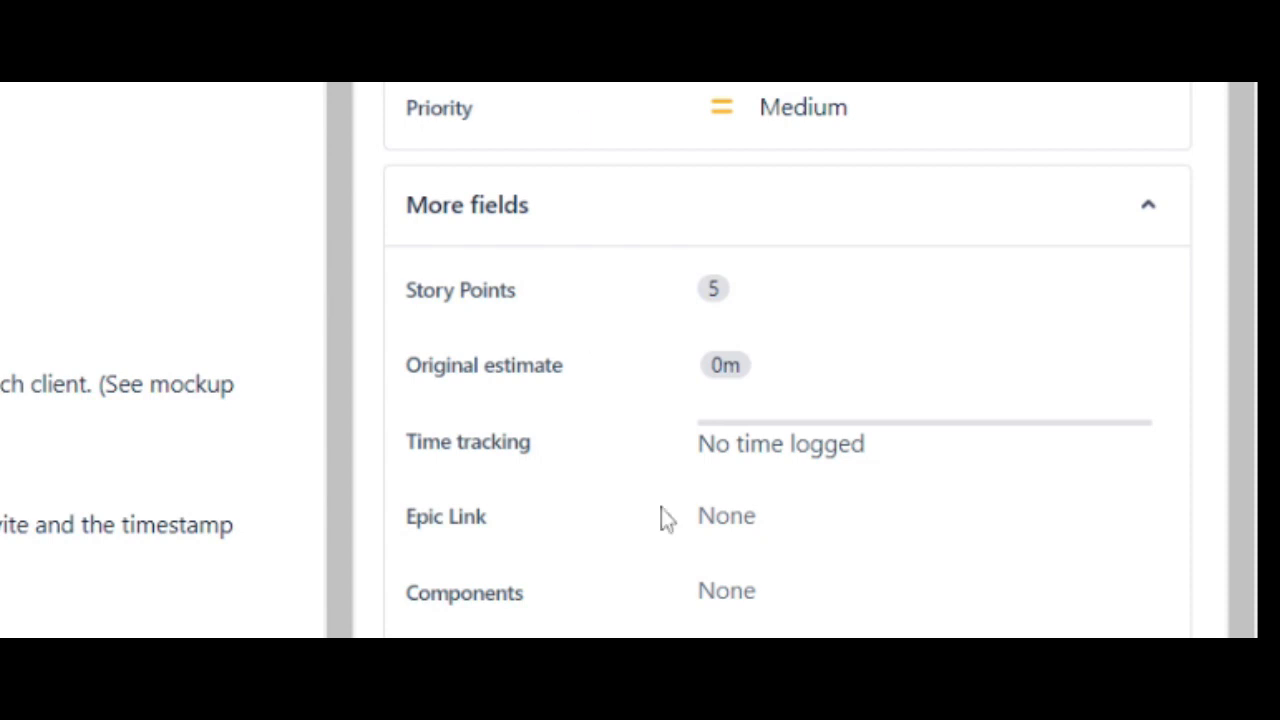
{"action": "mouse_move", "coordinate": [810, 482]}
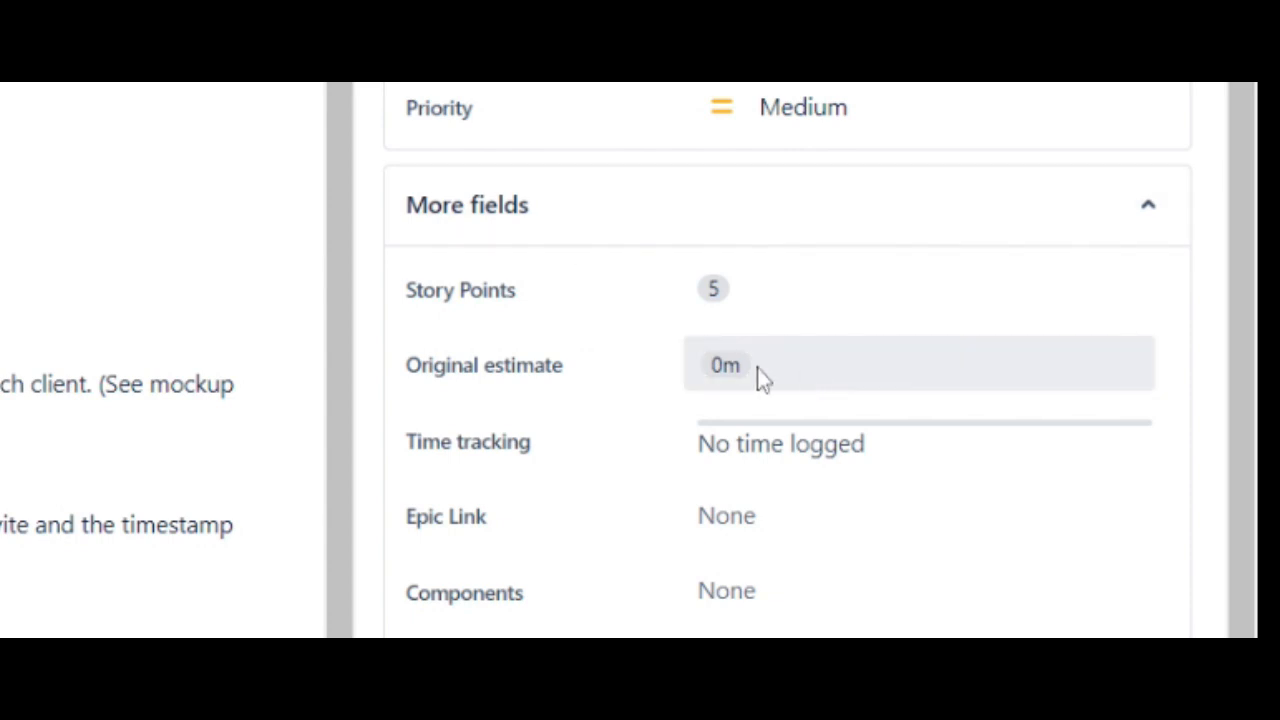
{"action": "mouse_move", "coordinate": [470, 322]}
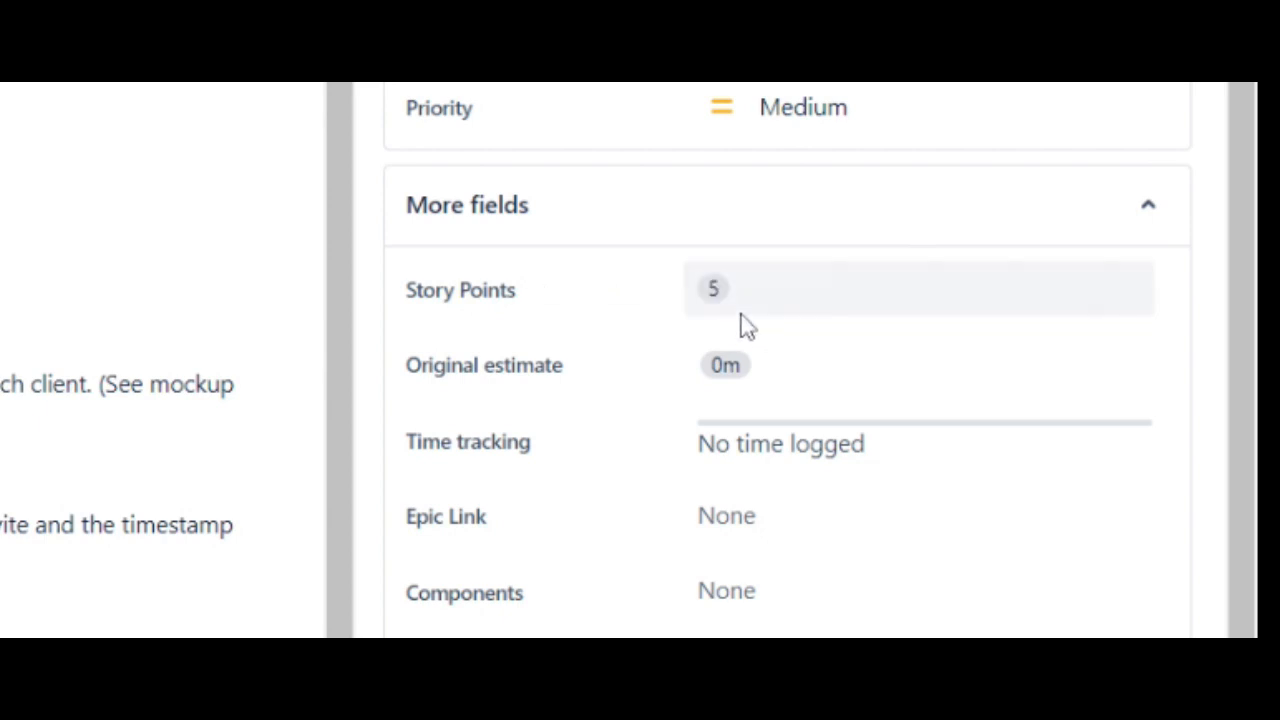
{"action": "mouse_move", "coordinate": [164, 100]}
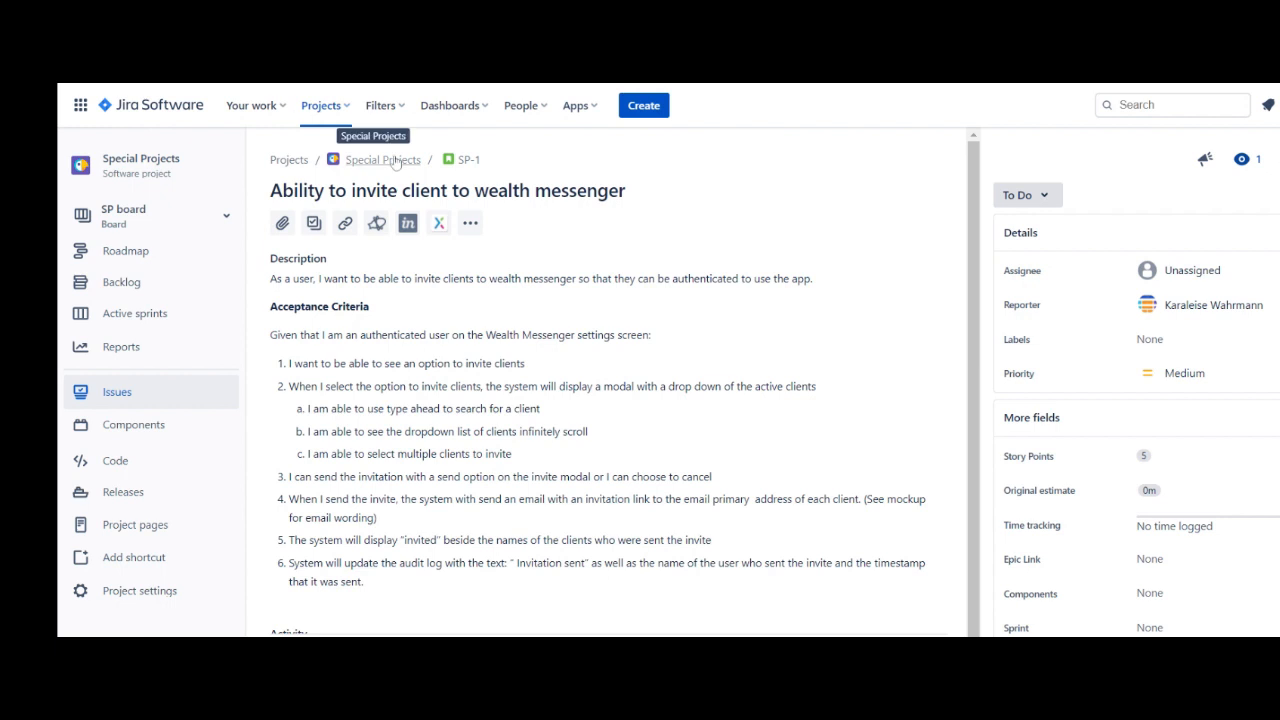
- Return to the Special Projects backlog where SP-1 now shows 5 points
{"action": "left_click", "coordinate": [120, 280]}
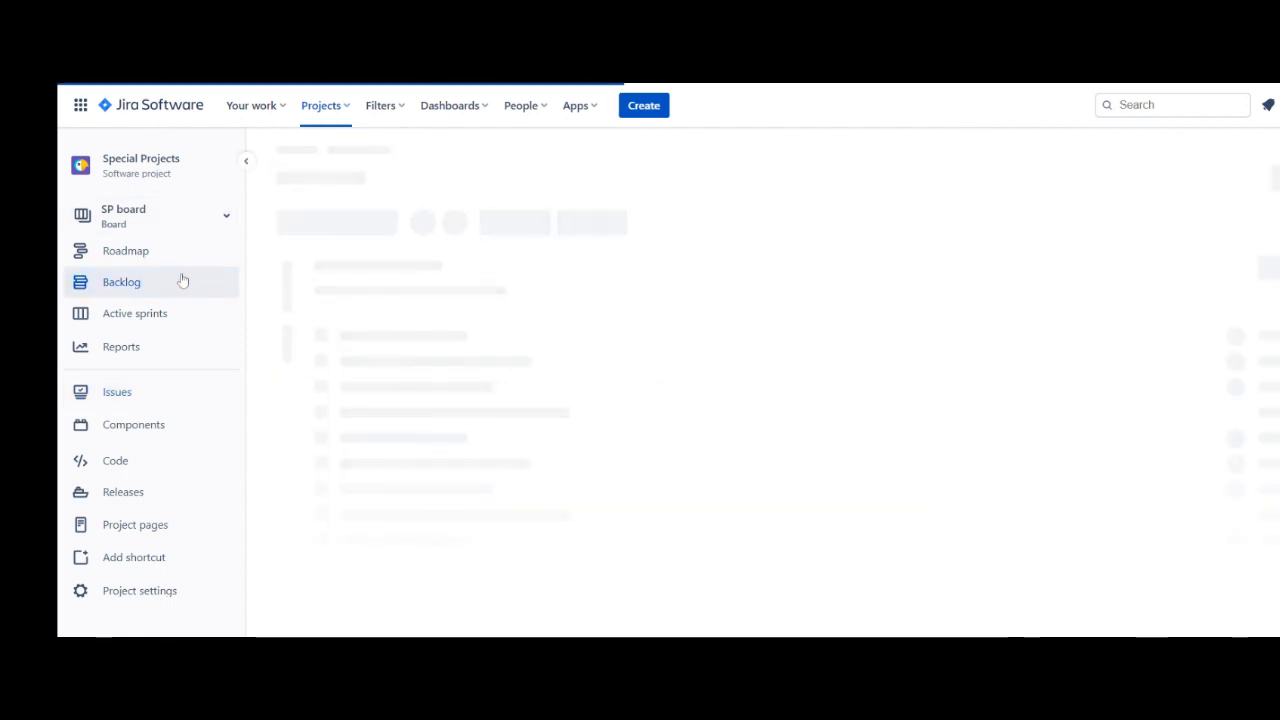
{"action": "left_click", "coordinate": [120, 280]}
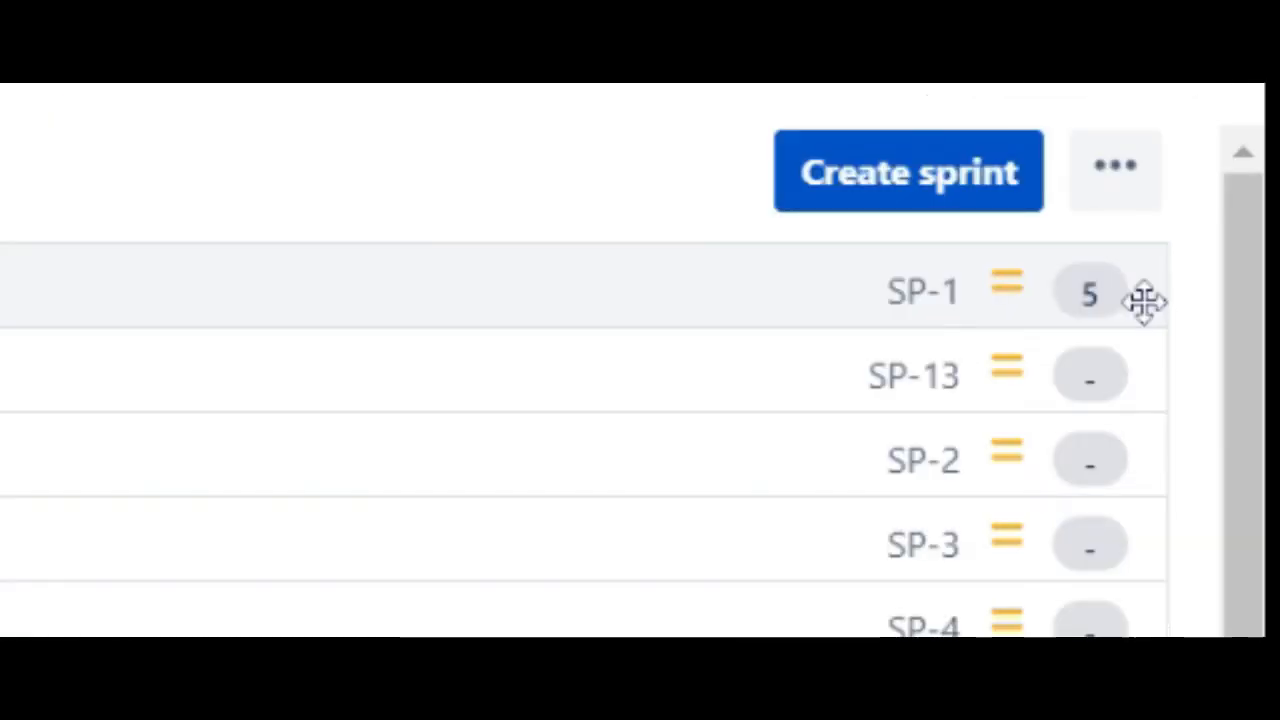
{"action": "mouse_move", "coordinate": [852, 292]}
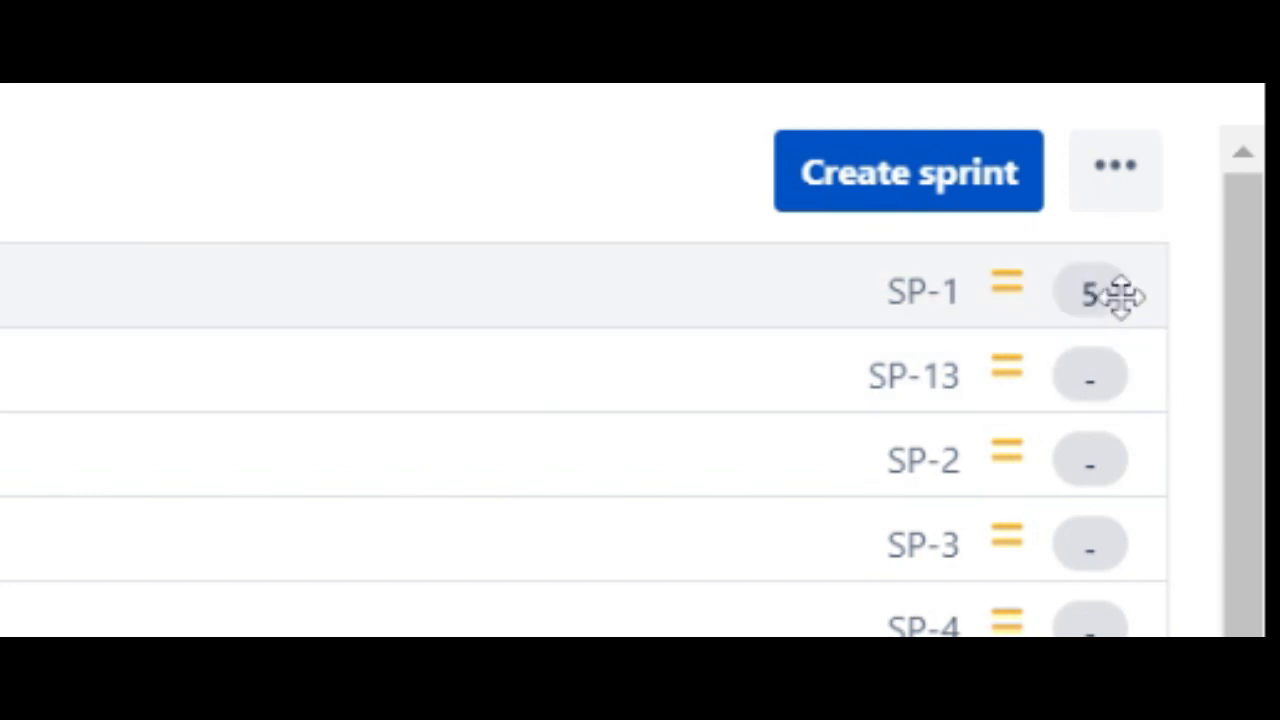
{"action": "mouse_move", "coordinate": [776, 396]}
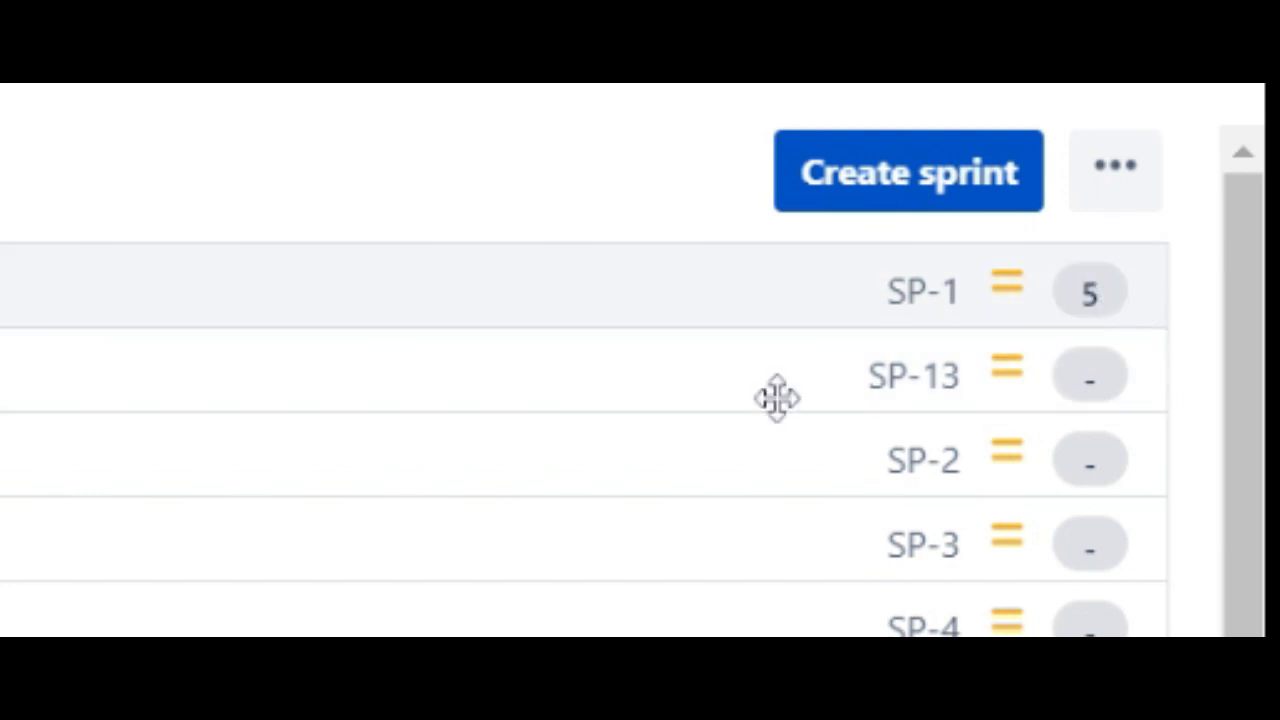
{"action": "mouse_move", "coordinate": [876, 190]}
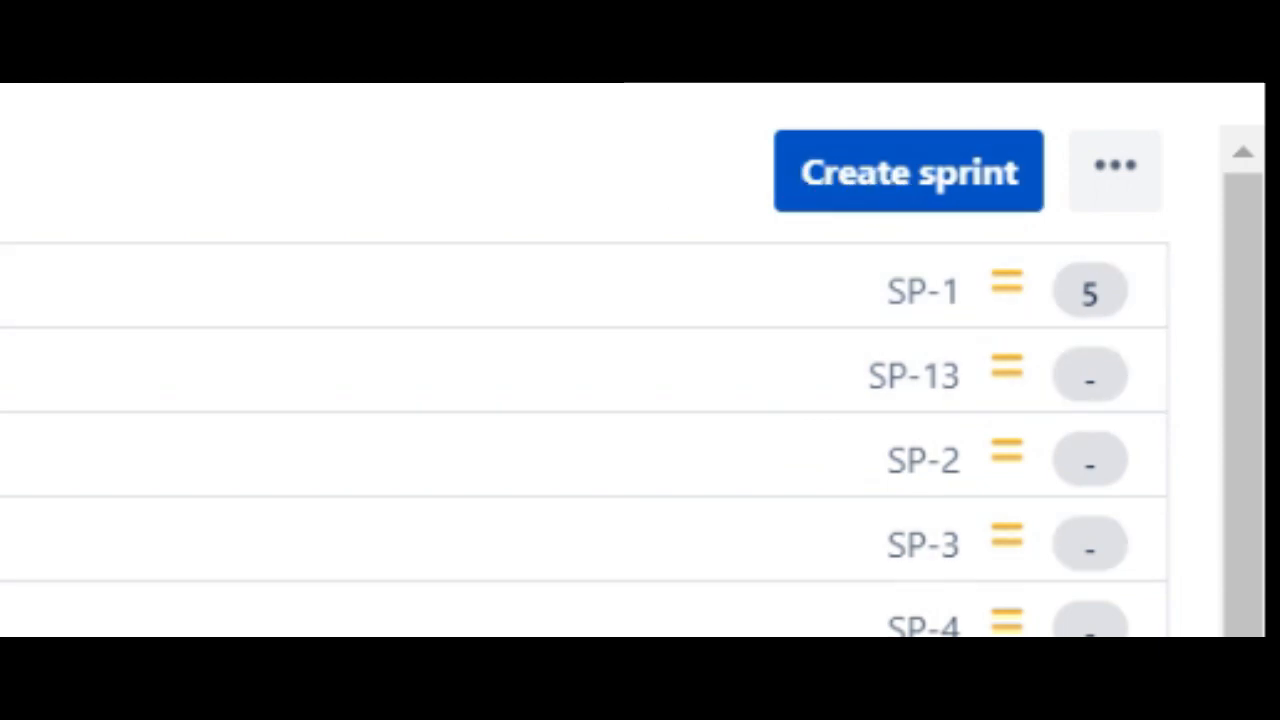
{"action": "mouse_move", "coordinate": [836, 200]}
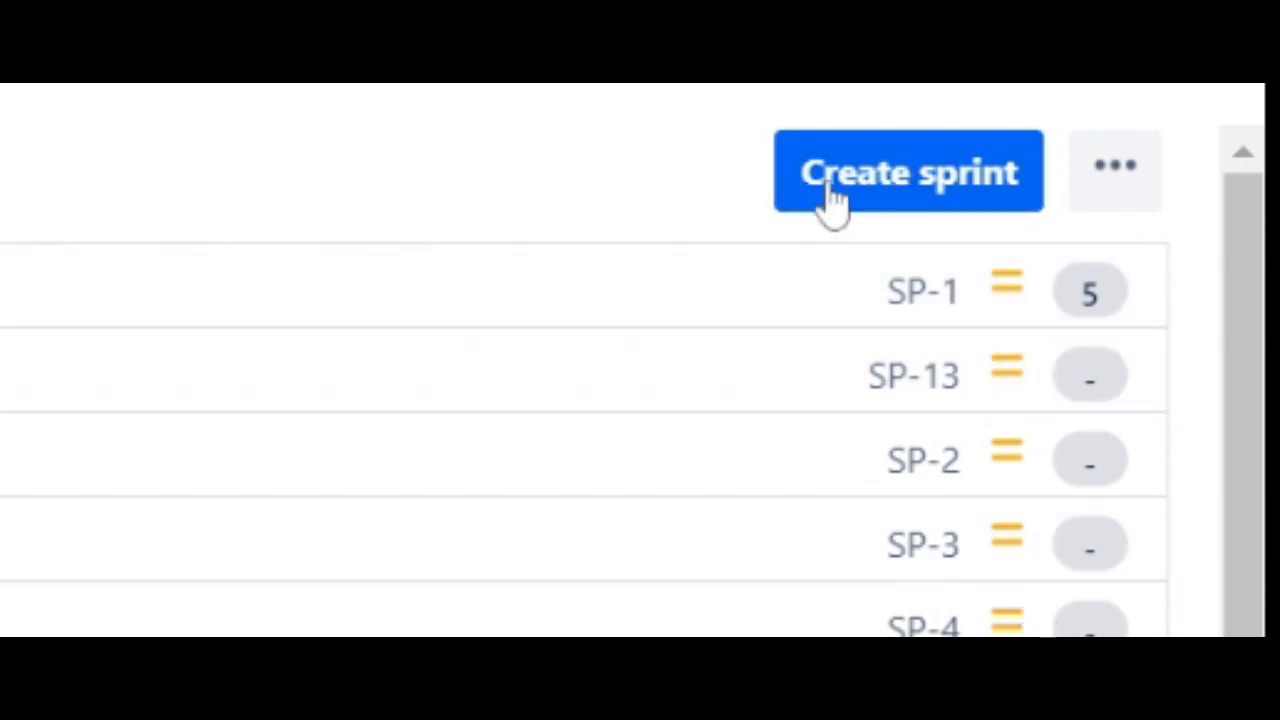
- Create SP Sprint 1 on the backlog and open its Edit sprint form
{"action": "left_click", "coordinate": [908, 172]}
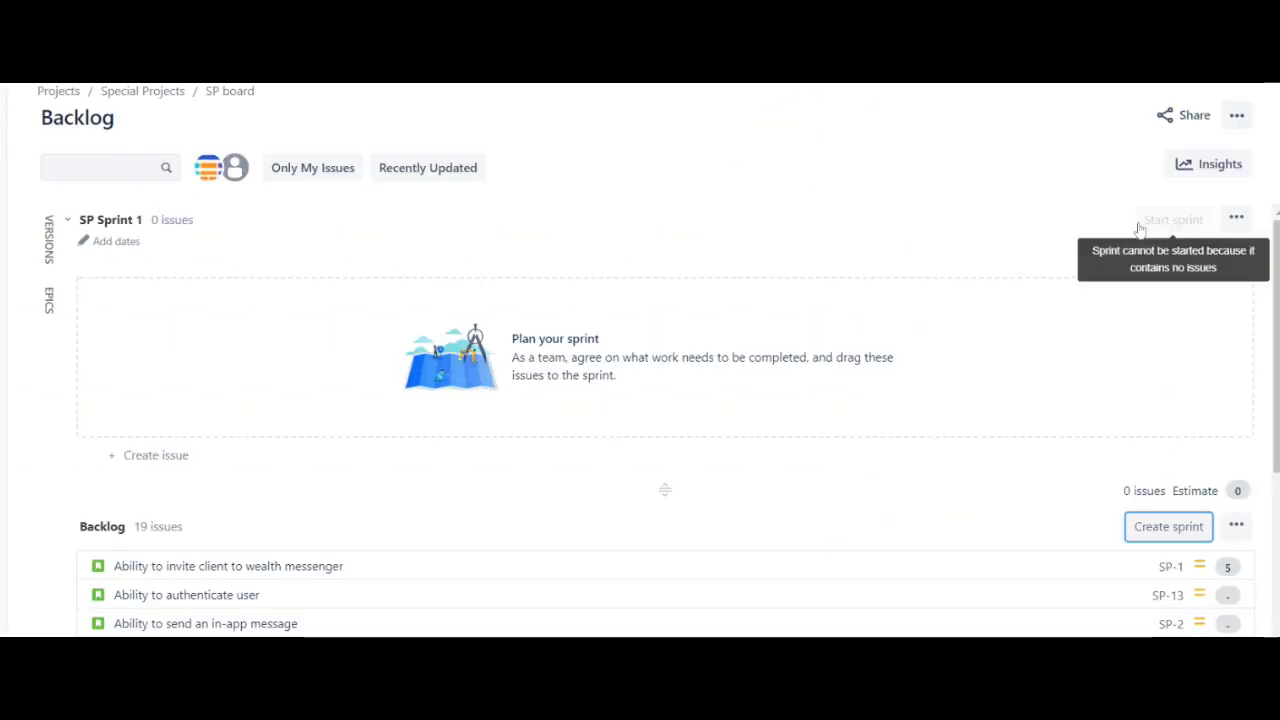
{"action": "mouse_move", "coordinate": [100, 200]}
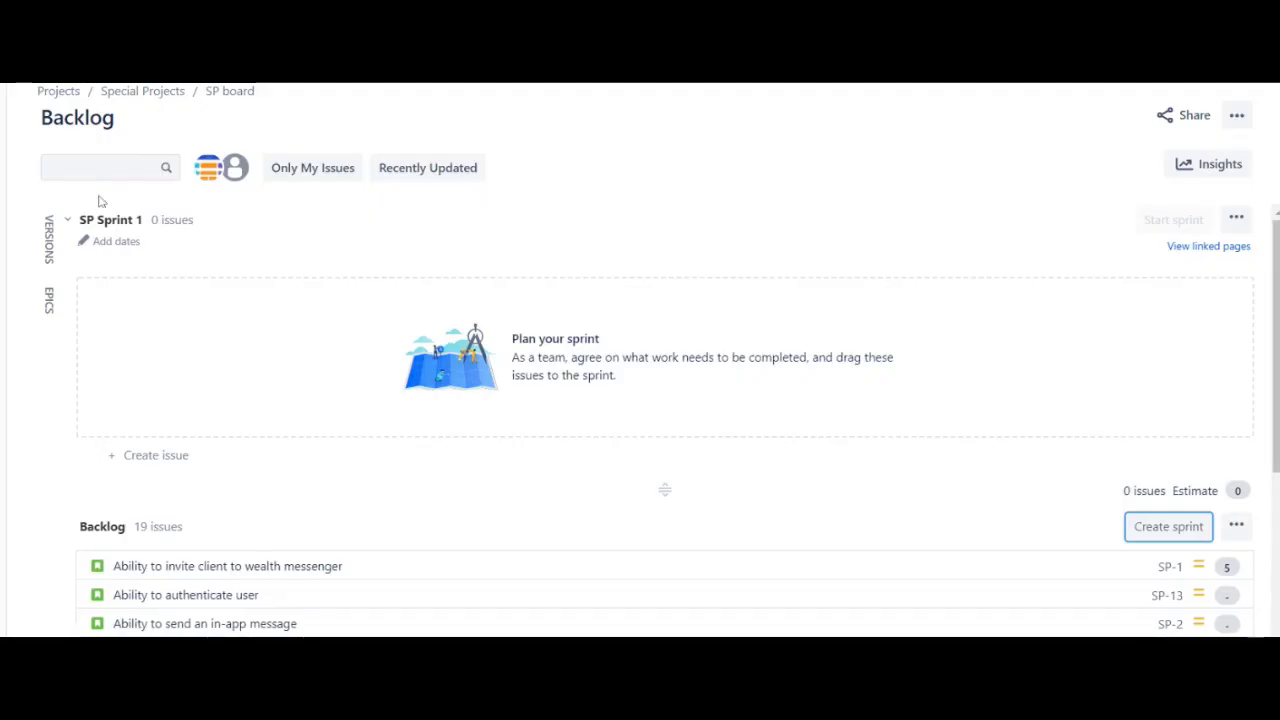
{"action": "mouse_move", "coordinate": [1116, 402]}
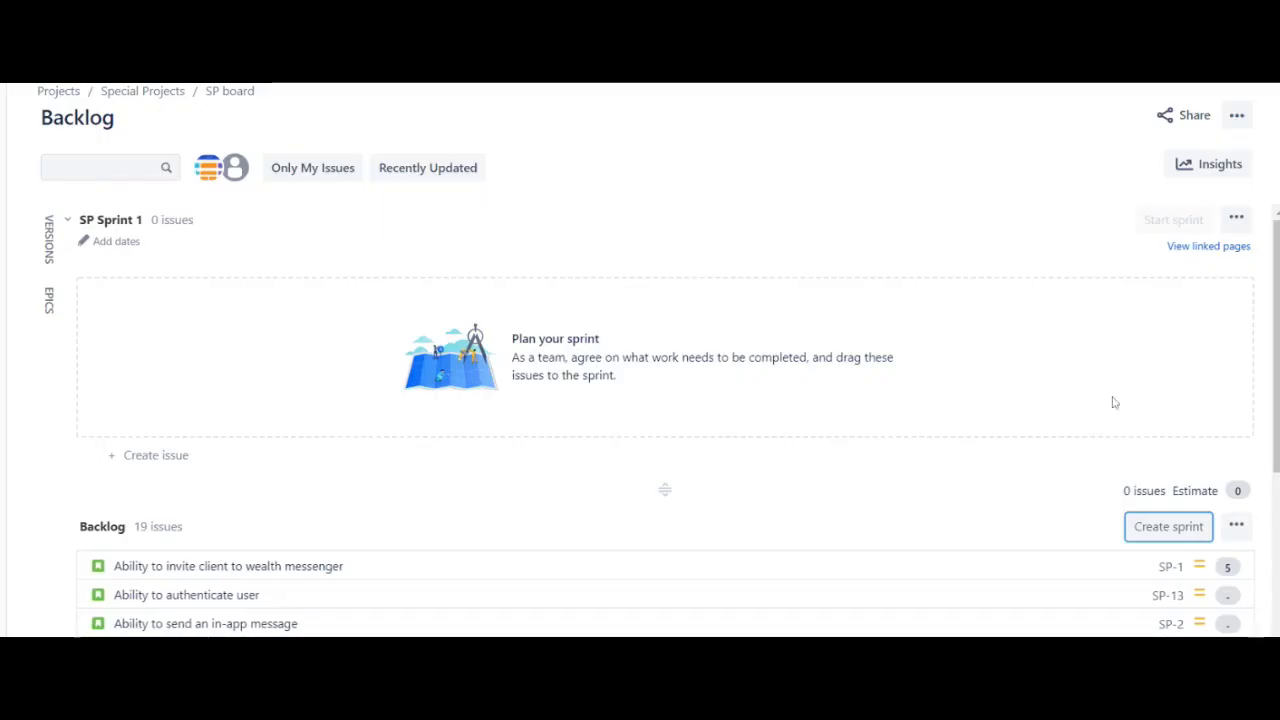
{"action": "left_click", "coordinate": [1236, 218]}
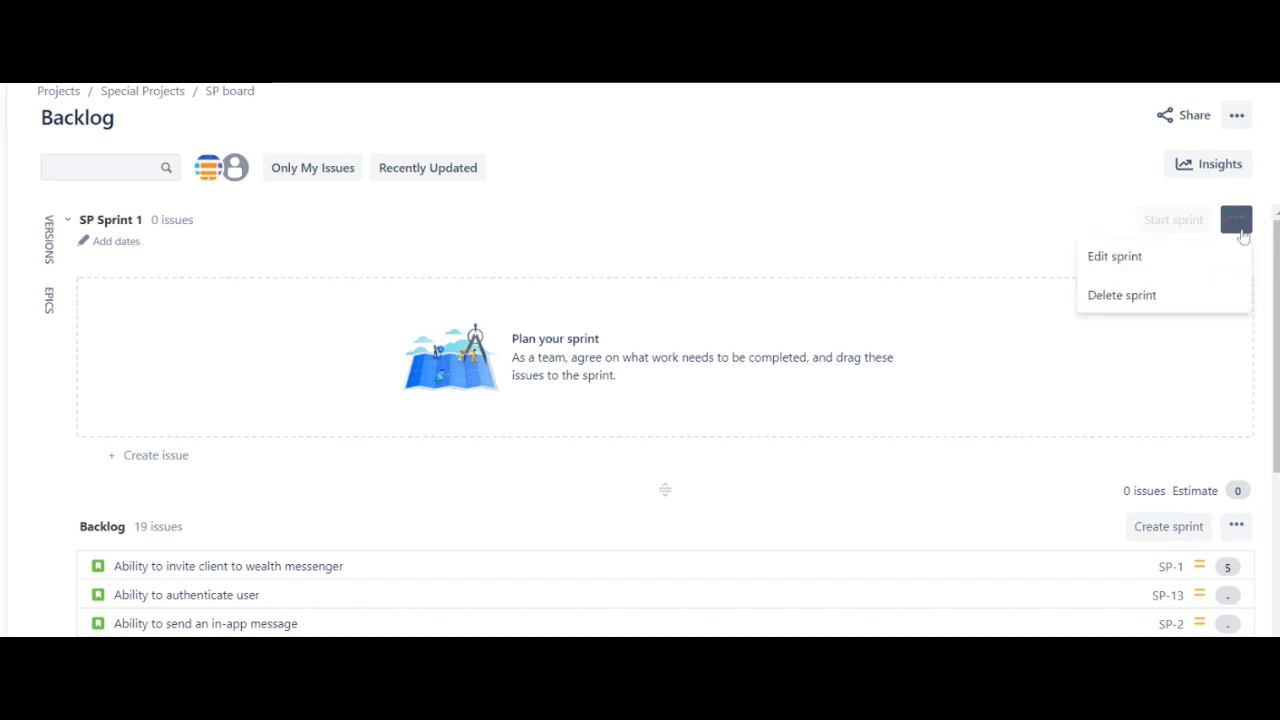
{"action": "left_click", "coordinate": [1114, 256]}
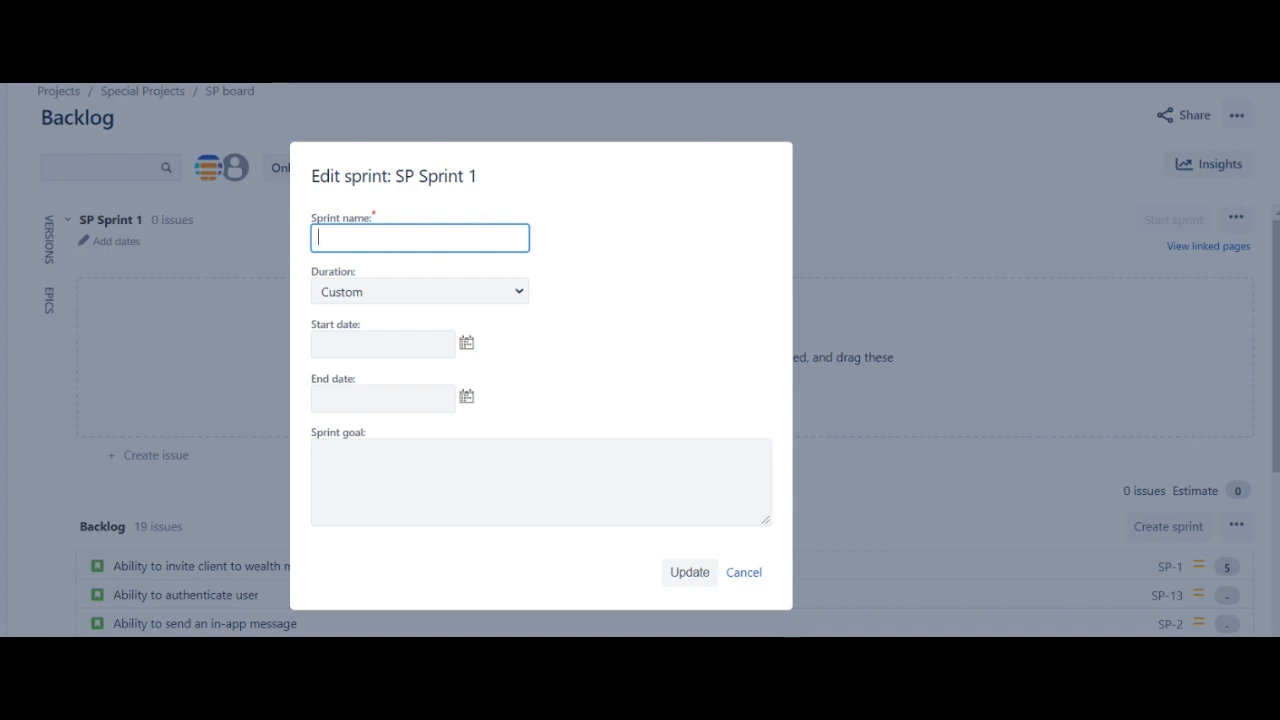
- Name the sprint Georgia Bulldogs
{"action": "type", "text": "G"}
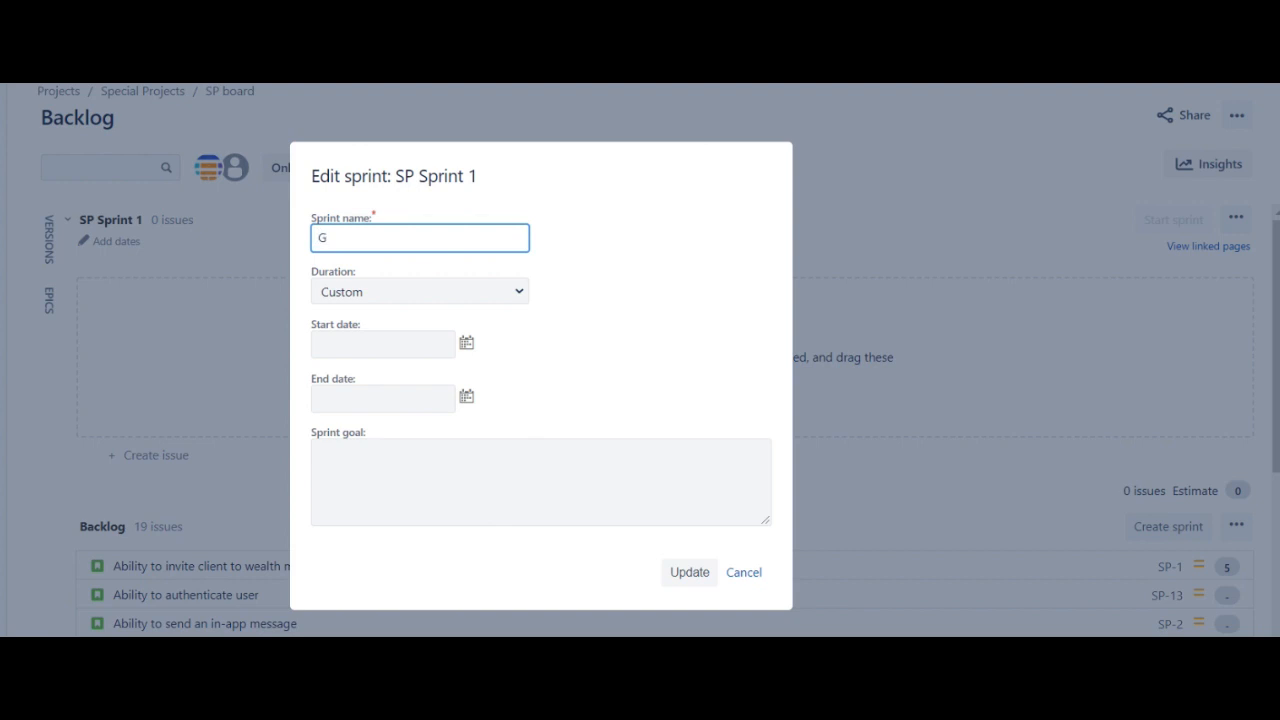
{"action": "type", "text": "e"}
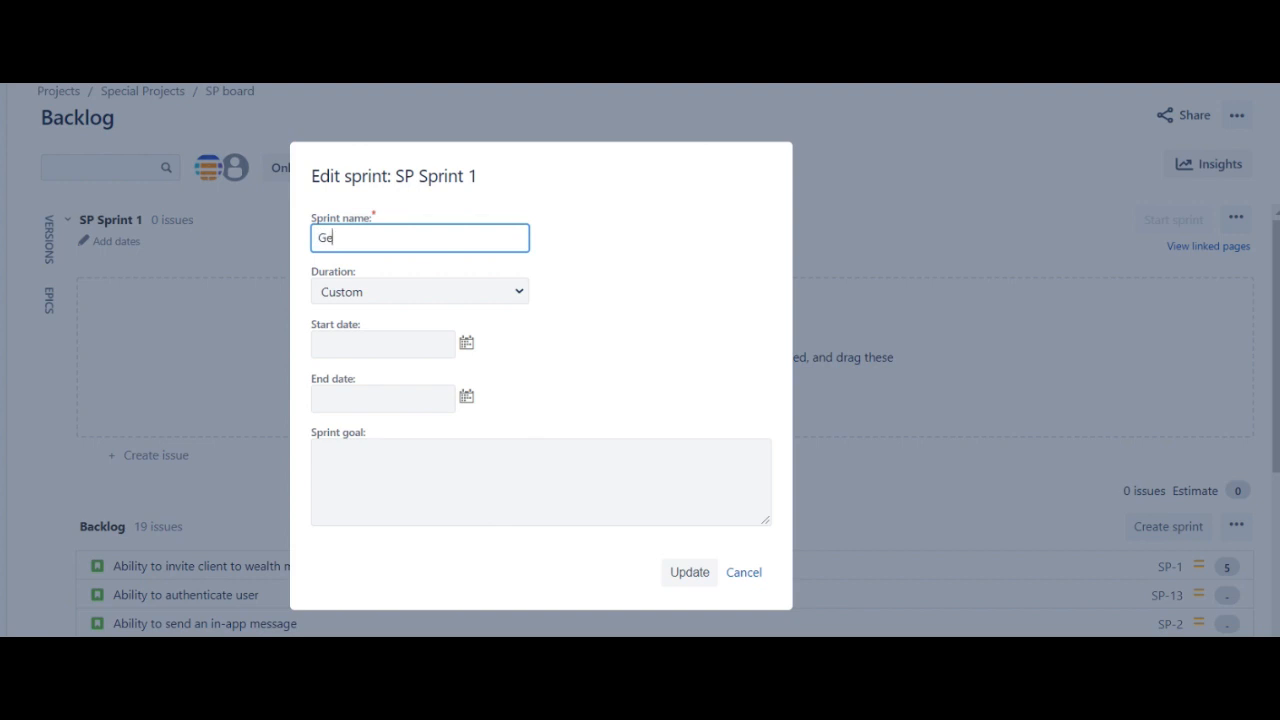
{"action": "type", "text": "rgia"}
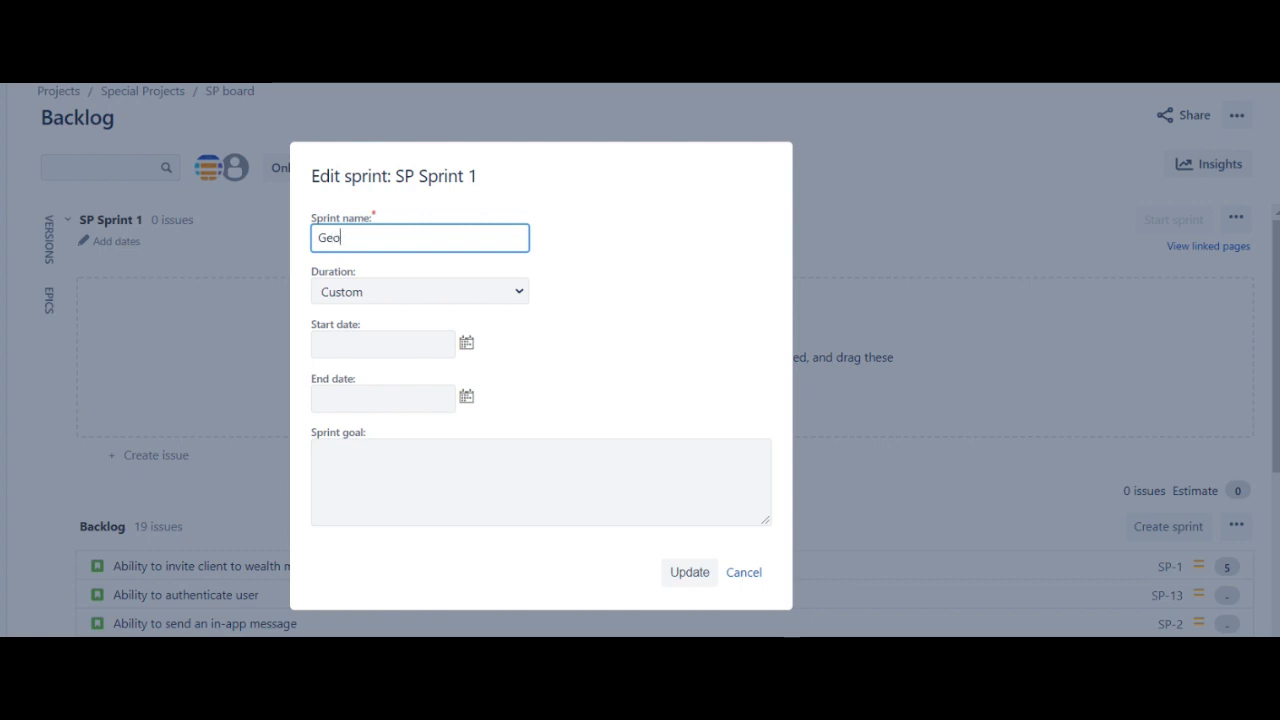
{"action": "type", "text": "rgia"}
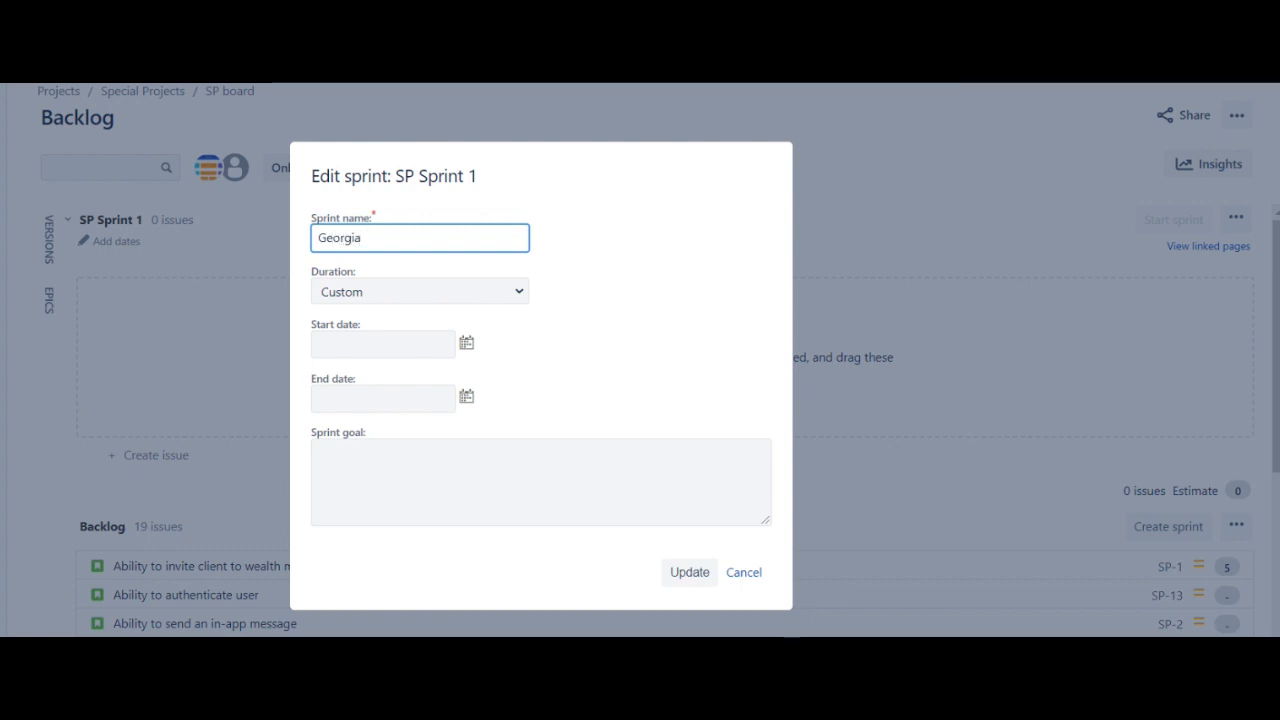
{"action": "type", "text": "Bulldo"}
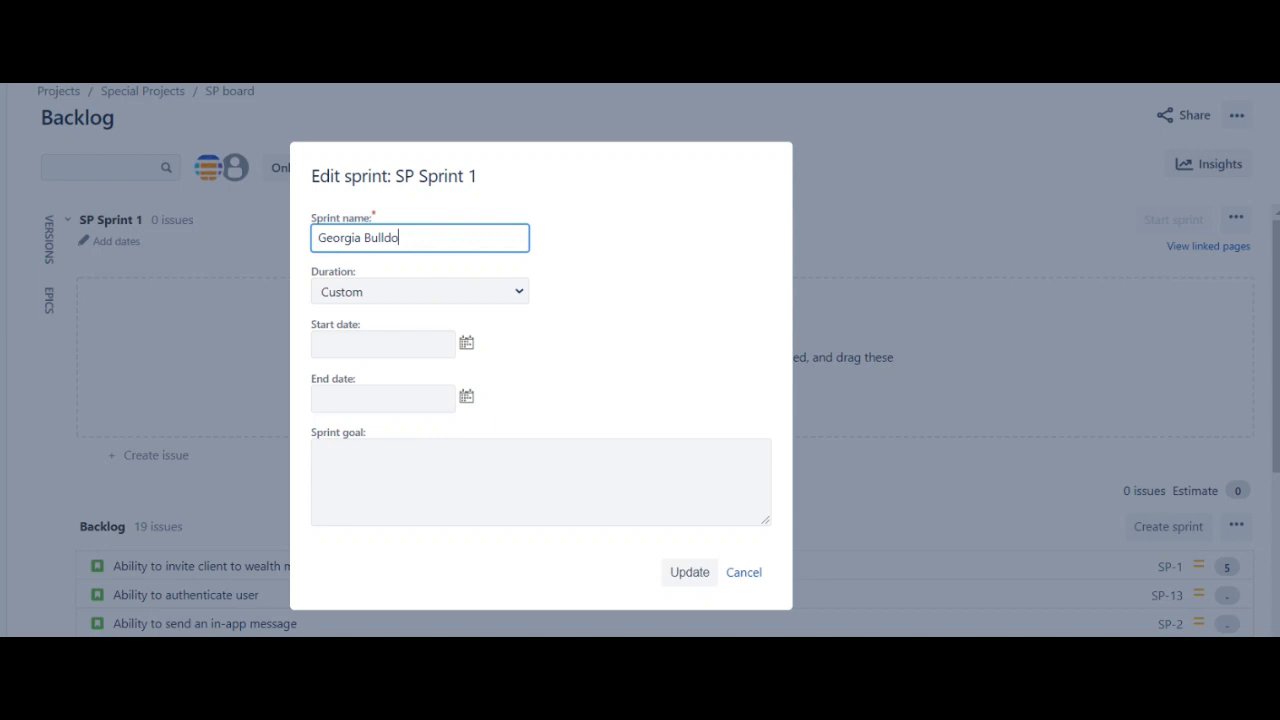
{"action": "type", "text": "gs"}
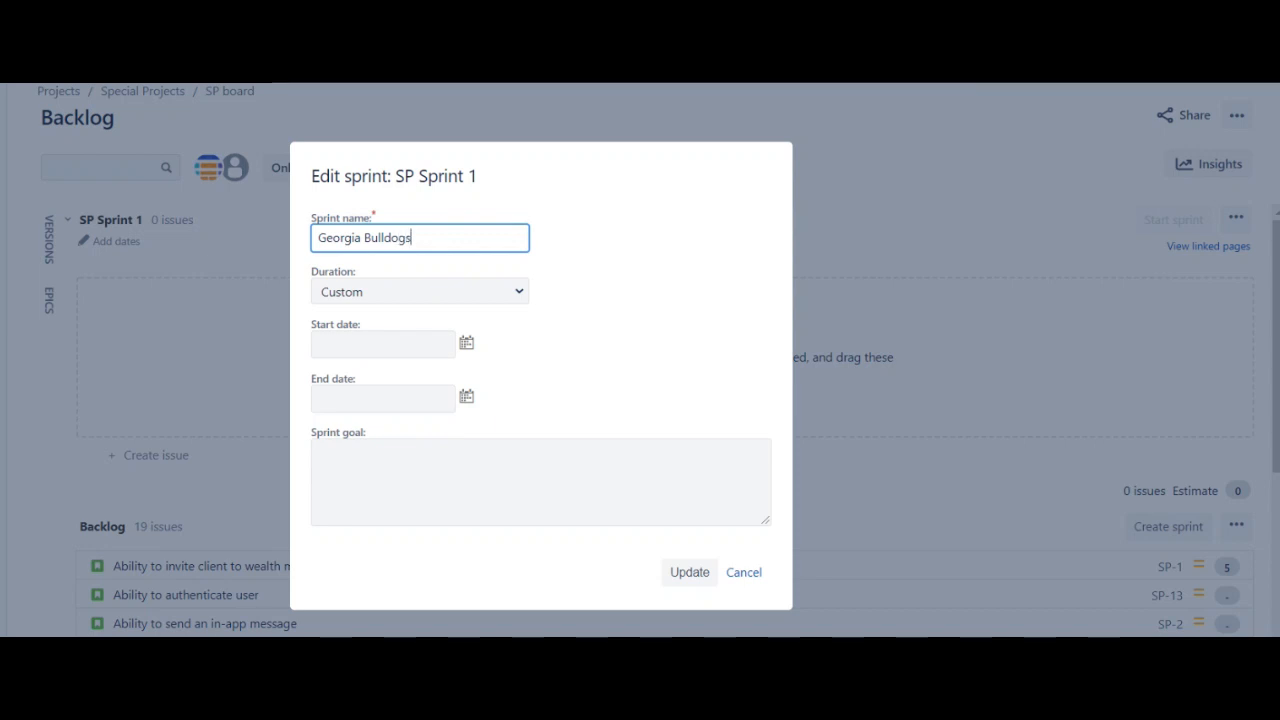
{"action": "mouse_move", "coordinate": [370, 292]}
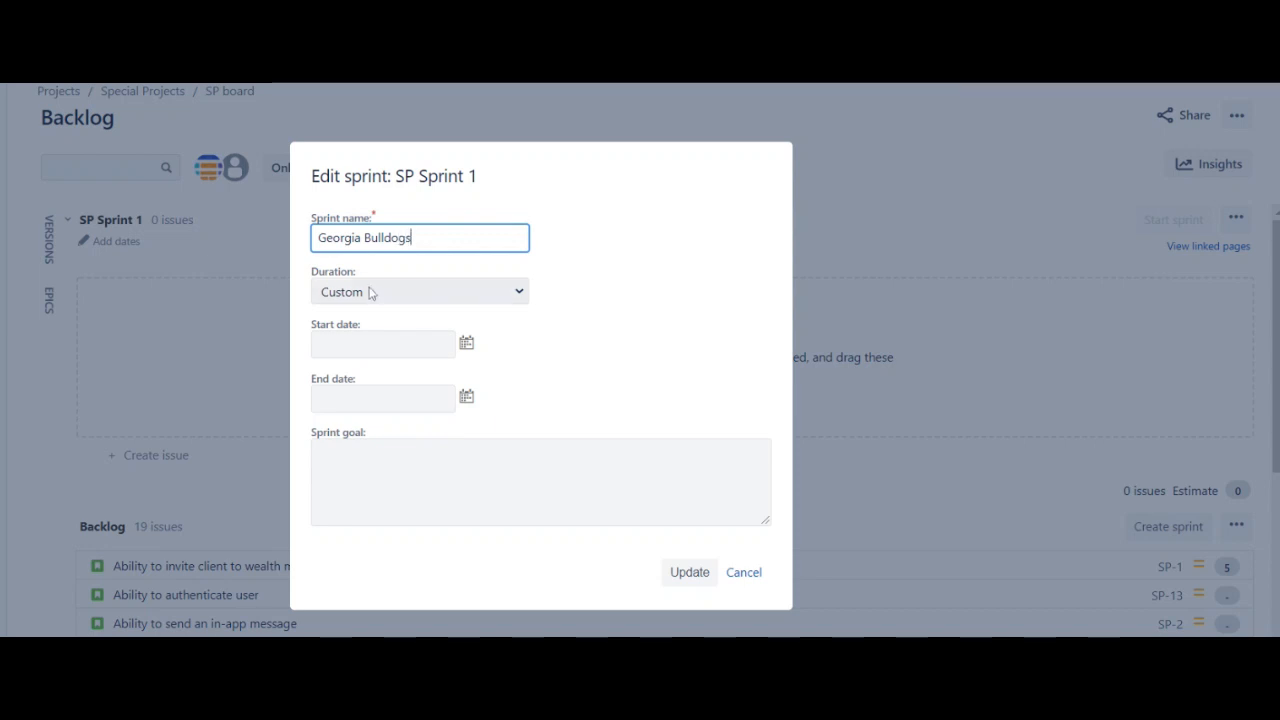
- Set the sprint duration to 2 weeks starting 15/Dec/21
{"action": "left_click", "coordinate": [420, 292]}
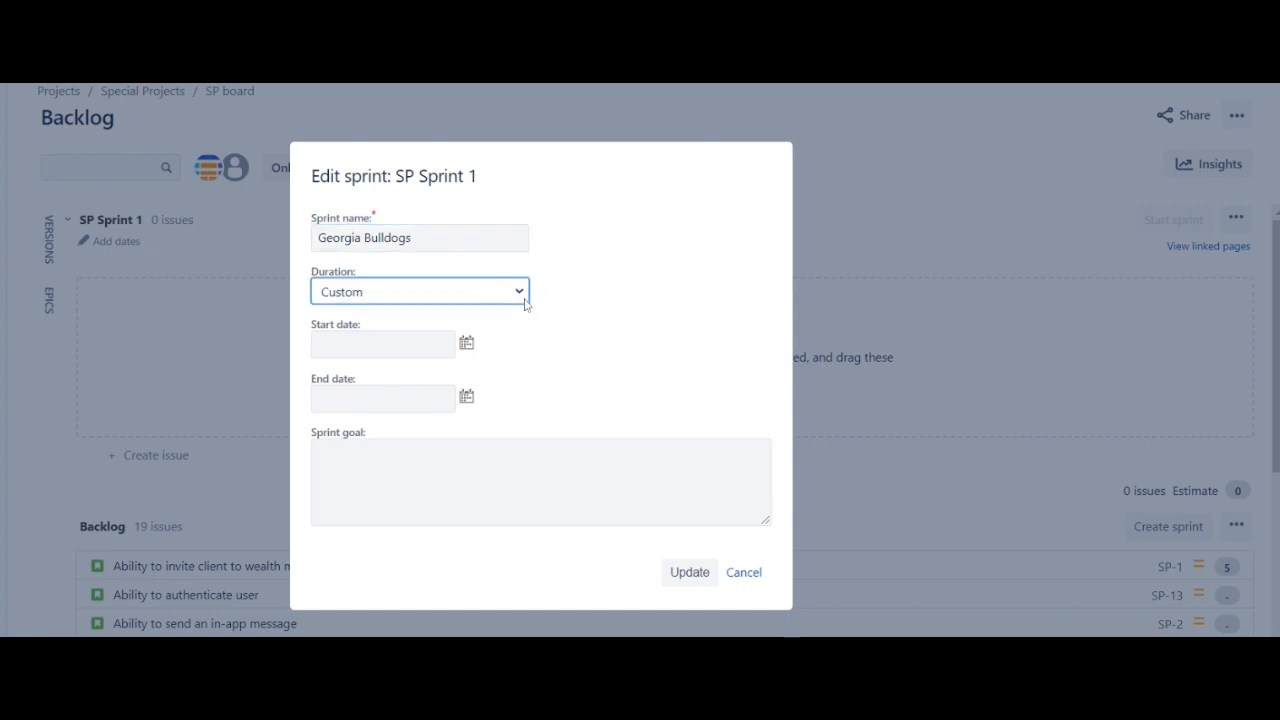
{"action": "left_click", "coordinate": [420, 292]}
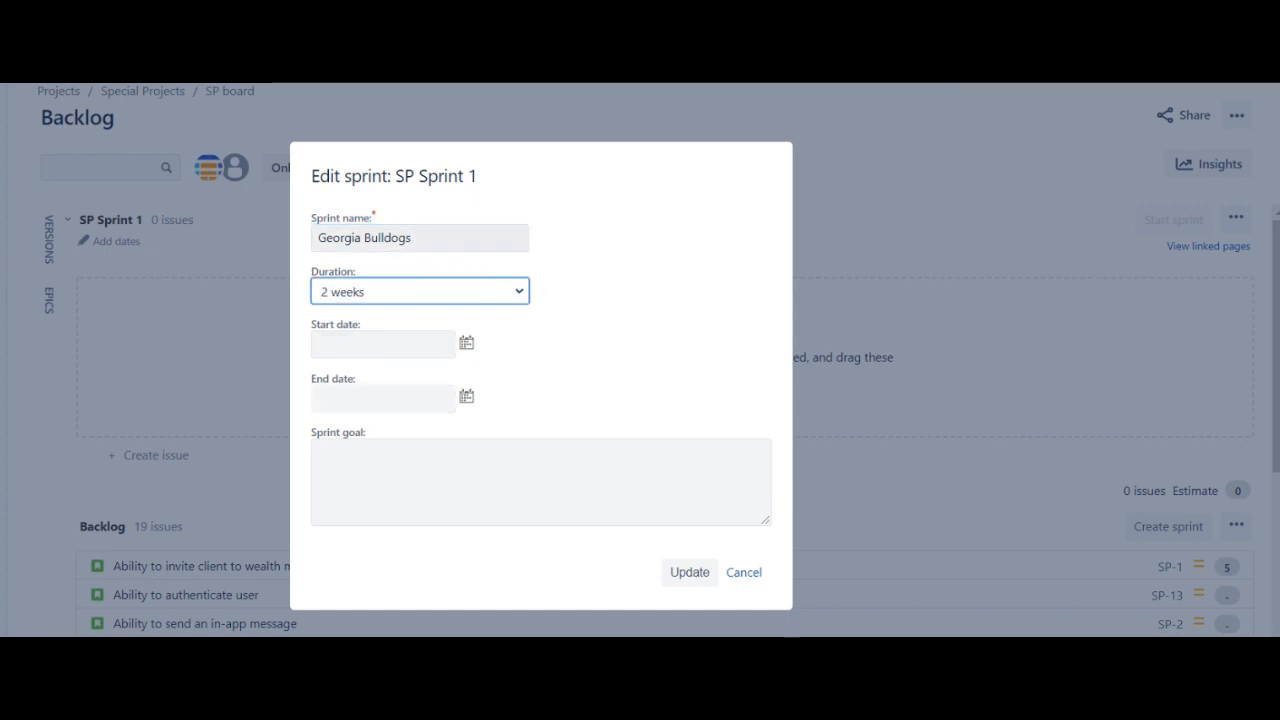
{"action": "left_click", "coordinate": [466, 342]}
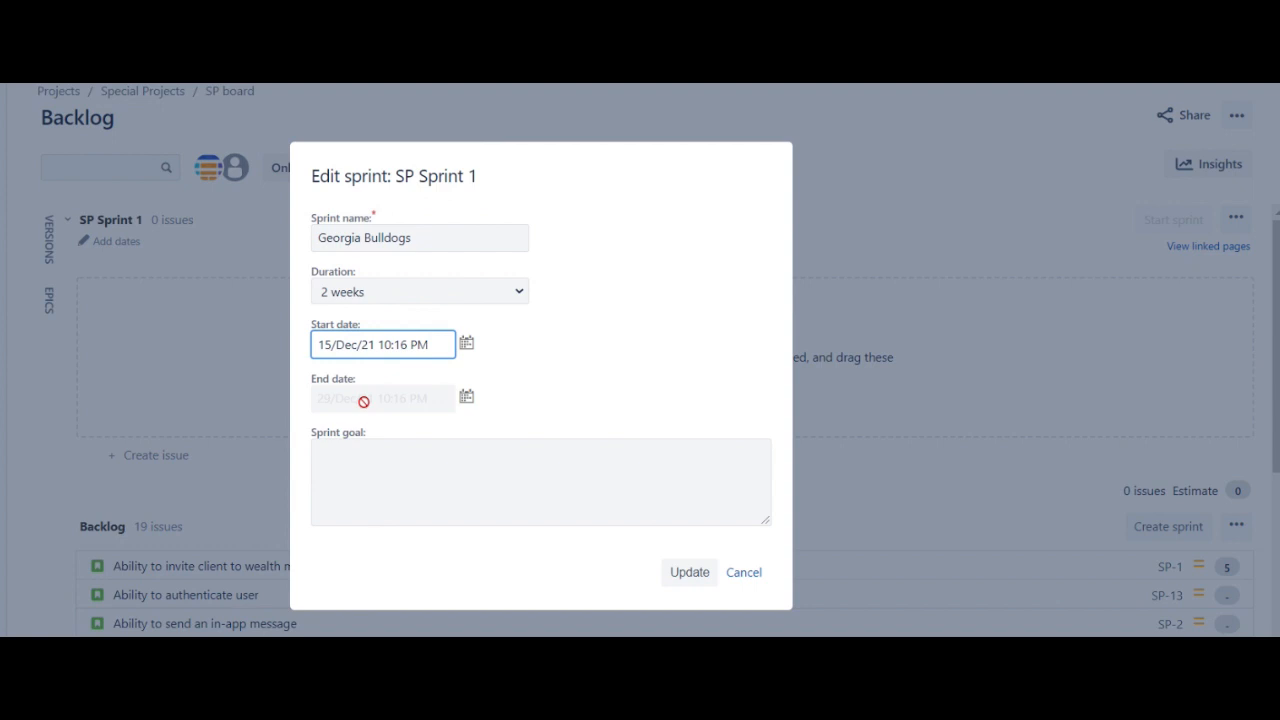
- Enter the goal 'Create the first iteration - ability to send a new message to a client' and update the sprint
{"action": "left_click", "coordinate": [540, 480]}
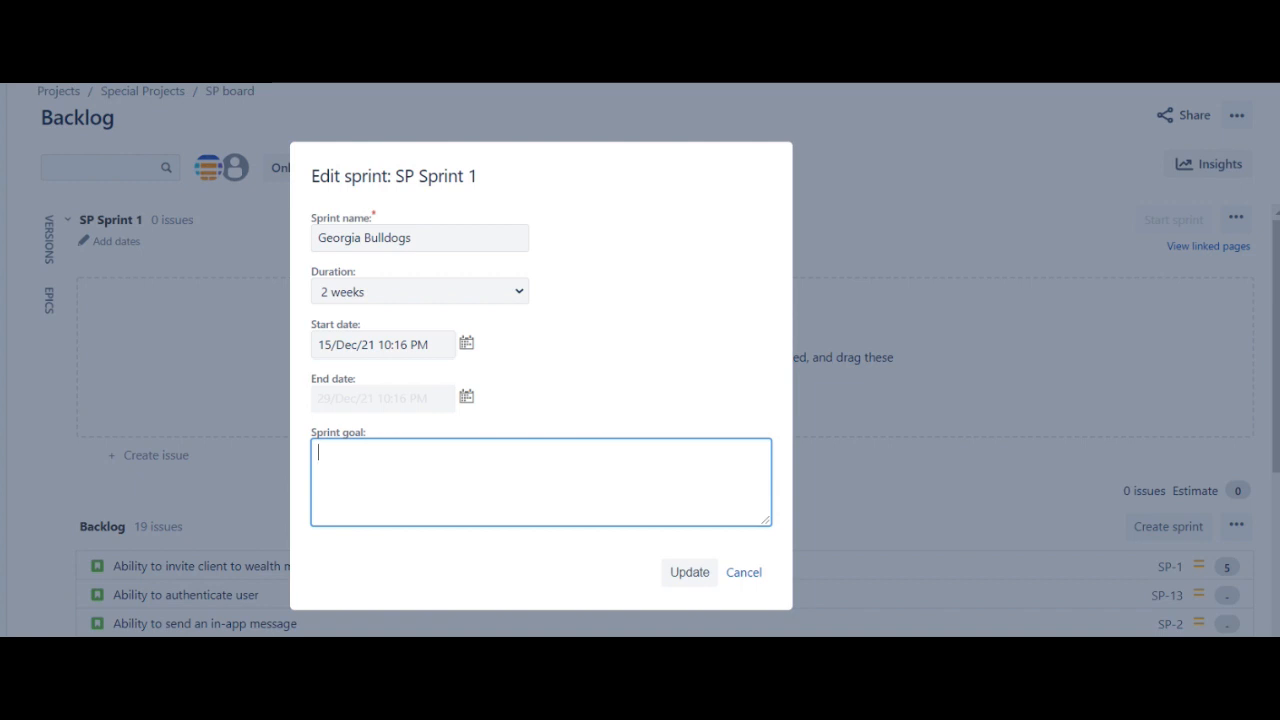
{"action": "type", "text": "Cre"}
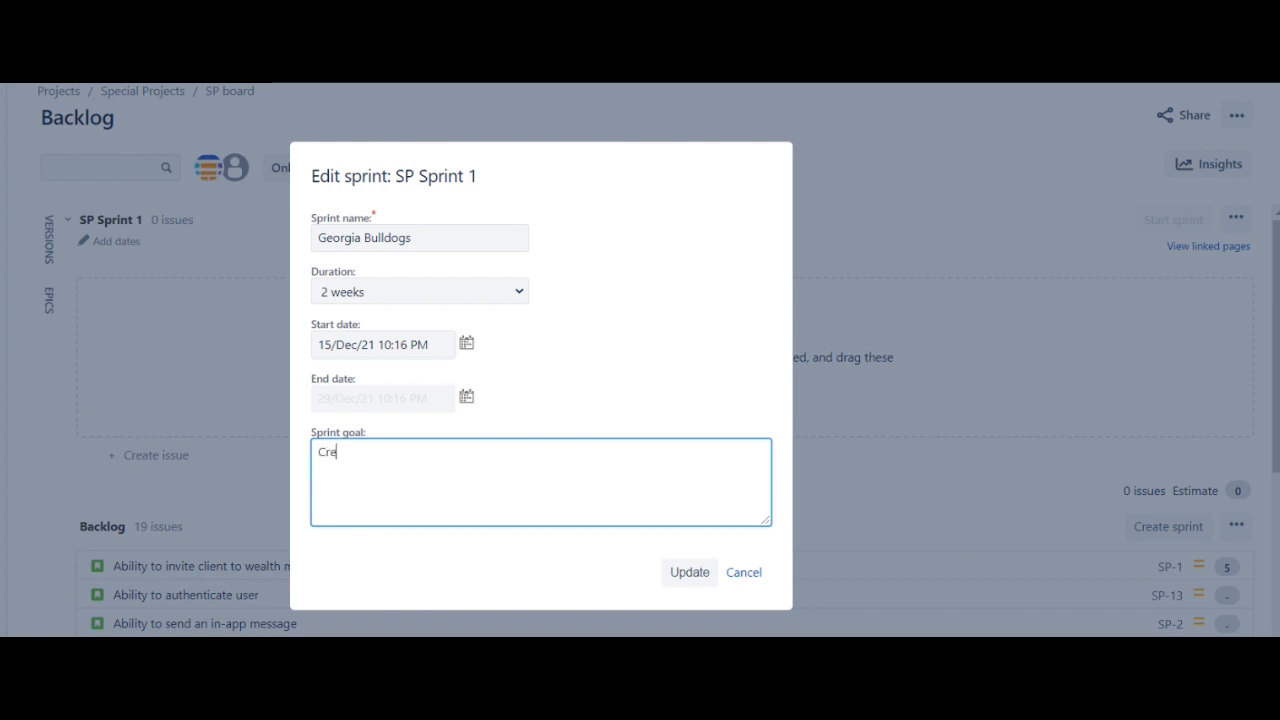
{"action": "type", "text": "ate the f"}
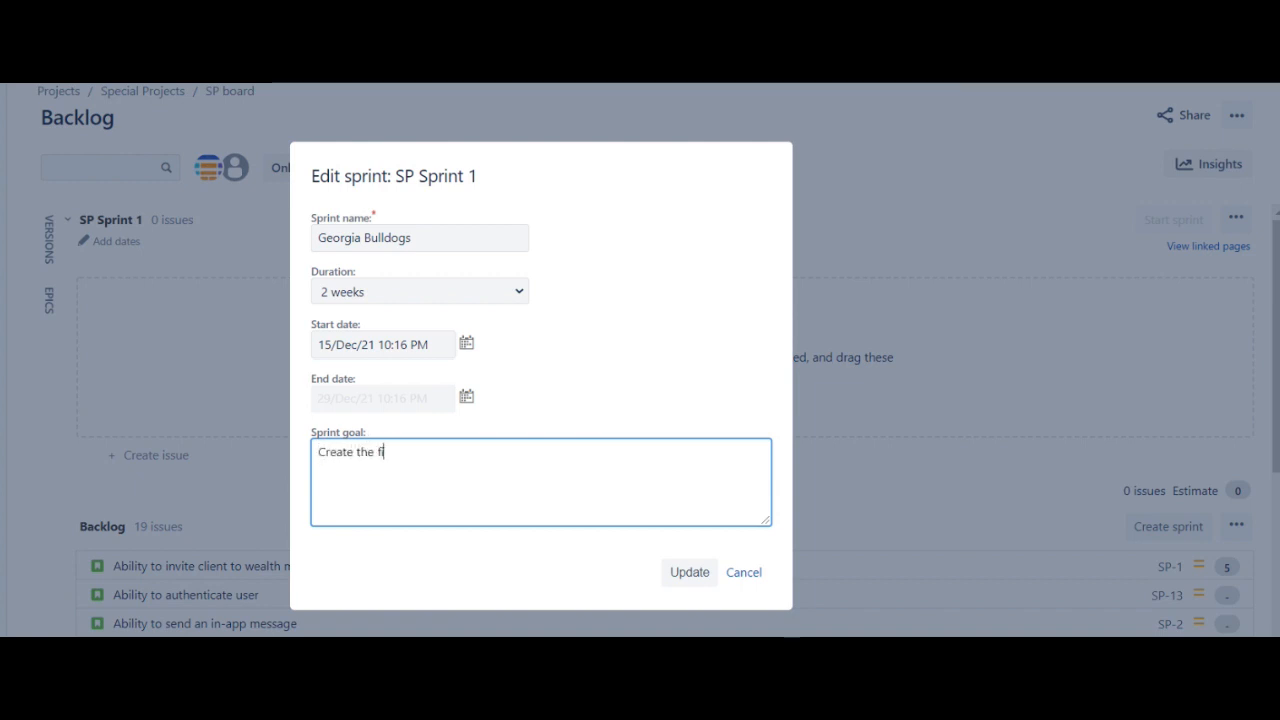
{"action": "type", "text": "irst iteration - ability to"}
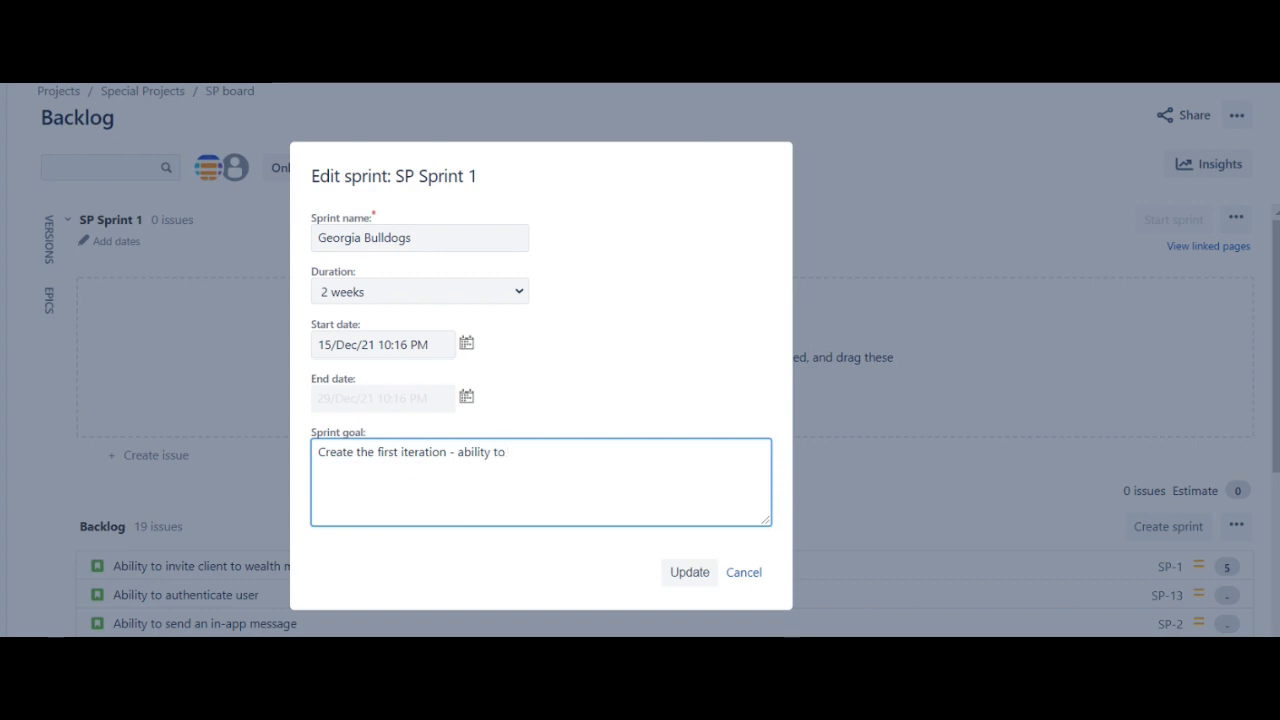
{"action": "type", "text": "send a n"}
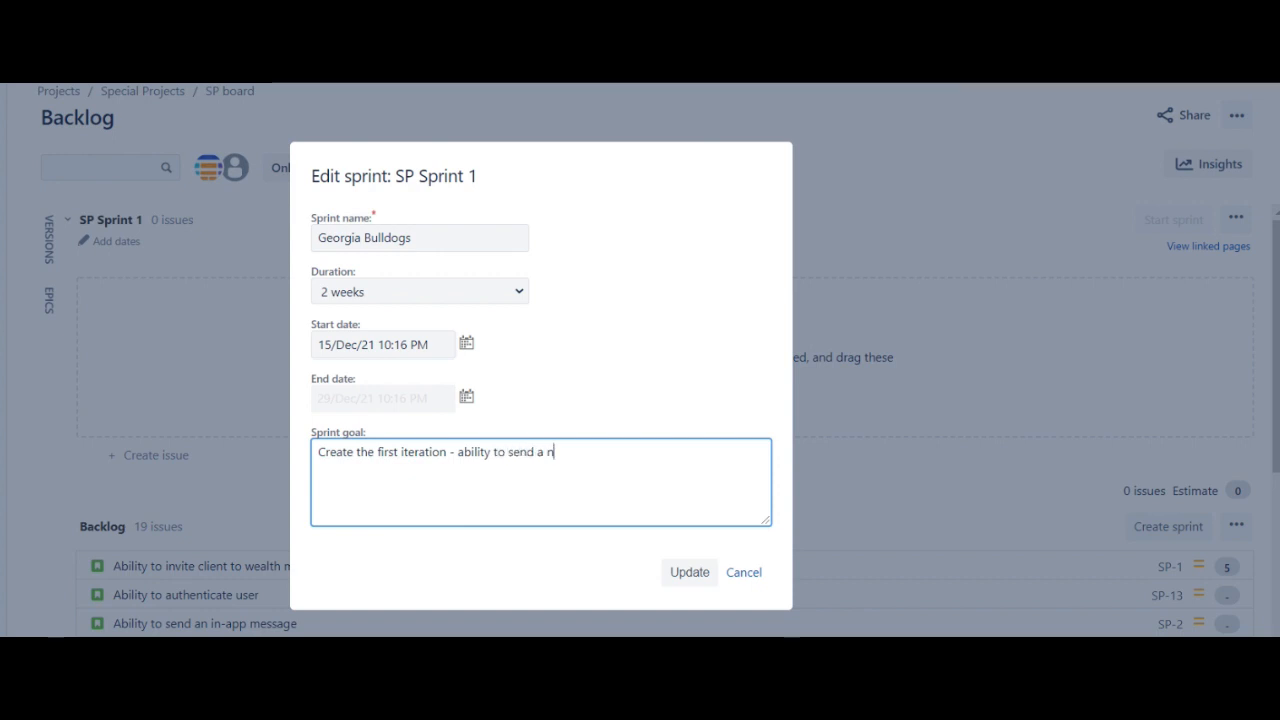
{"action": "type", "text": "ew me"}
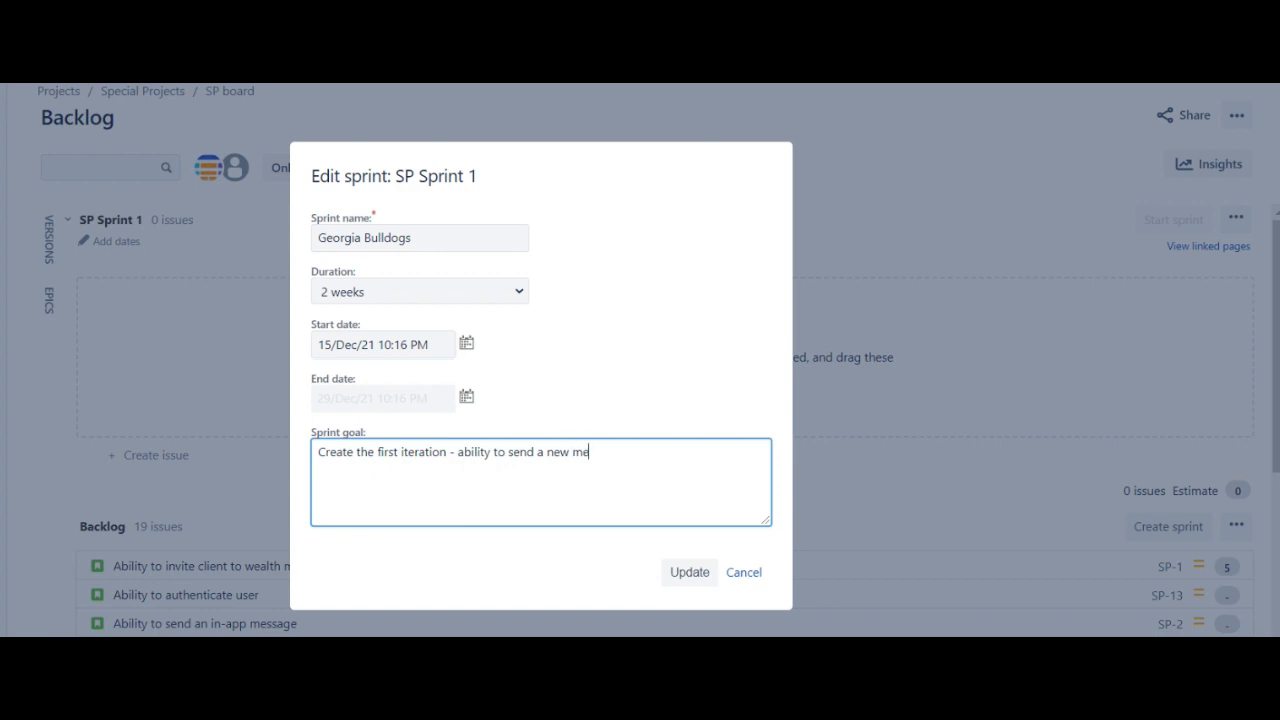
{"action": "type", "text": "ssage to"}
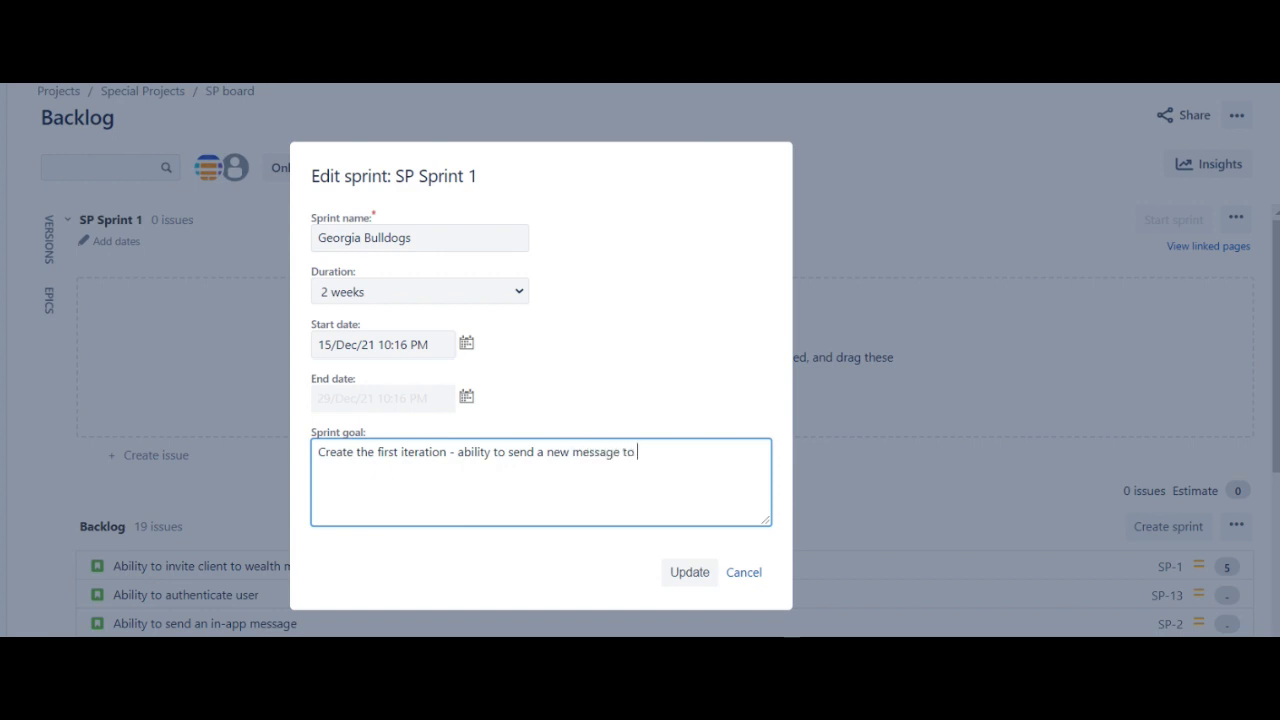
{"action": "type", "text": "a"}
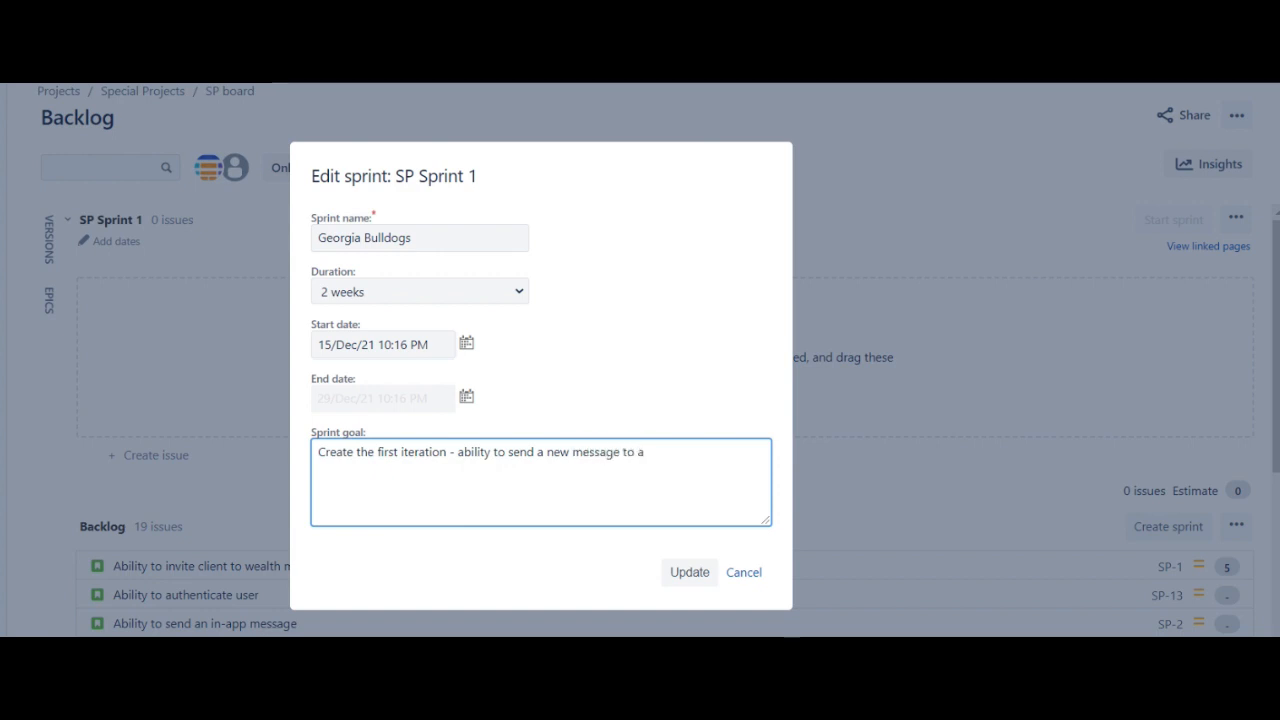
{"action": "type", "text": "client"}
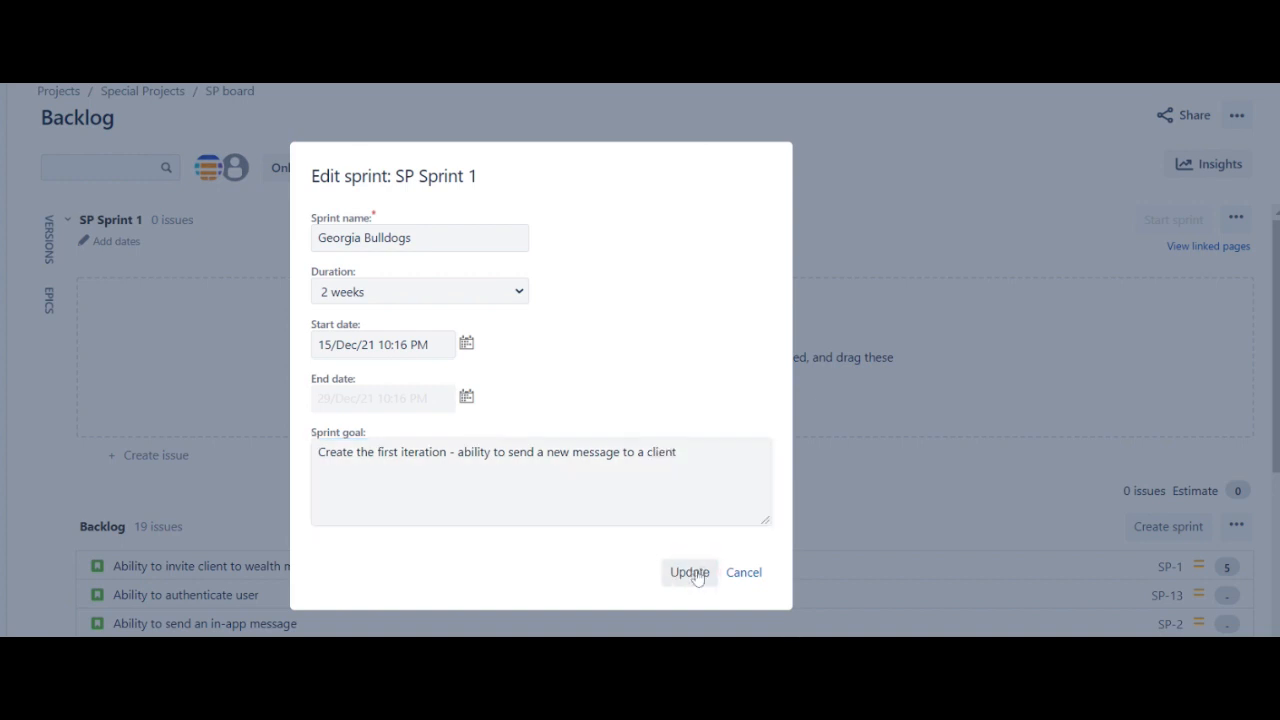
{"action": "left_click", "coordinate": [688, 572]}
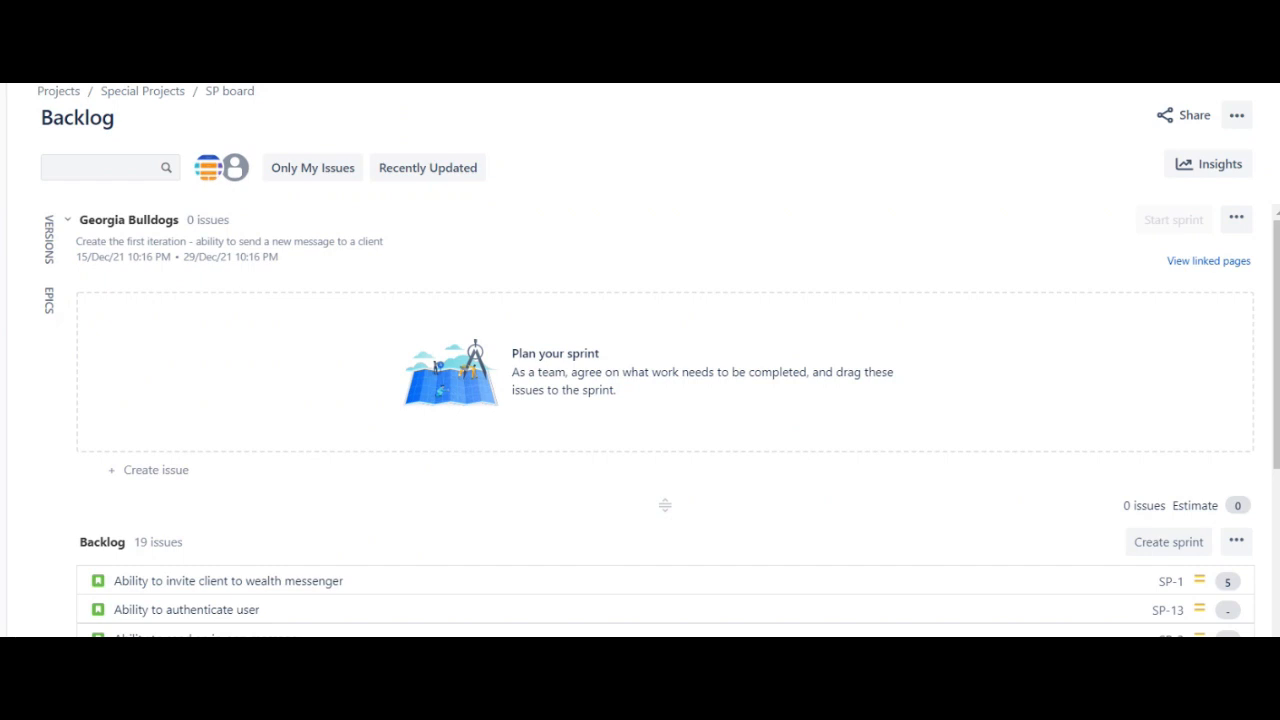
{"action": "mouse_move", "coordinate": [156, 580]}
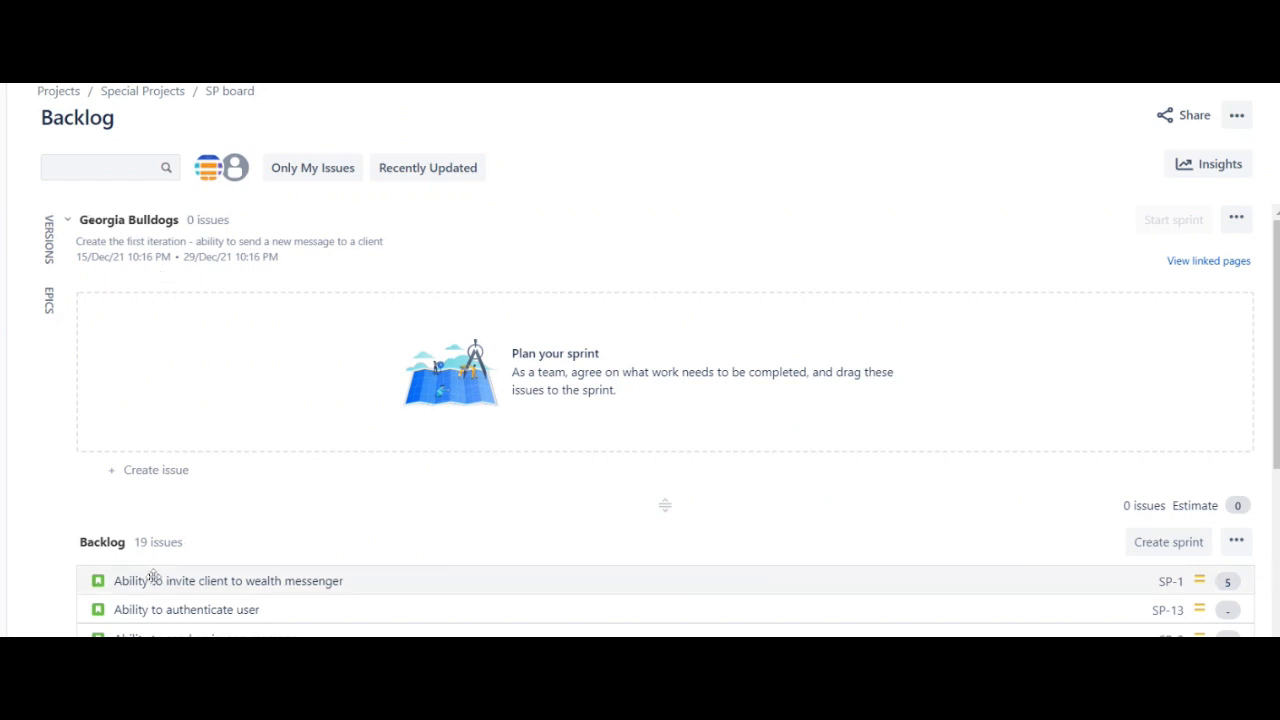
- Move six backlog stories, from invite-client through search-messages, into the Georgia Bulldogs sprint
{"action": "left_click_drag", "start_coordinate": [230, 580], "coordinate": [230, 354]}
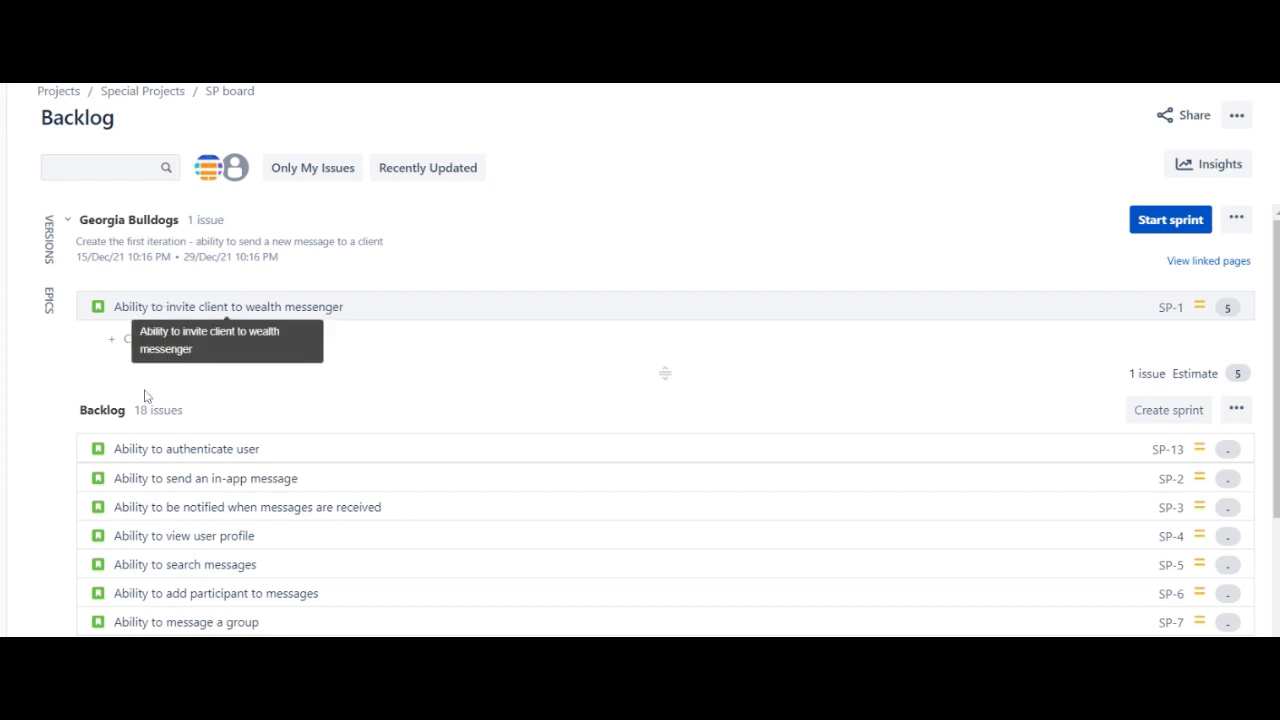
{"action": "left_click", "coordinate": [228, 306]}
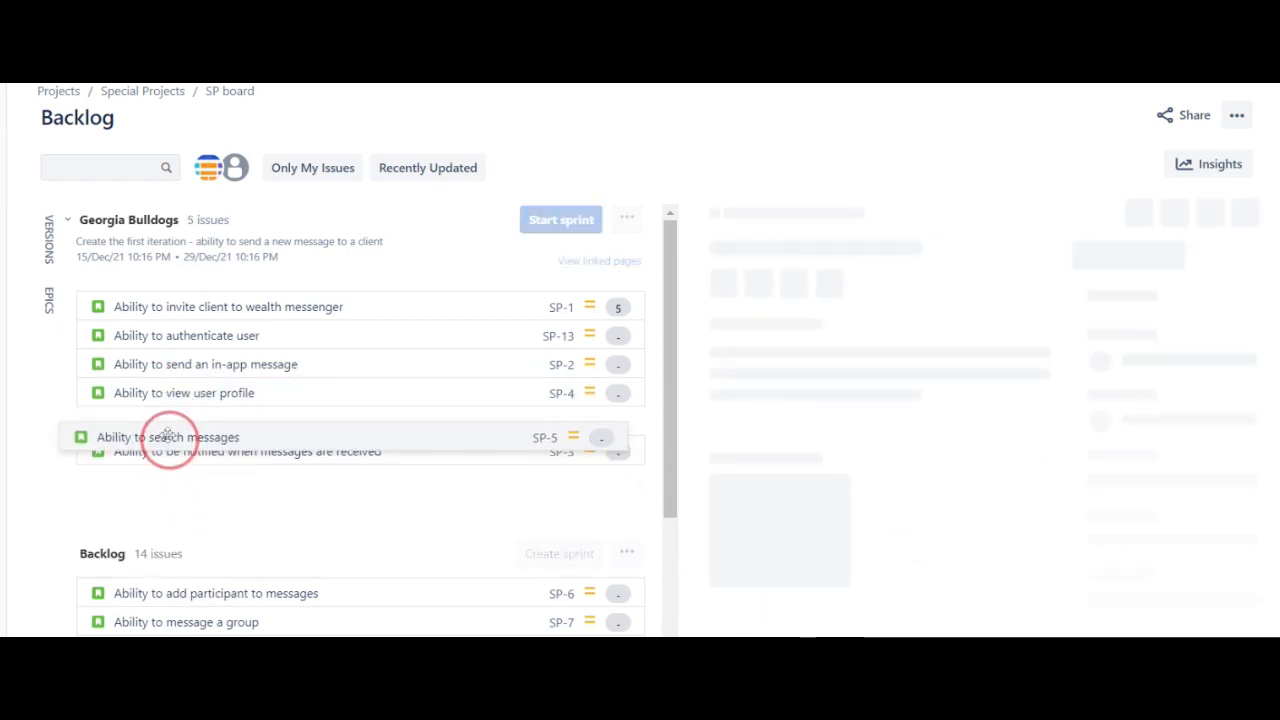
{"action": "left_click", "coordinate": [184, 436]}
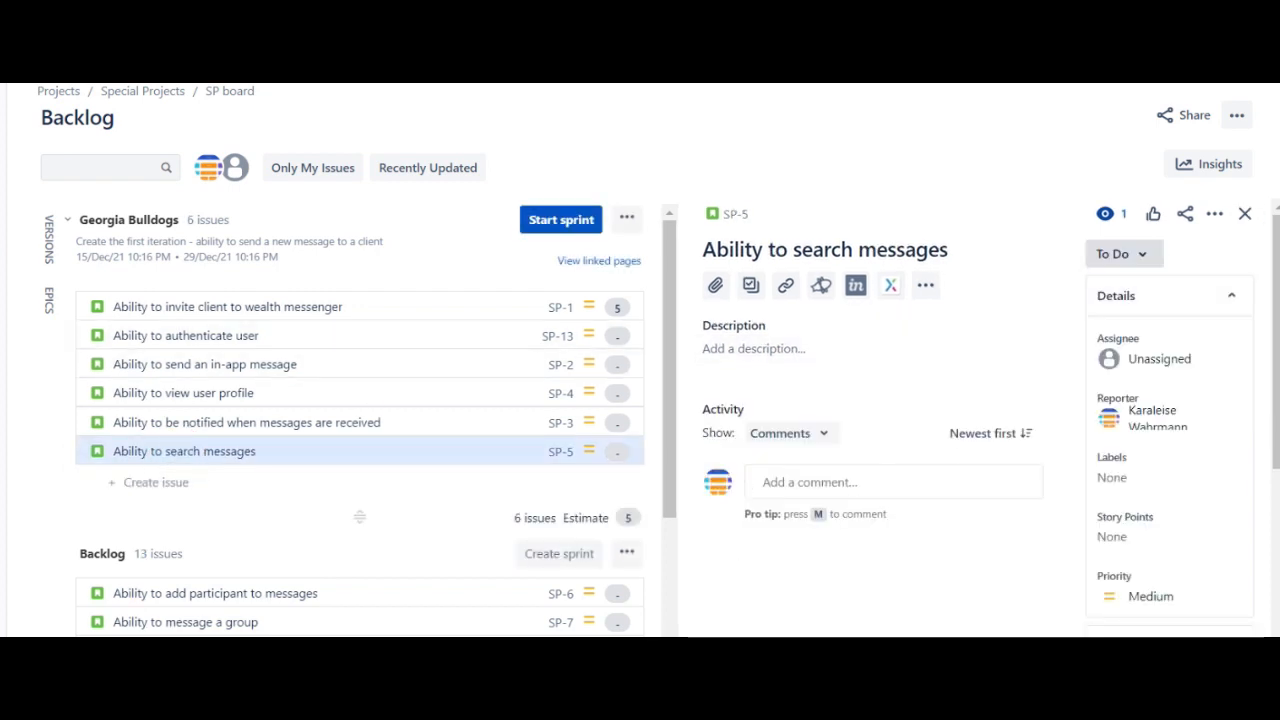
{"action": "left_click", "coordinate": [1244, 212]}
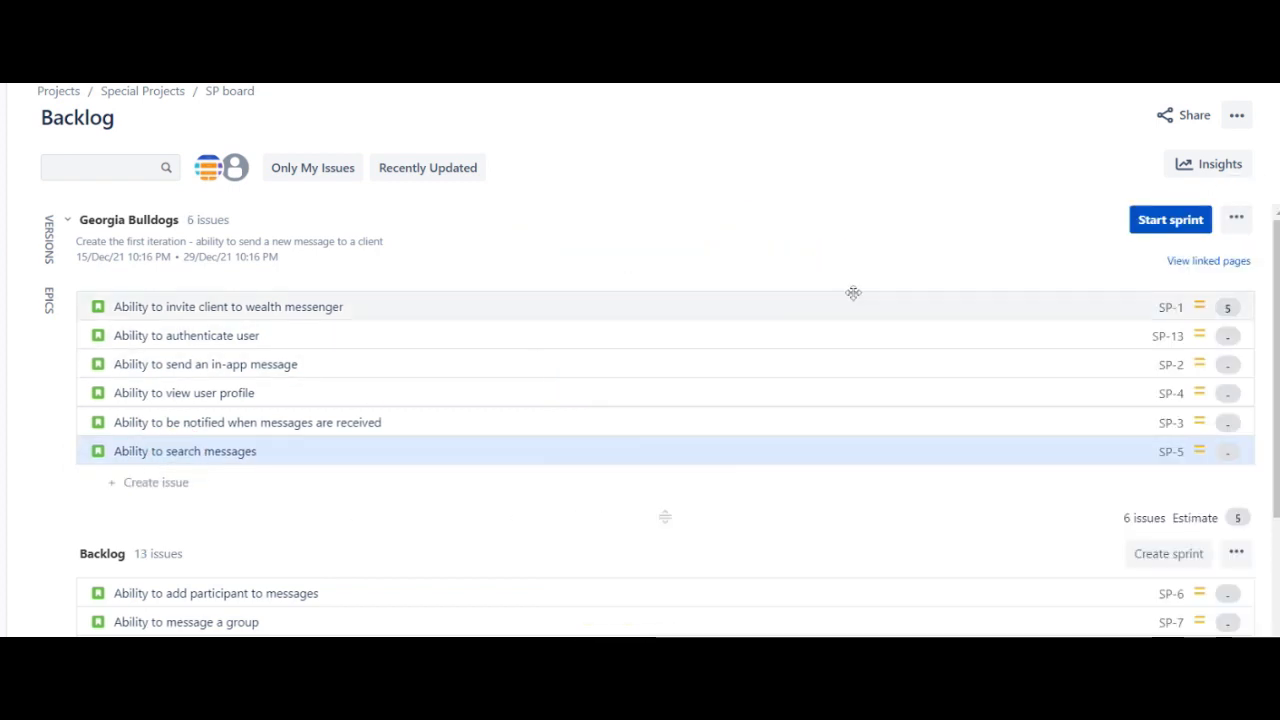
{"action": "mouse_move", "coordinate": [416, 432]}
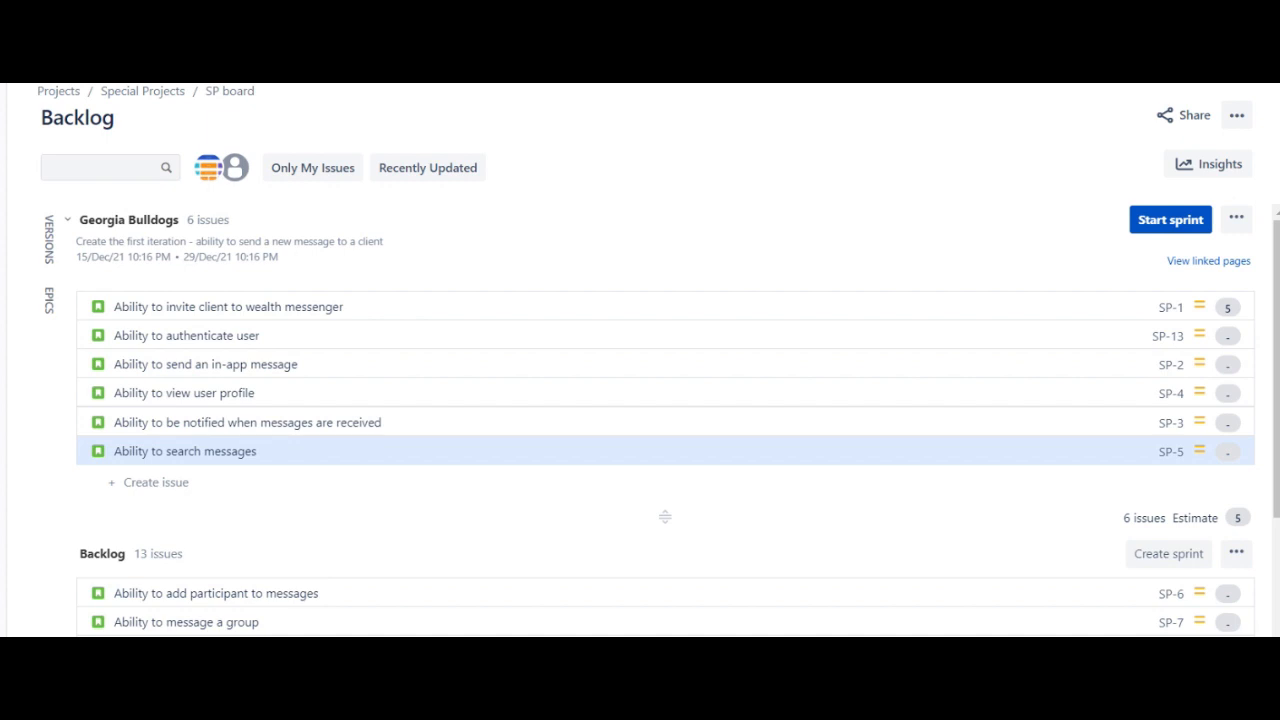
{"action": "mouse_move", "coordinate": [312, 218]}
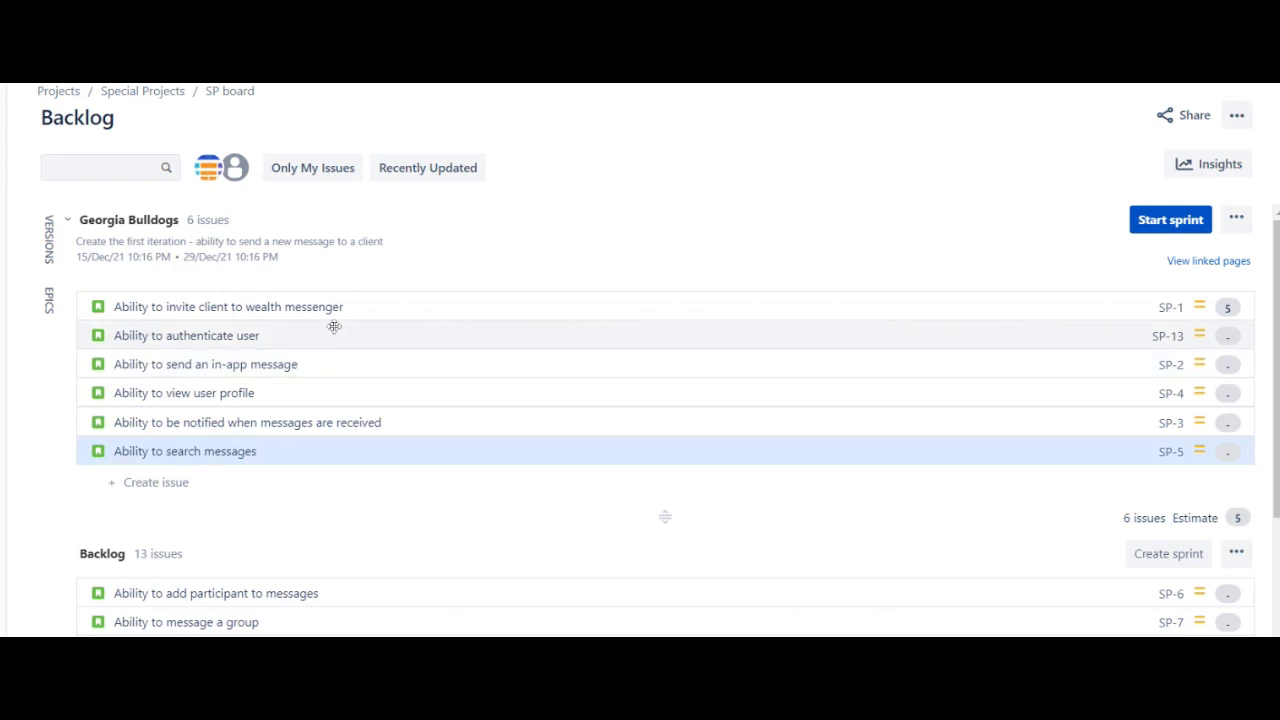
- Estimate the authenticate user story SP-13 at 8 story points
{"action": "left_click", "coordinate": [188, 336]}
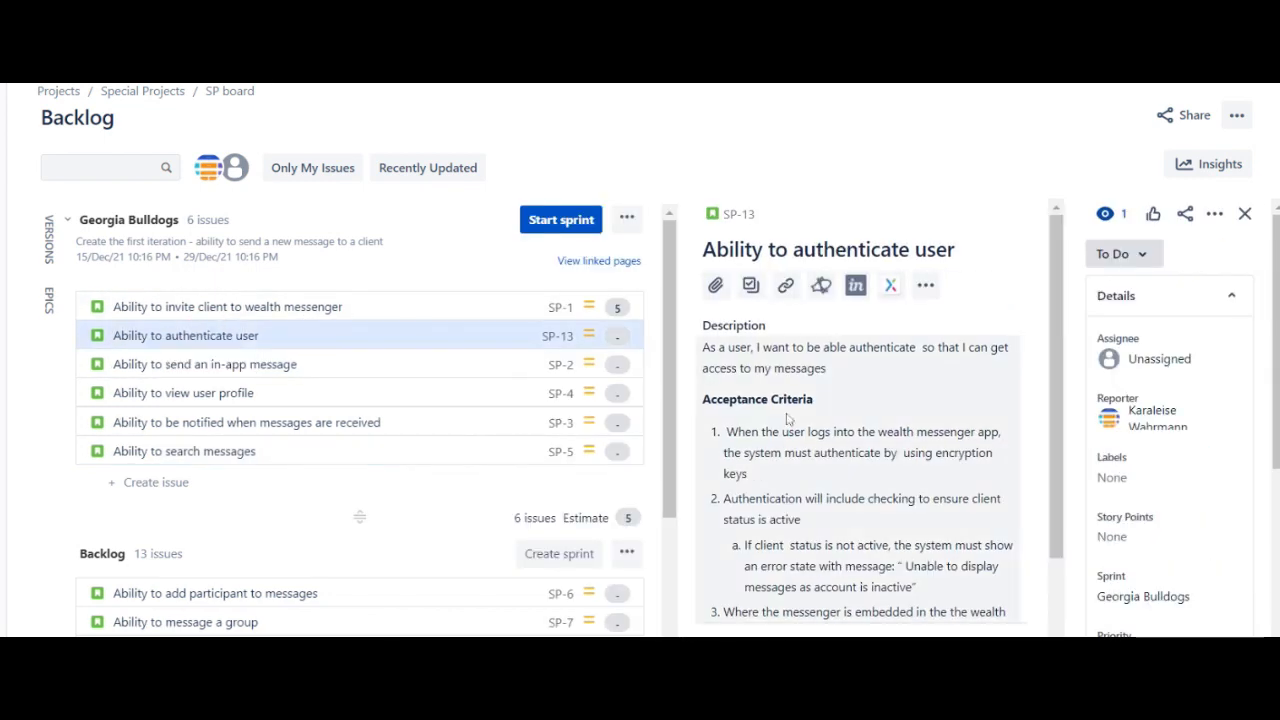
{"action": "mouse_move", "coordinate": [868, 516]}
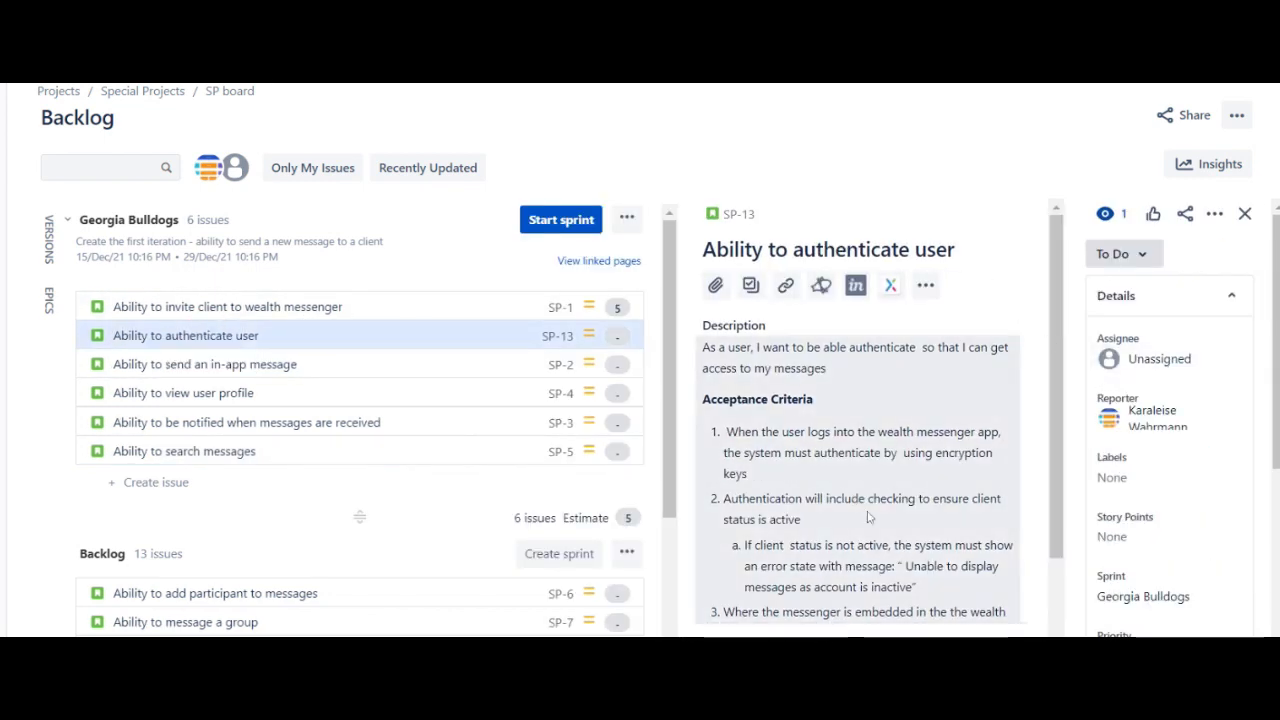
{"action": "scroll", "scroll_direction": "down", "scroll_amount": 3}
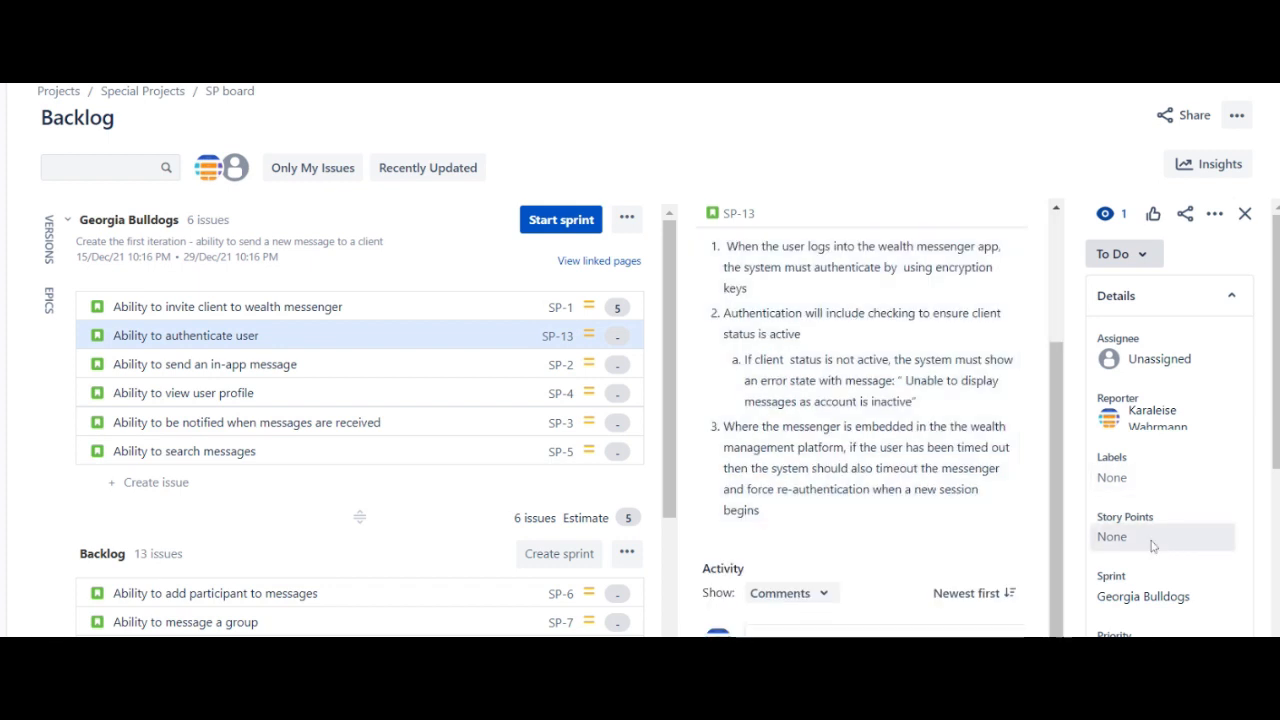
{"action": "left_click", "coordinate": [1160, 536]}
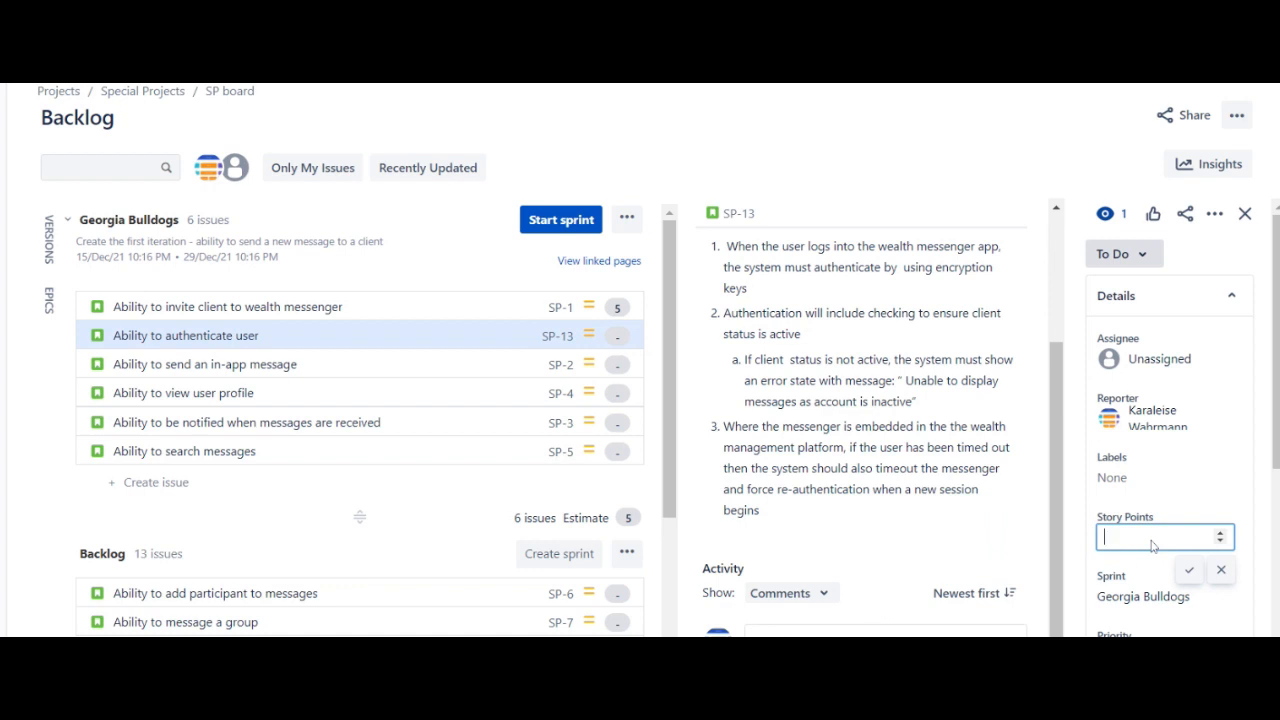
{"action": "type", "text": "8"}
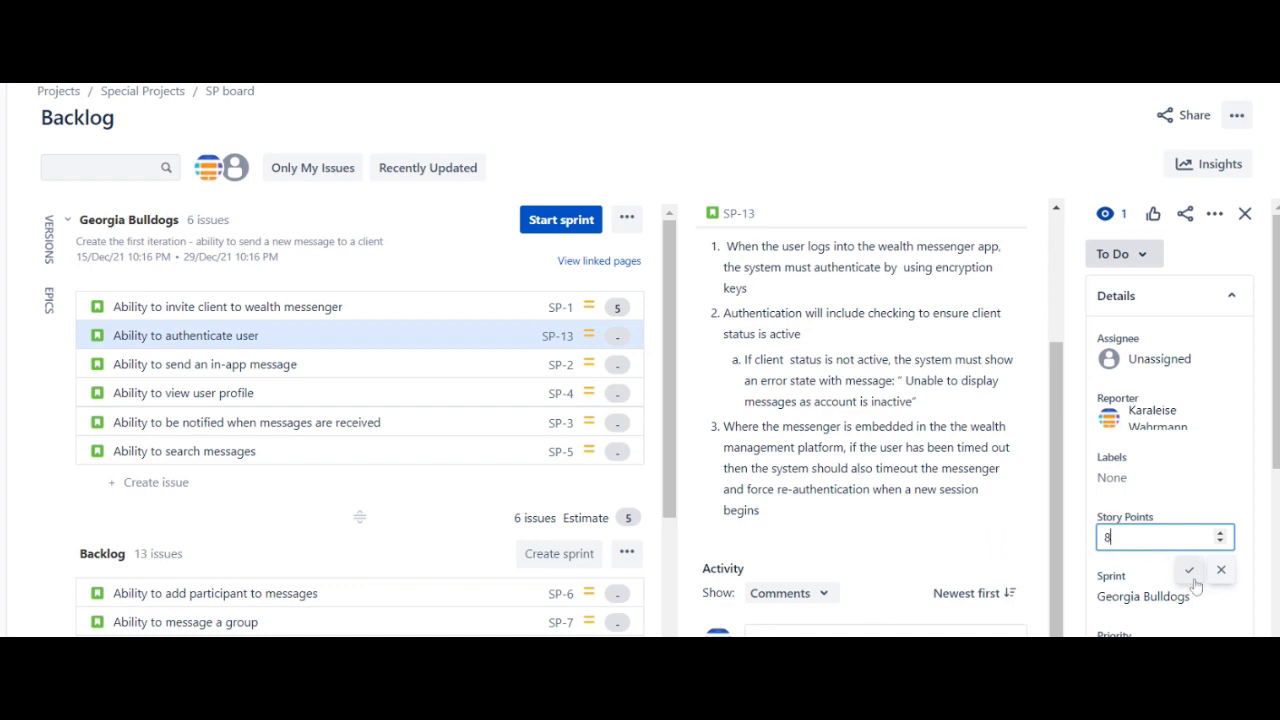
{"action": "left_click", "coordinate": [1188, 570]}
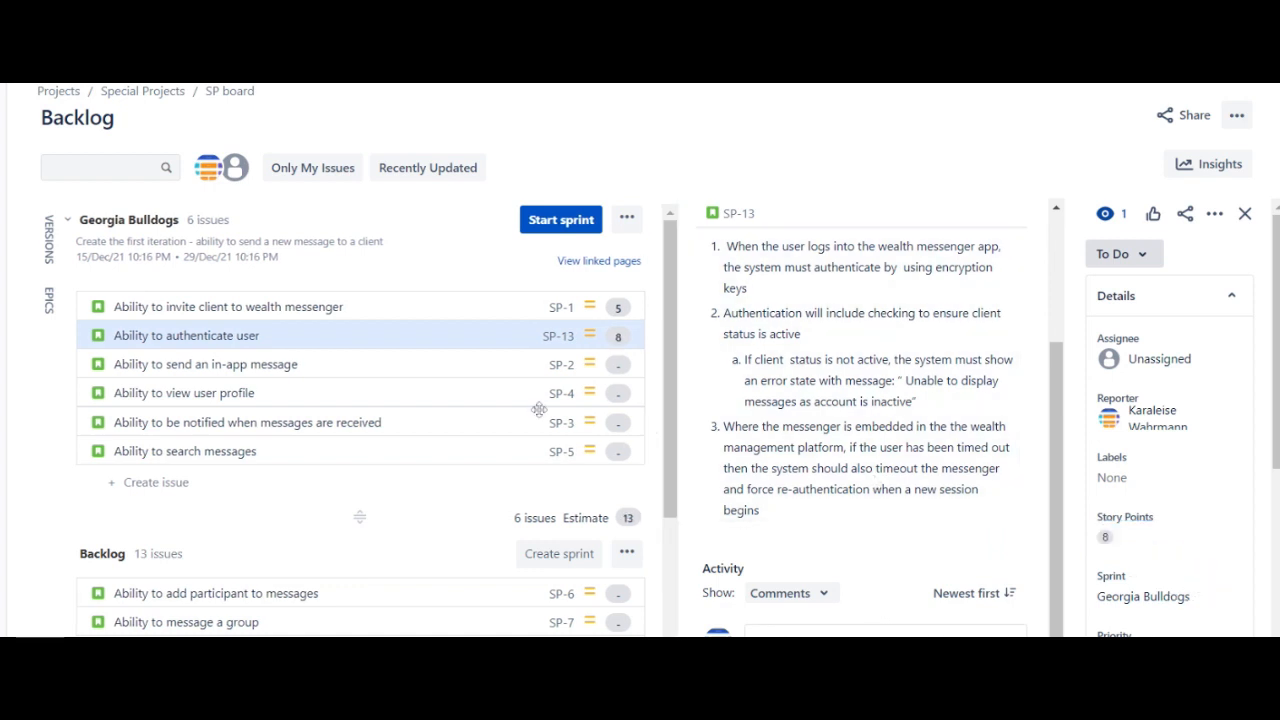
- Estimate the send in-app message story SP-2 at 2 story points
{"action": "left_click", "coordinate": [204, 364]}
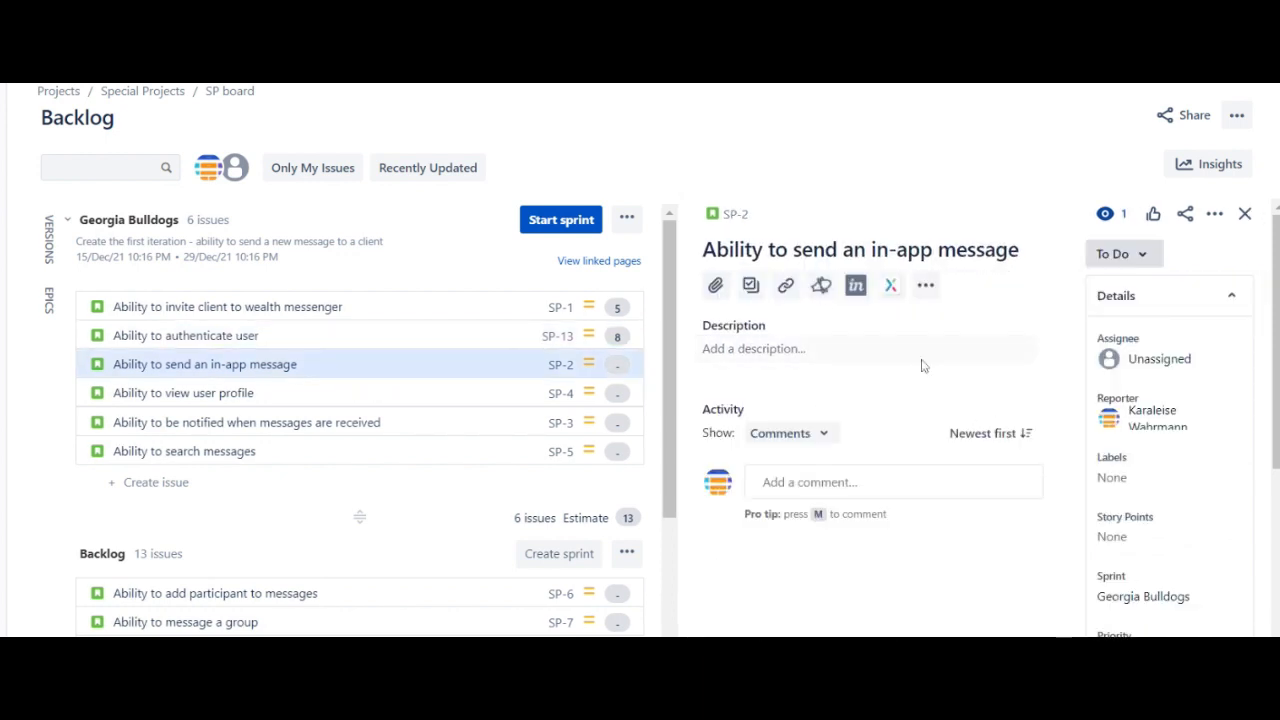
{"action": "left_click", "coordinate": [1136, 536]}
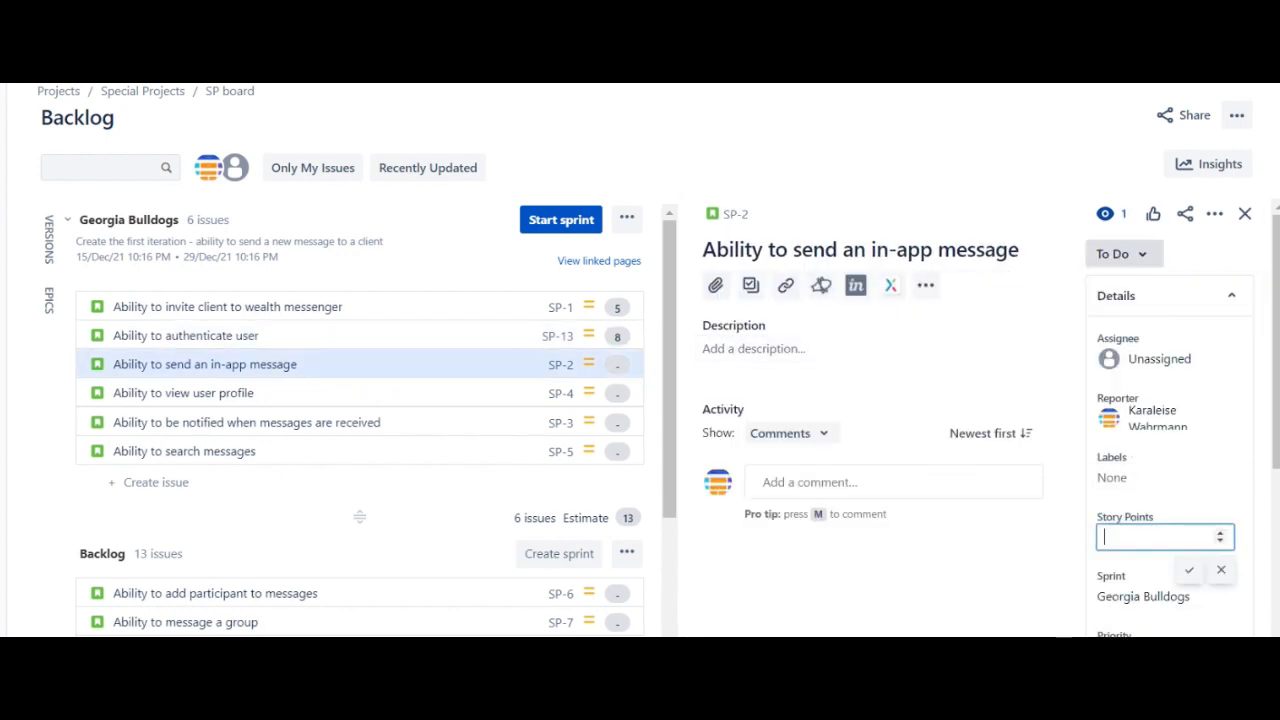
{"action": "type", "text": "2"}
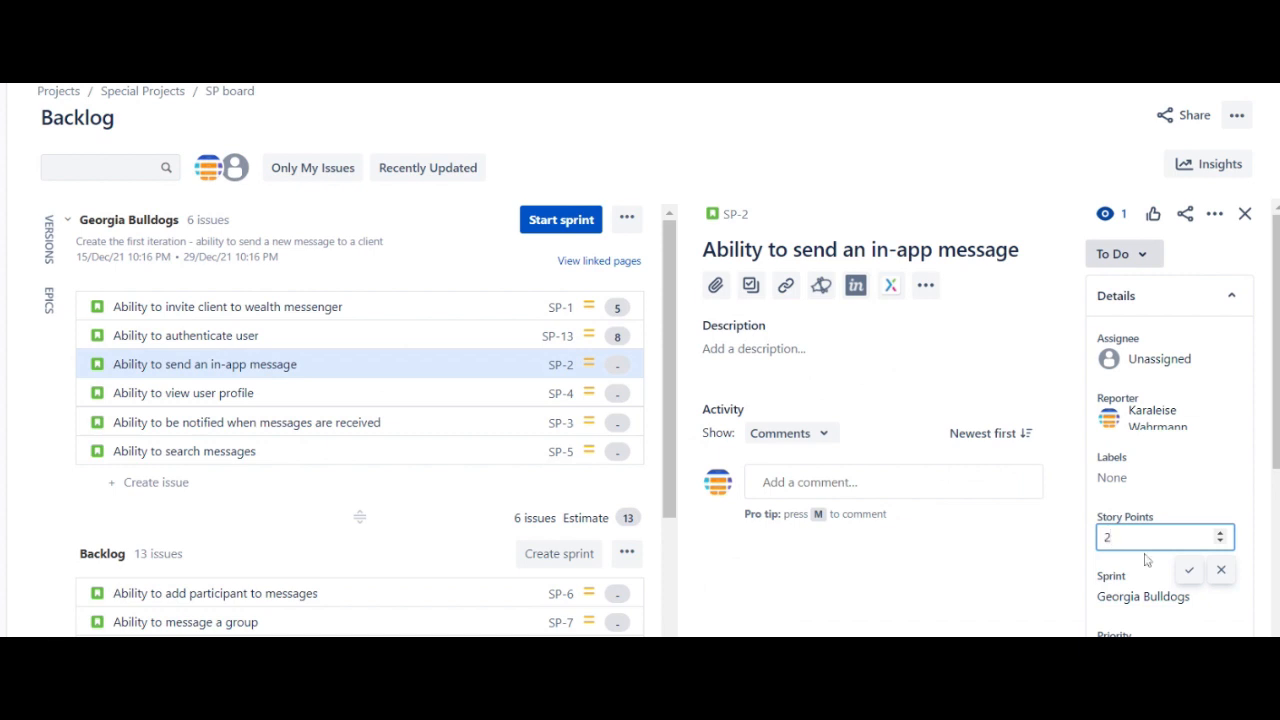
{"action": "left_click", "coordinate": [1188, 570]}
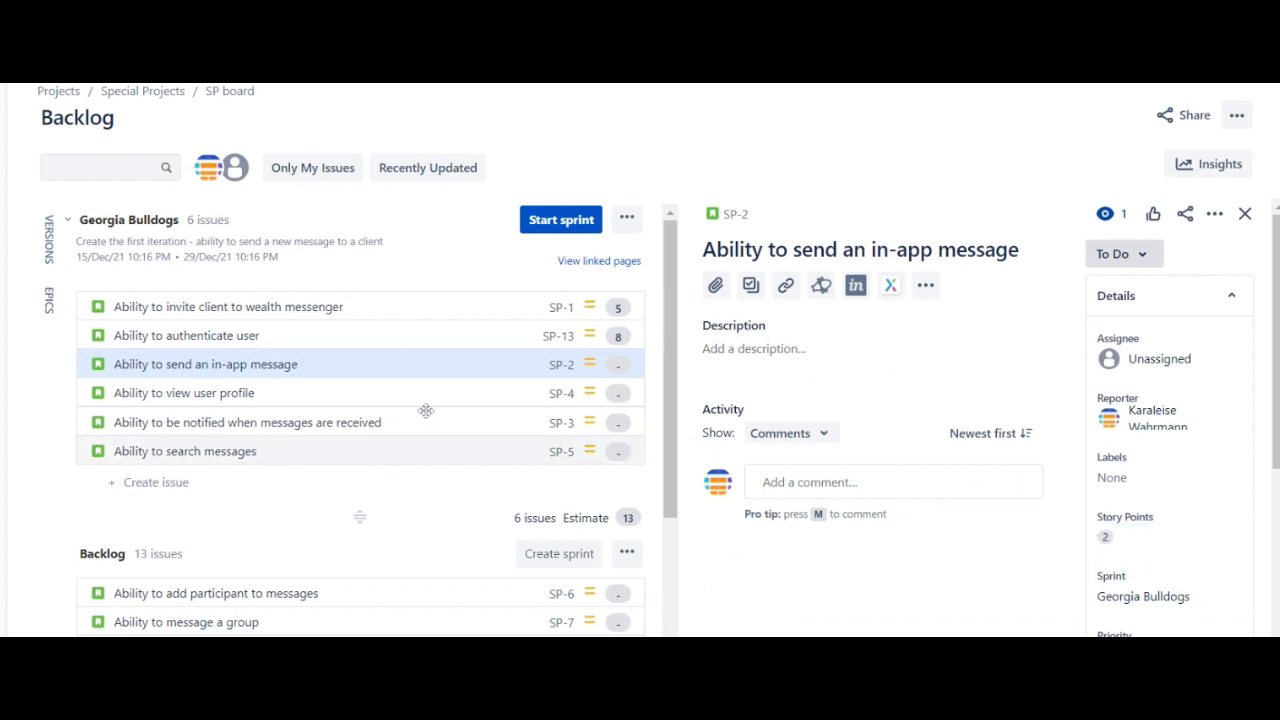
- Rename SP-4 to 'Ability to create user profile' and estimate it at 5 points
{"action": "left_click", "coordinate": [184, 392]}
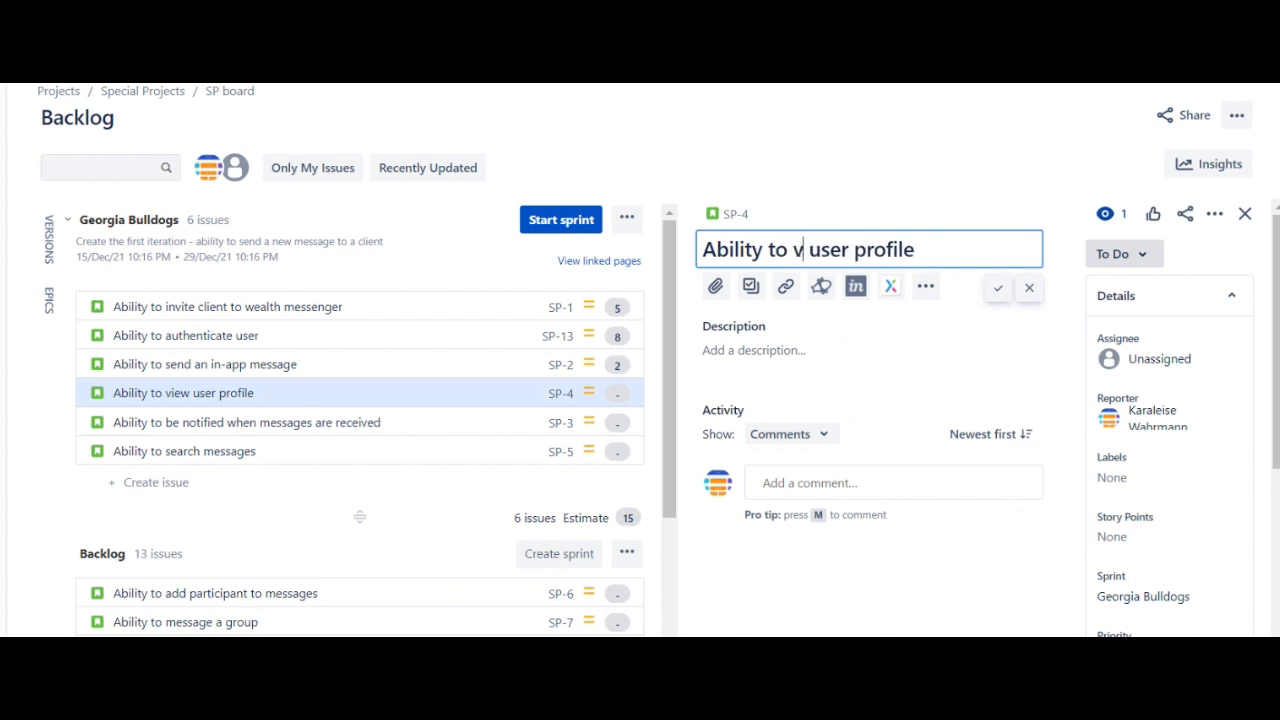
{"action": "type", "text": "create"}
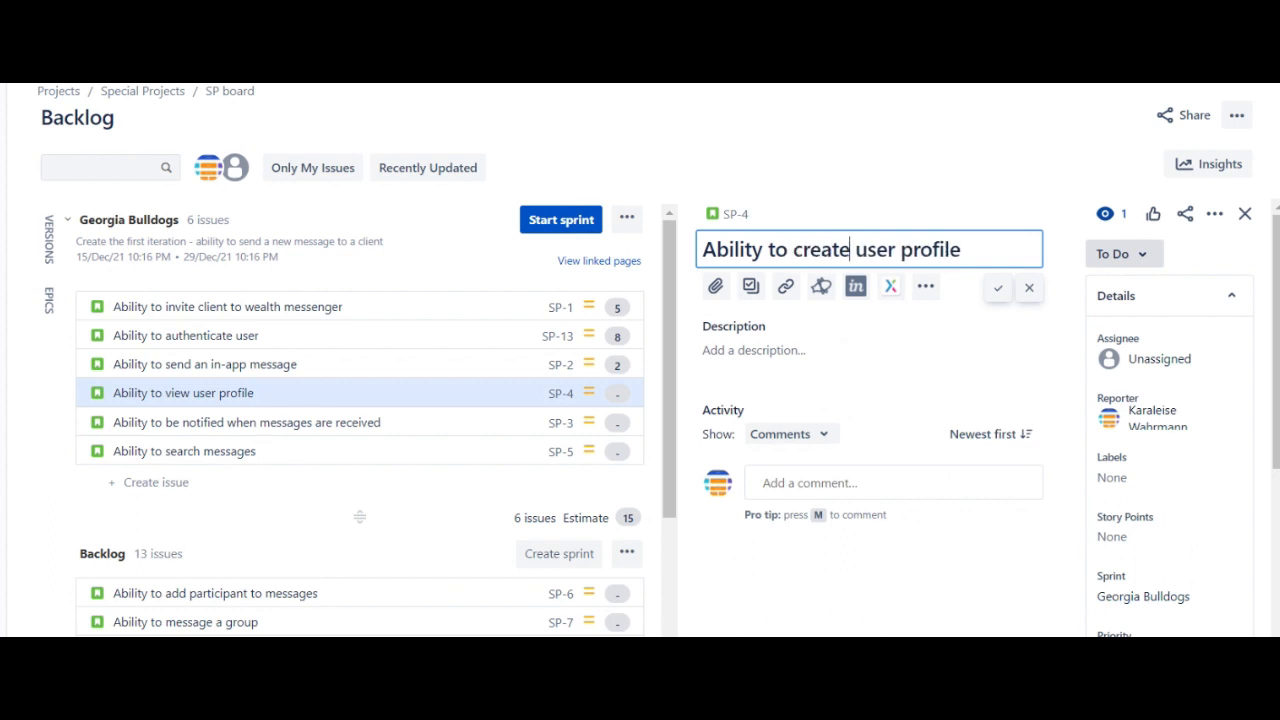
{"action": "left_click", "coordinate": [996, 288]}
{"action": "type", "text": "5"}
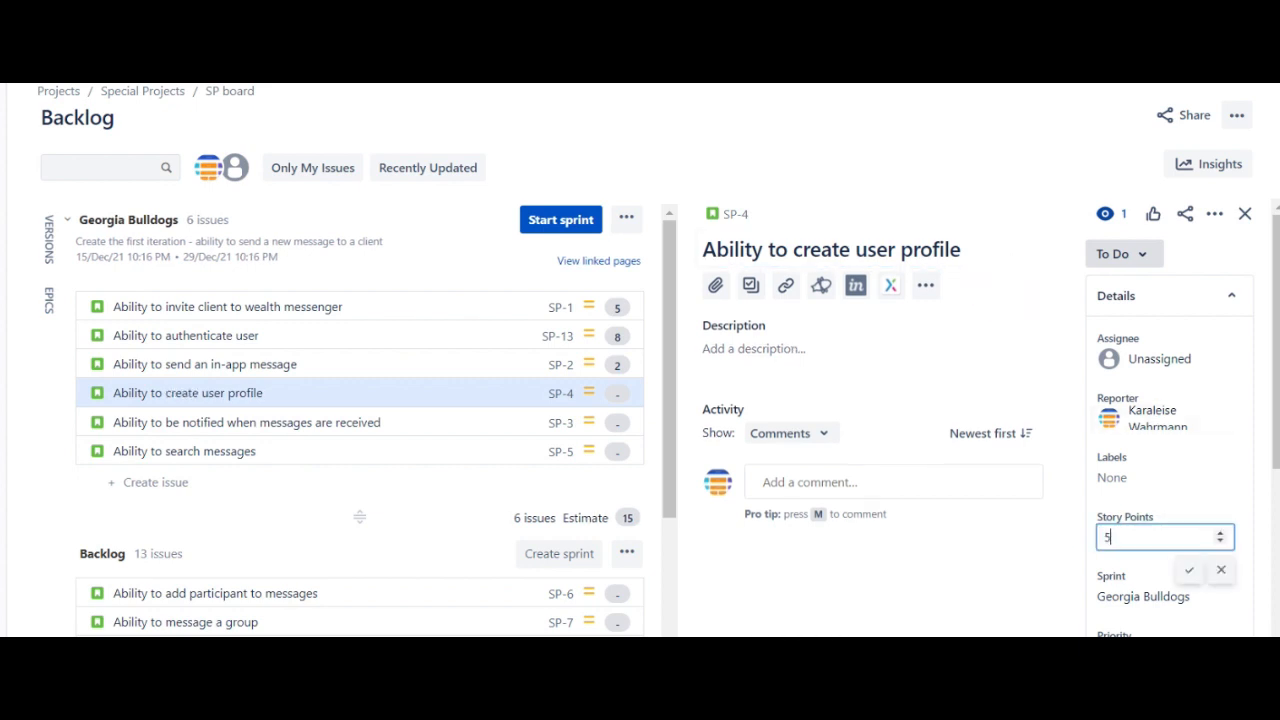
{"action": "left_click", "coordinate": [1188, 570]}
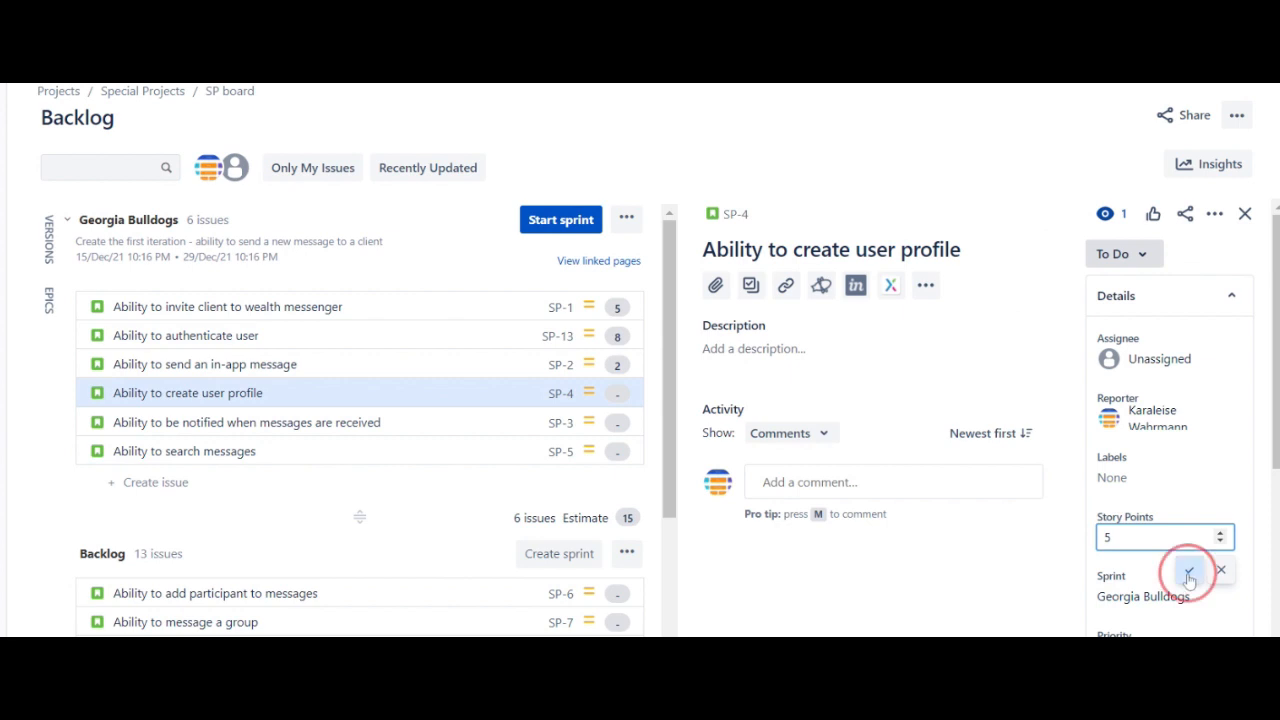
{"action": "left_click", "coordinate": [1190, 580]}
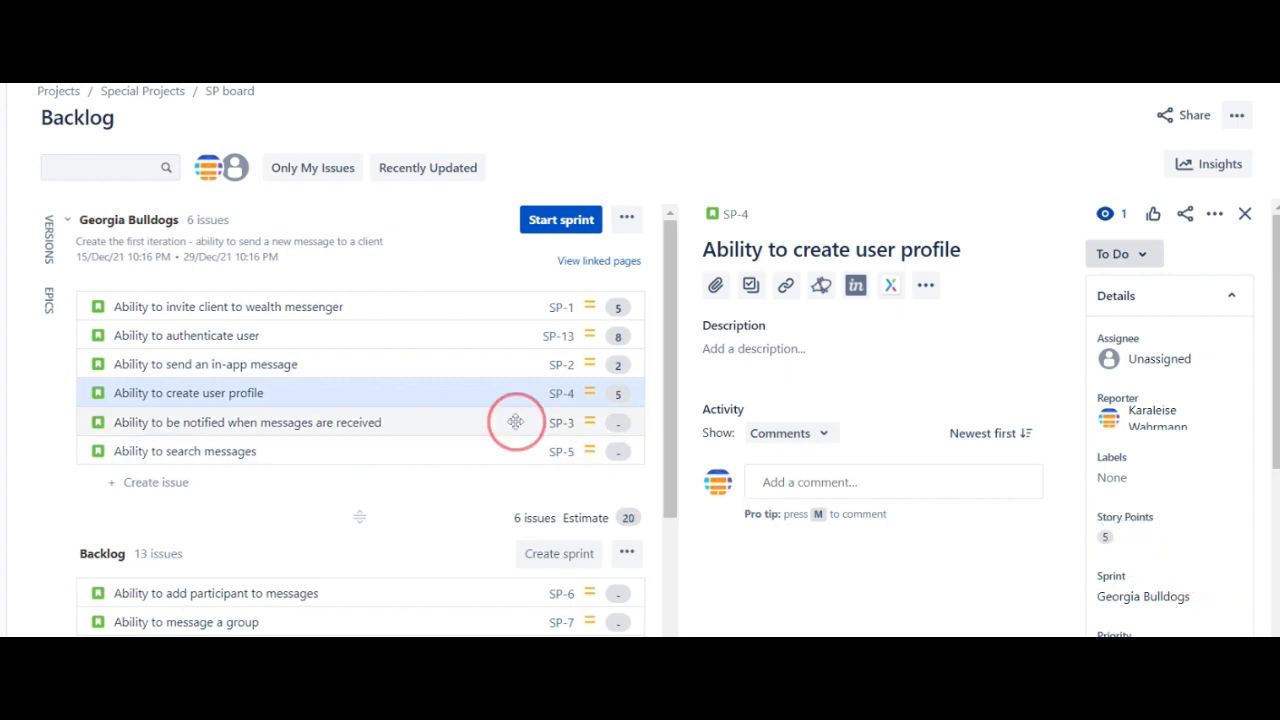
- Estimate the notifications story SP-3 at 8 points and the search messages story SP-5 at 3
{"action": "left_click", "coordinate": [248, 420]}
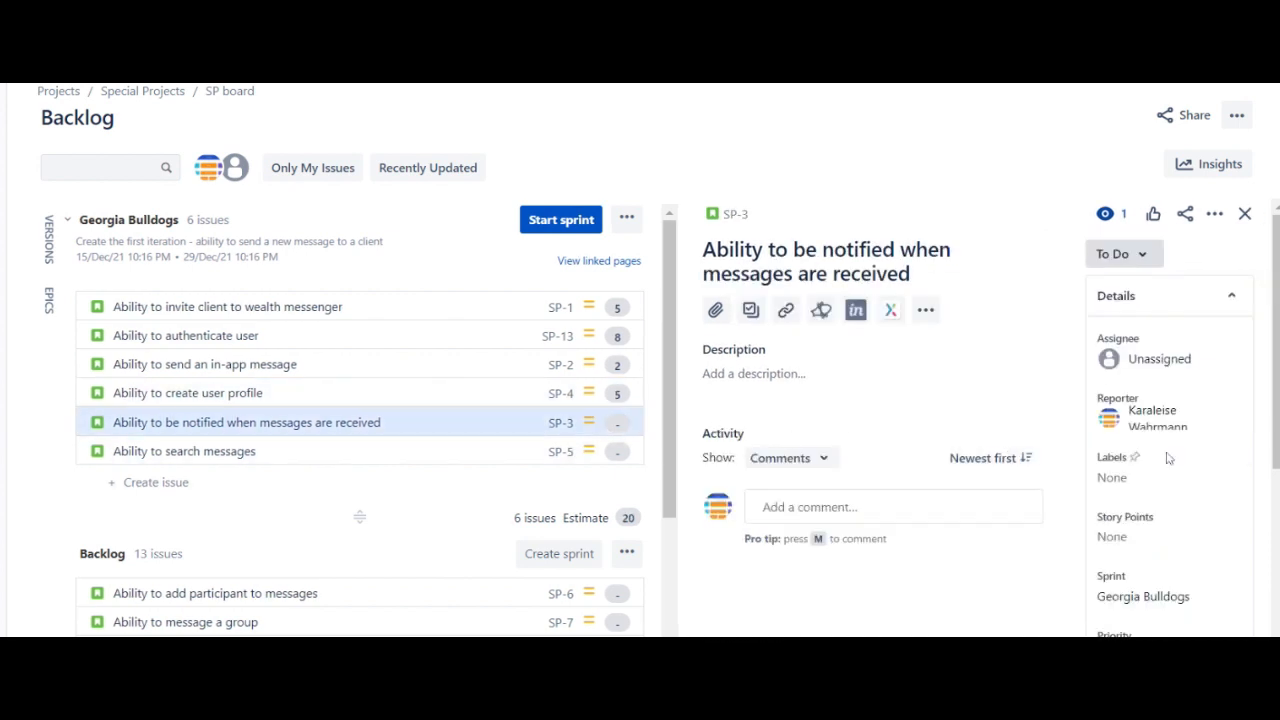
{"action": "left_click", "coordinate": [1140, 536]}
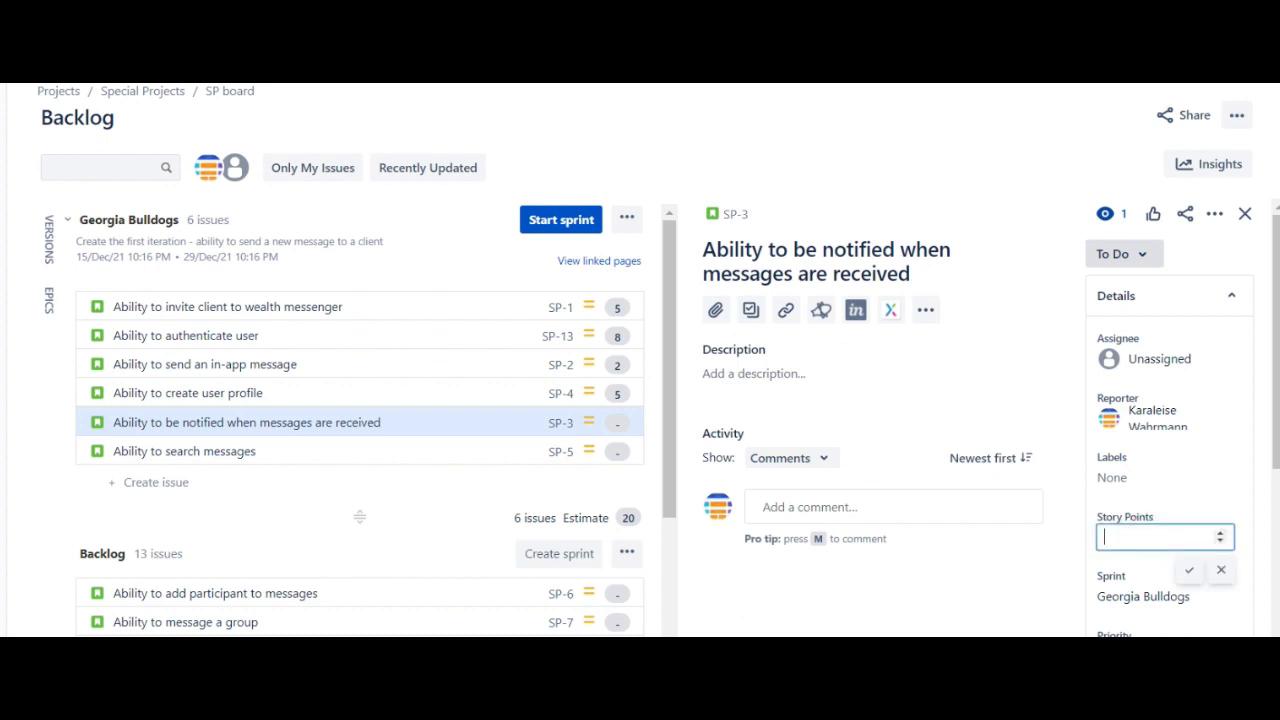
{"action": "left_click", "coordinate": [1188, 570]}
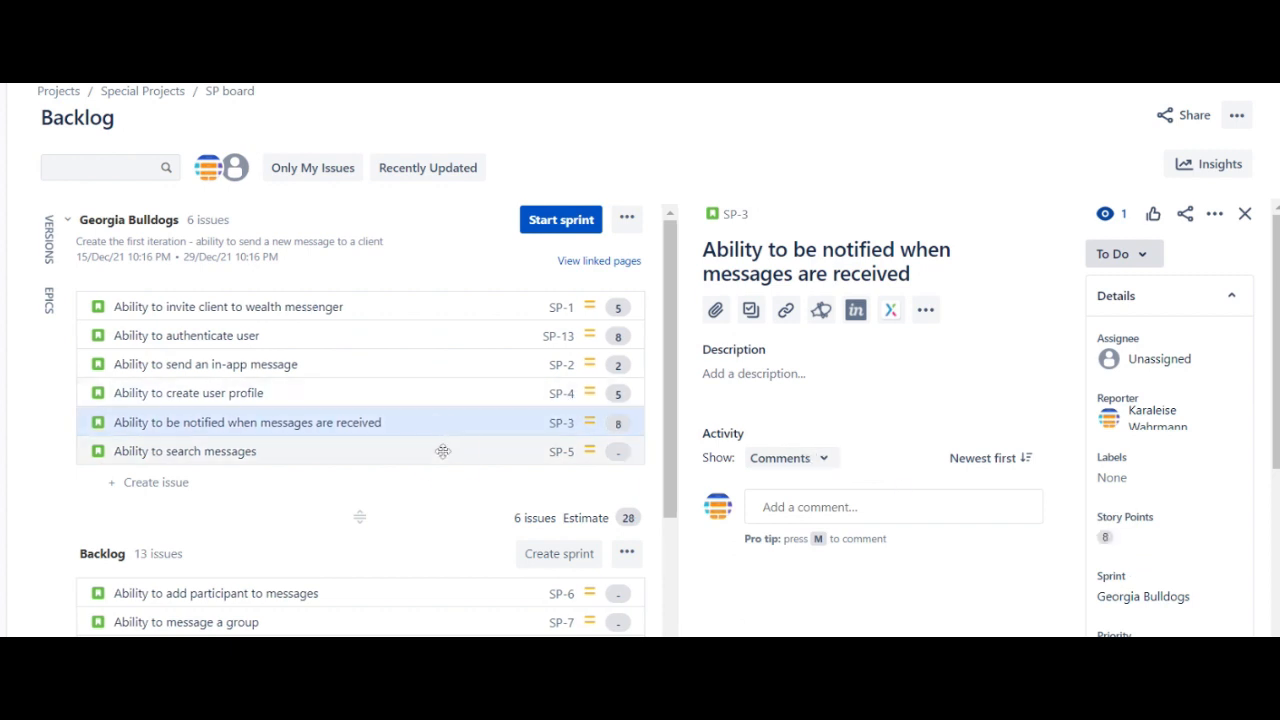
{"action": "left_click", "coordinate": [184, 452]}
{"action": "type", "text": "3"}
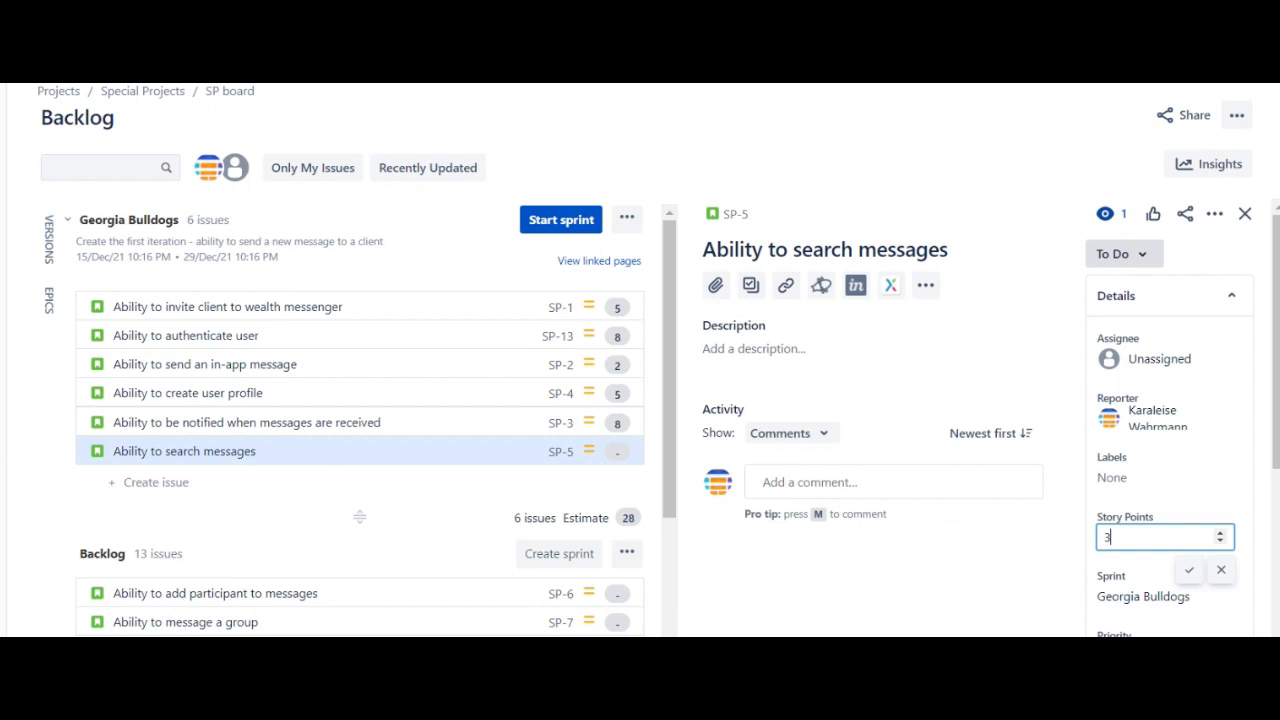
{"action": "left_click", "coordinate": [1188, 570]}
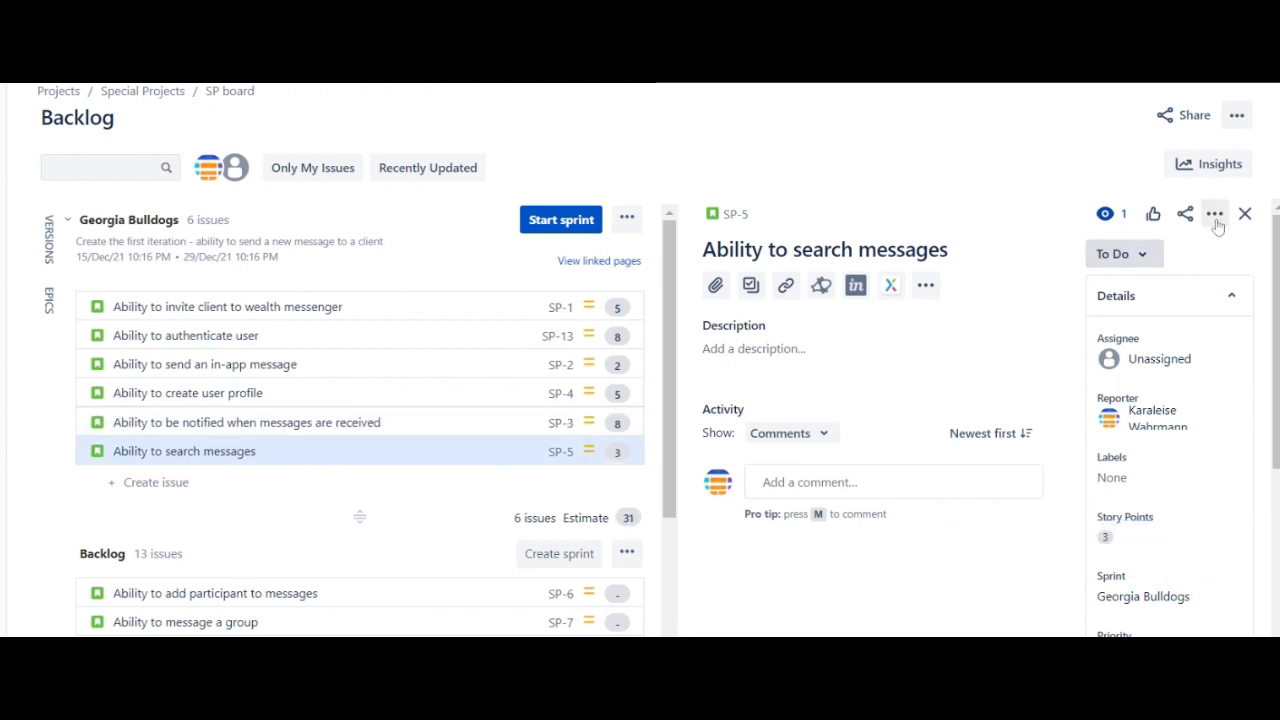
- Start the Georgia Bulldogs sprint with its six estimated stories
{"action": "left_click", "coordinate": [1244, 214]}
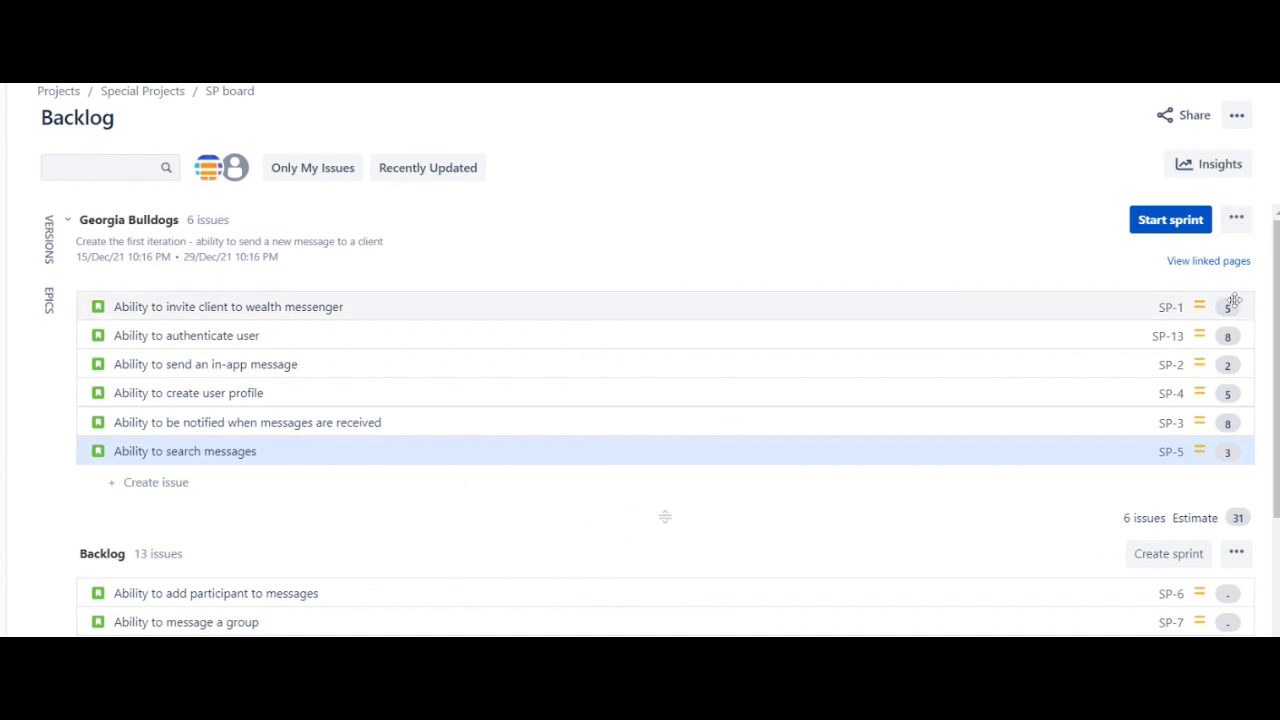
{"action": "mouse_move", "coordinate": [1228, 450]}
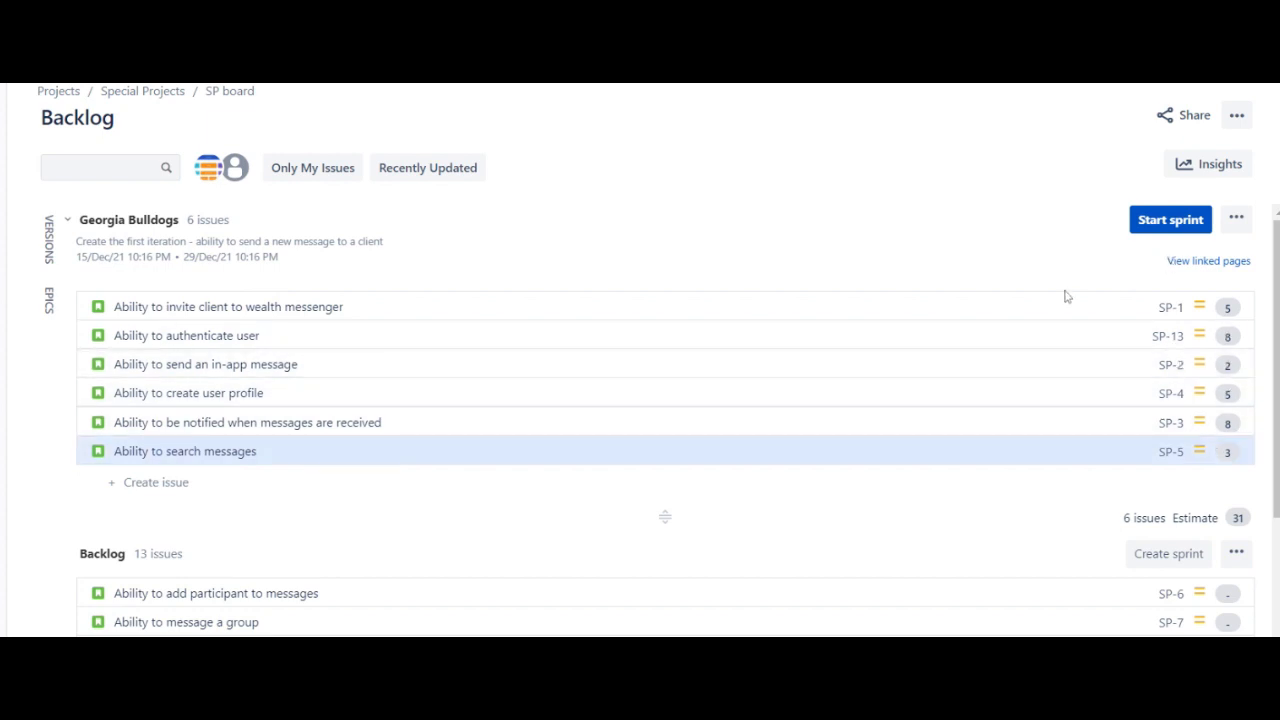
{"action": "mouse_move", "coordinate": [1192, 228]}
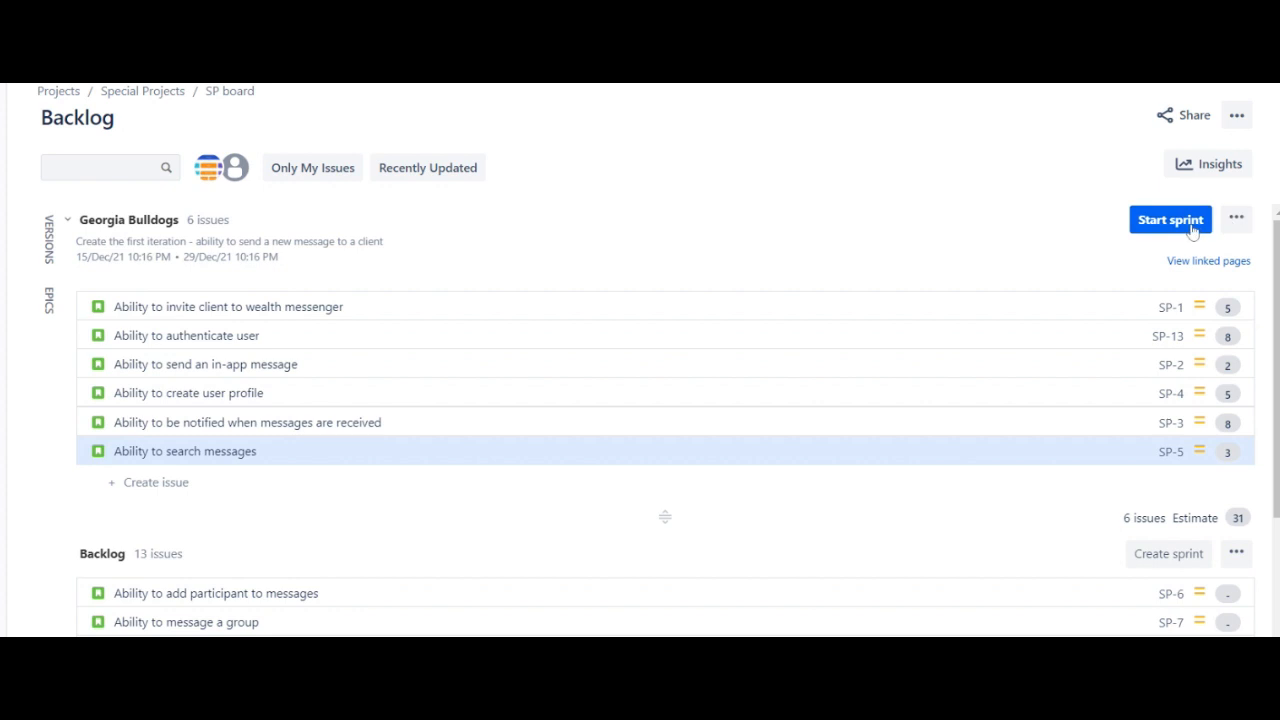
{"action": "mouse_move", "coordinate": [1094, 336]}
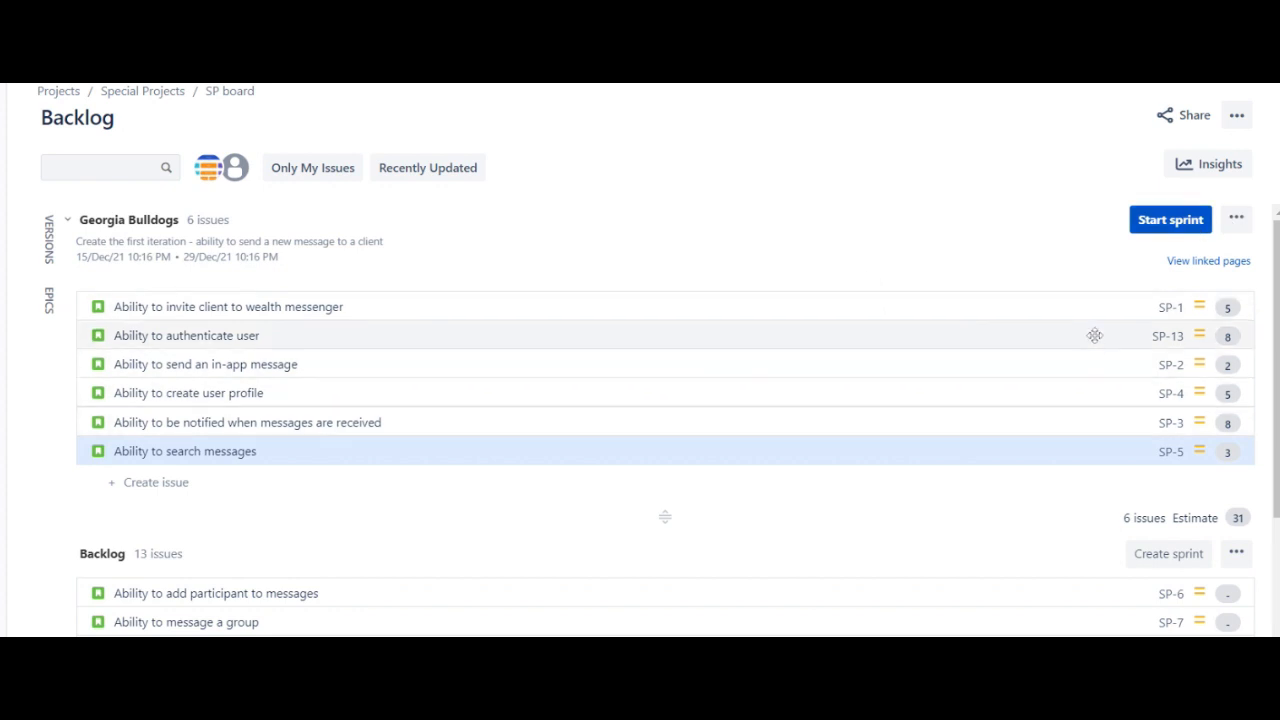
{"action": "left_click", "coordinate": [1170, 218]}
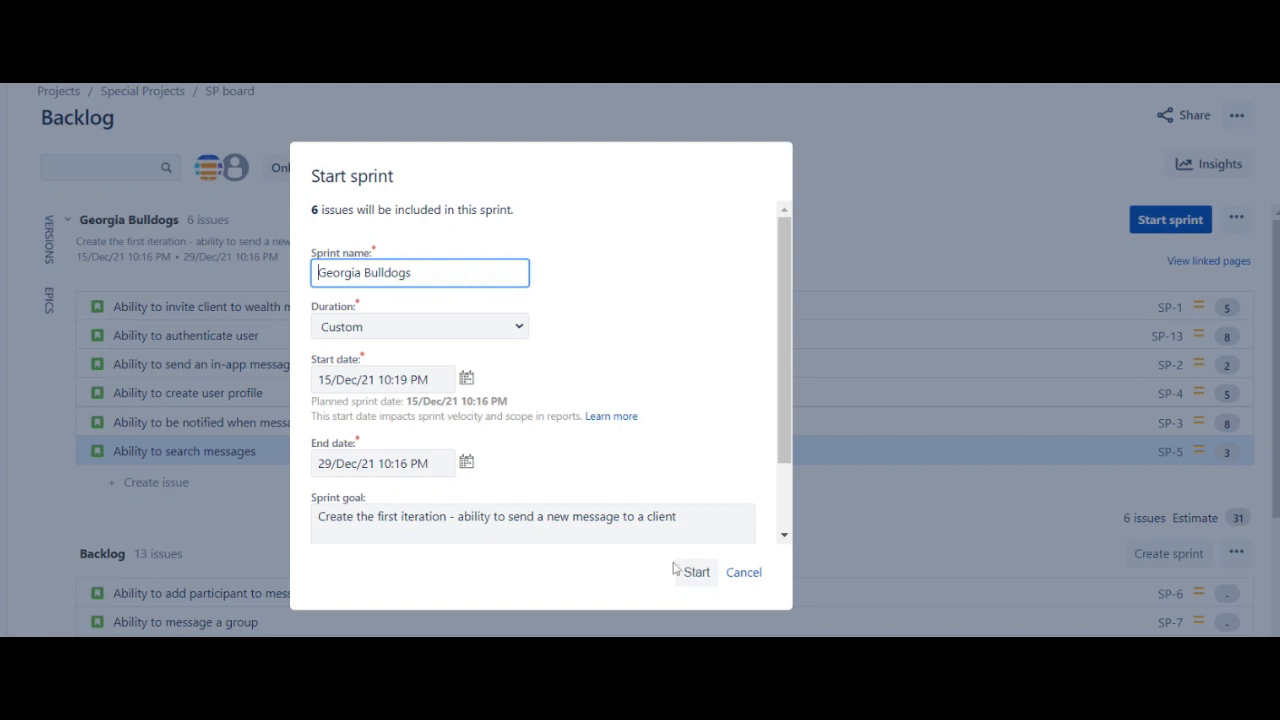
{"action": "left_click", "coordinate": [692, 572]}
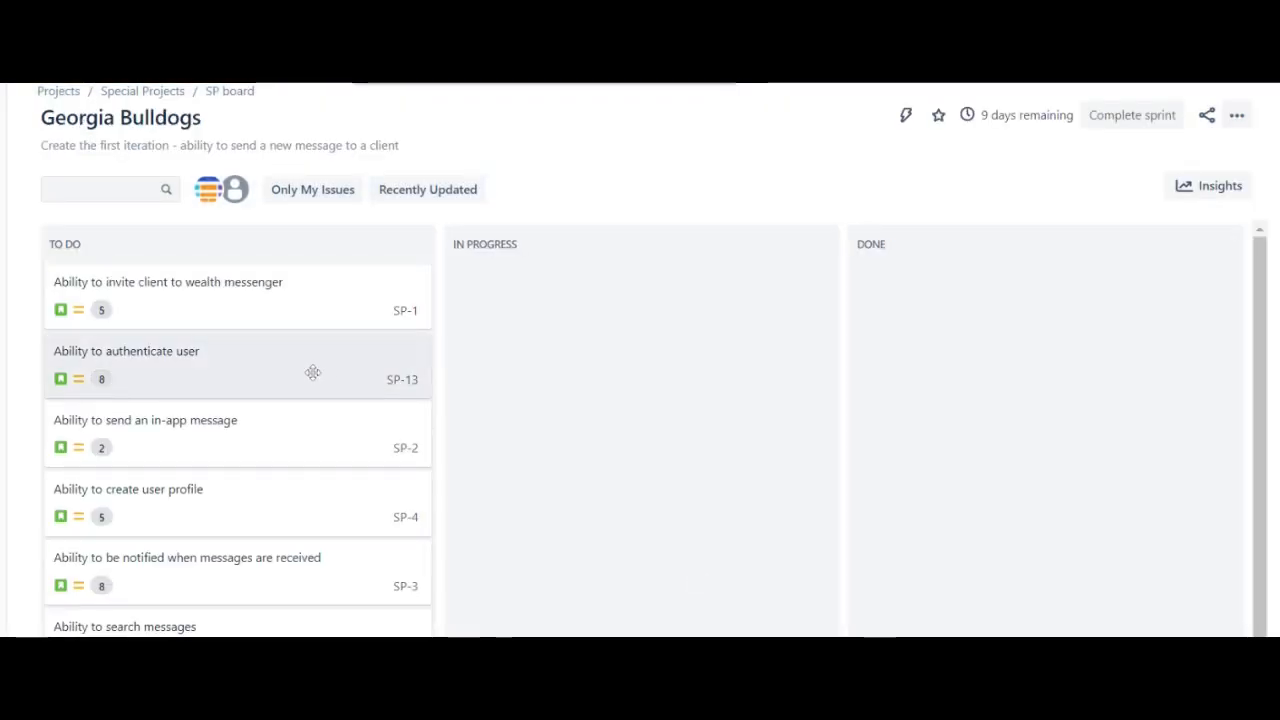
{"action": "mouse_move", "coordinate": [616, 258]}
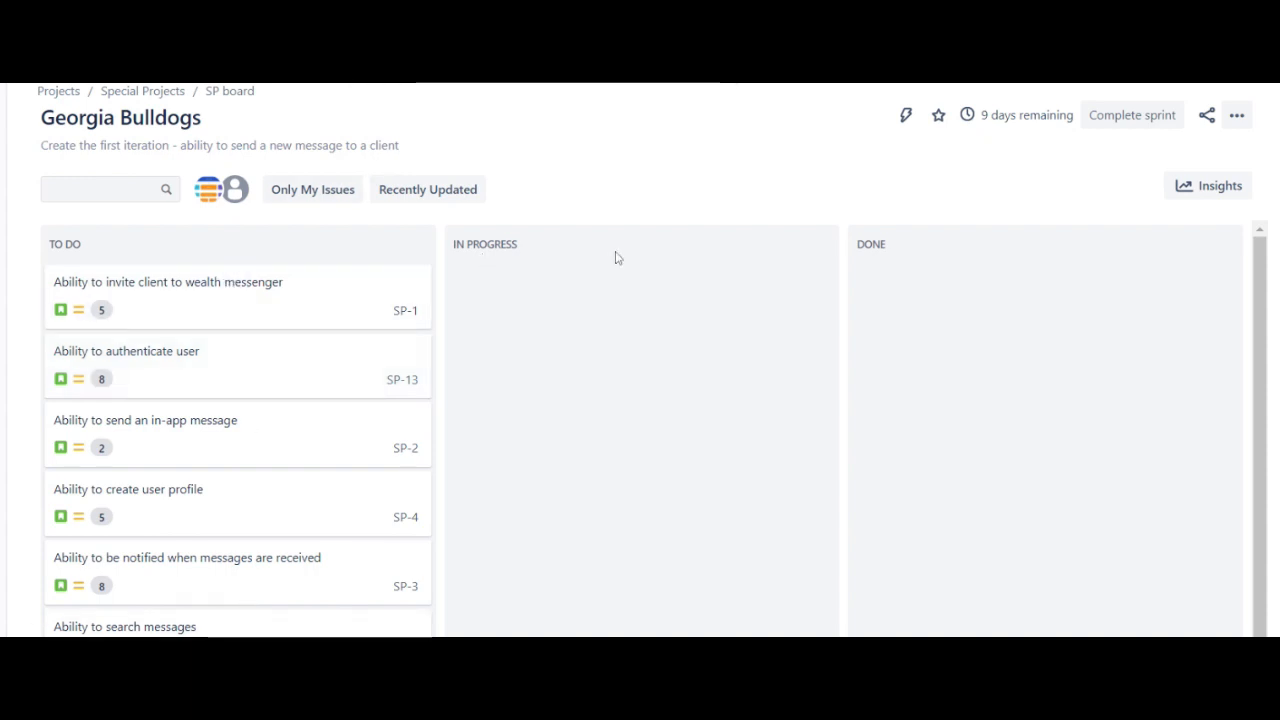
{"action": "mouse_move", "coordinate": [444, 316]}
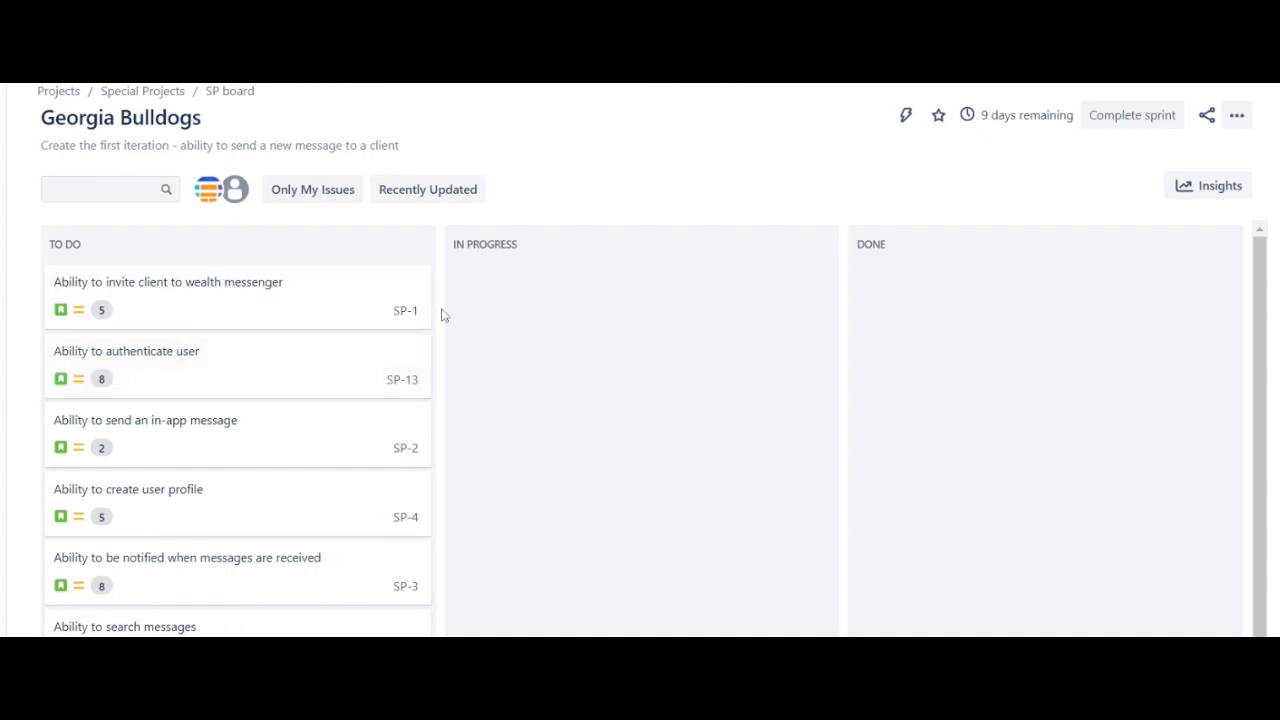
{"action": "mouse_move", "coordinate": [576, 268]}
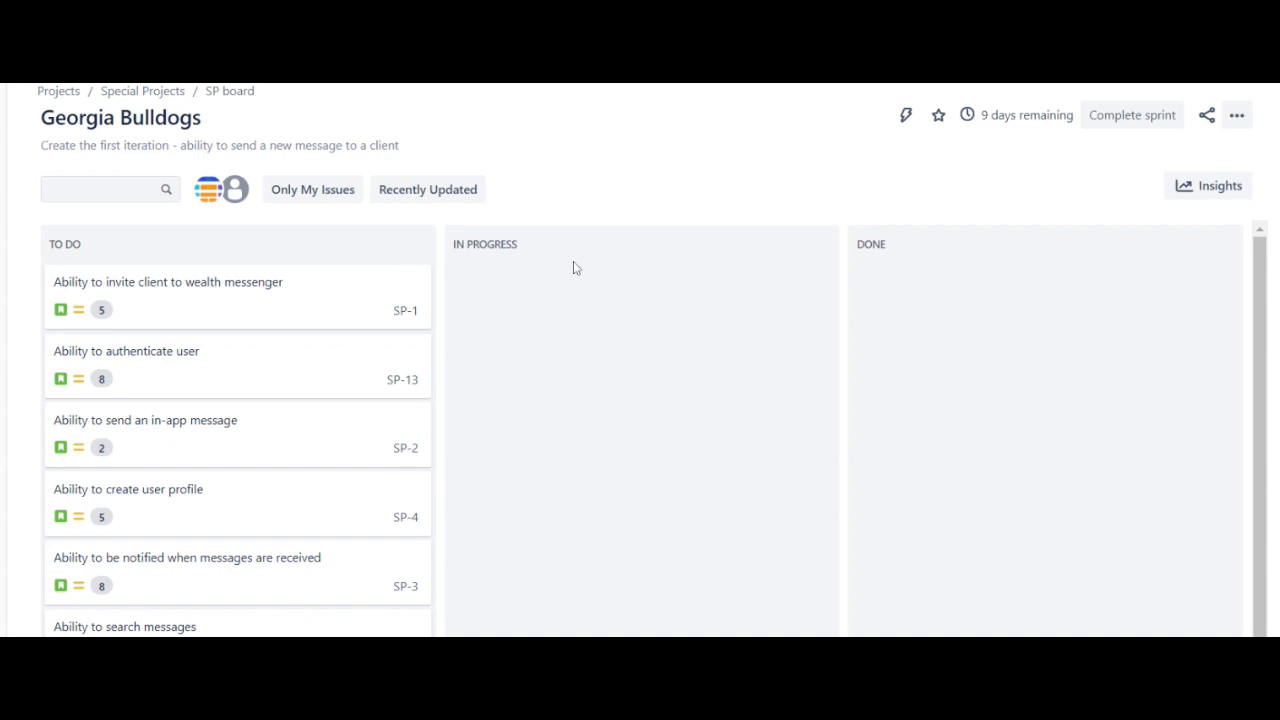
{"action": "mouse_move", "coordinate": [296, 360]}
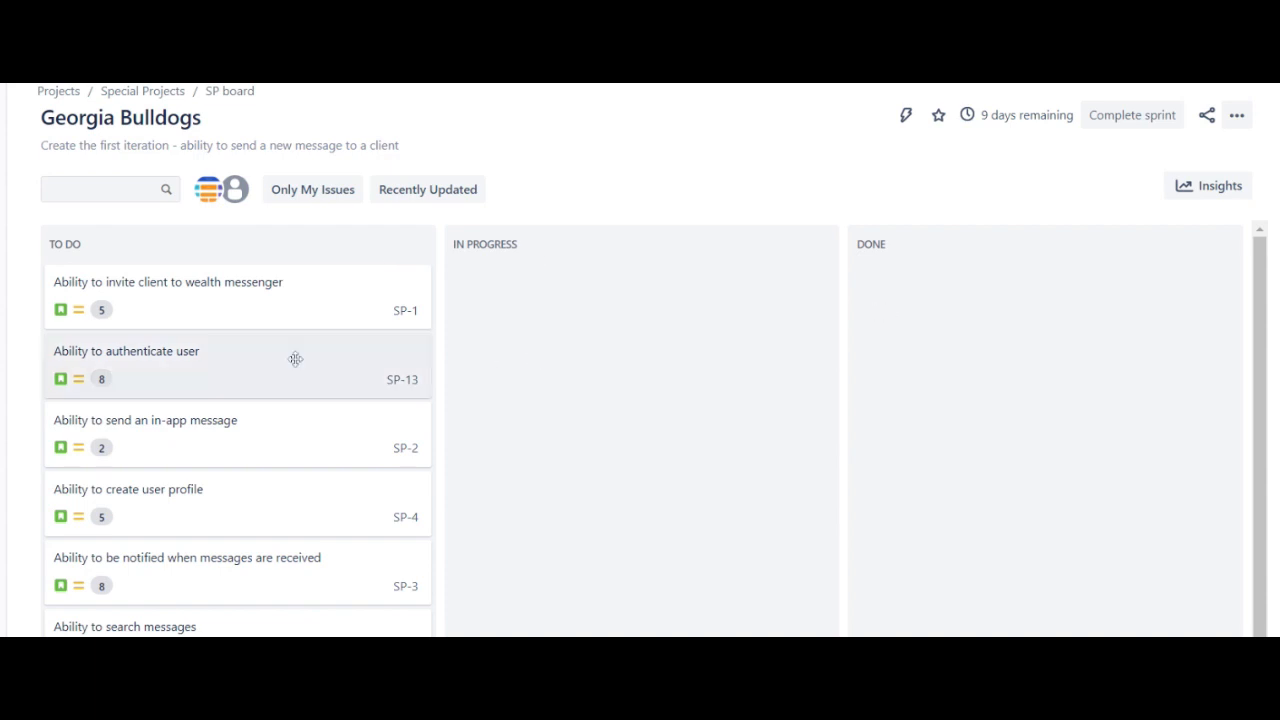
- Move the authenticate user story SP-13 into the In Progress column on the sprint board
{"action": "left_click_drag", "start_coordinate": [236, 364], "coordinate": [640, 344]}
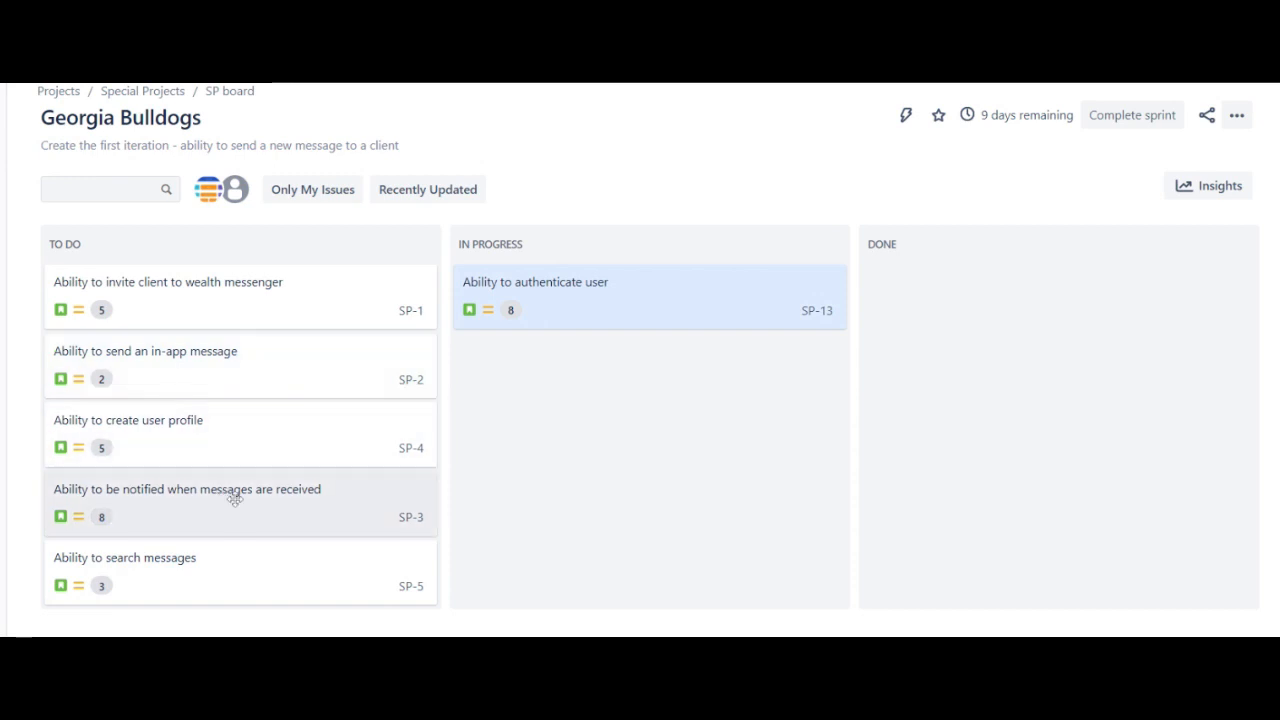
{"action": "left_click", "coordinate": [188, 488]}
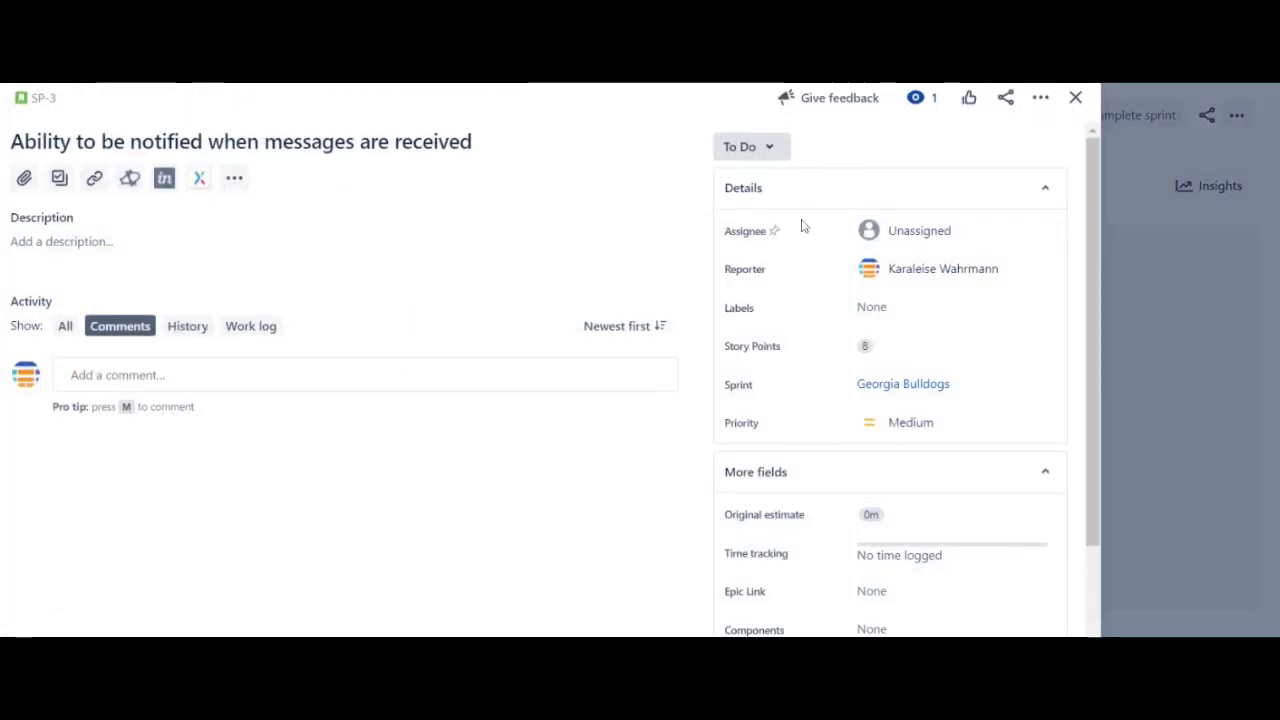
{"action": "left_click", "coordinate": [1076, 96]}
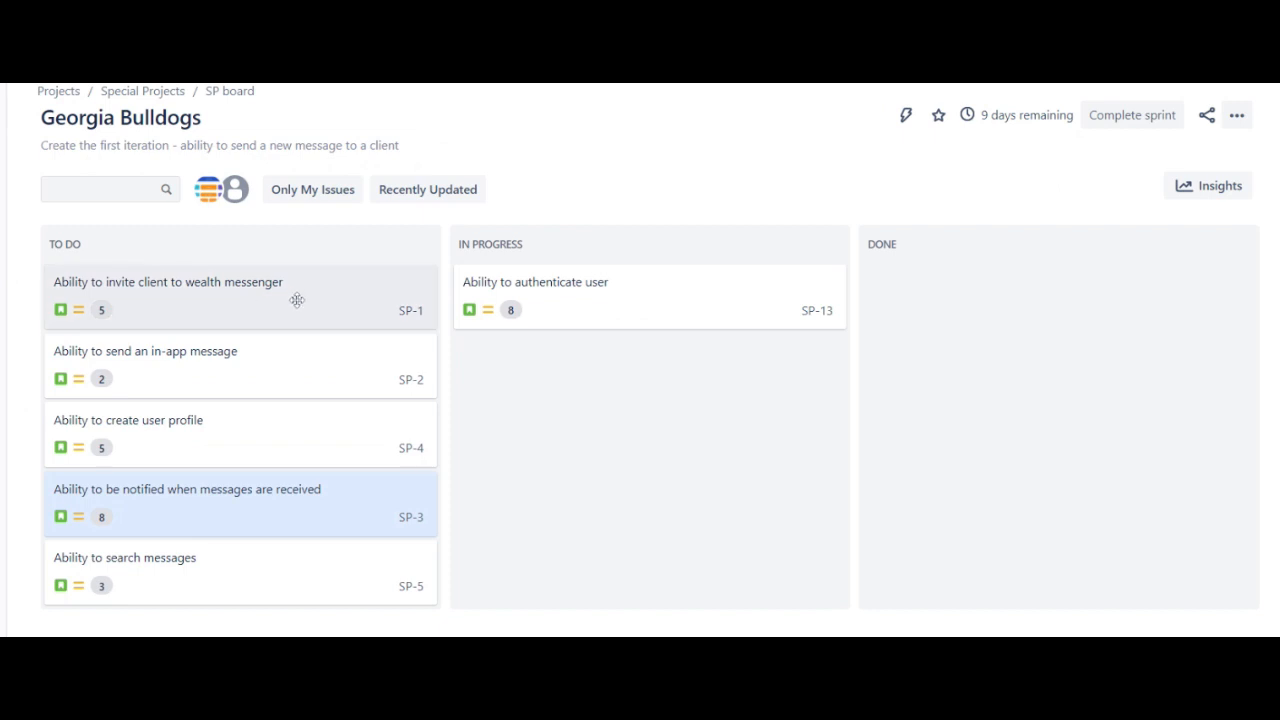
{"action": "mouse_move", "coordinate": [274, 596]}
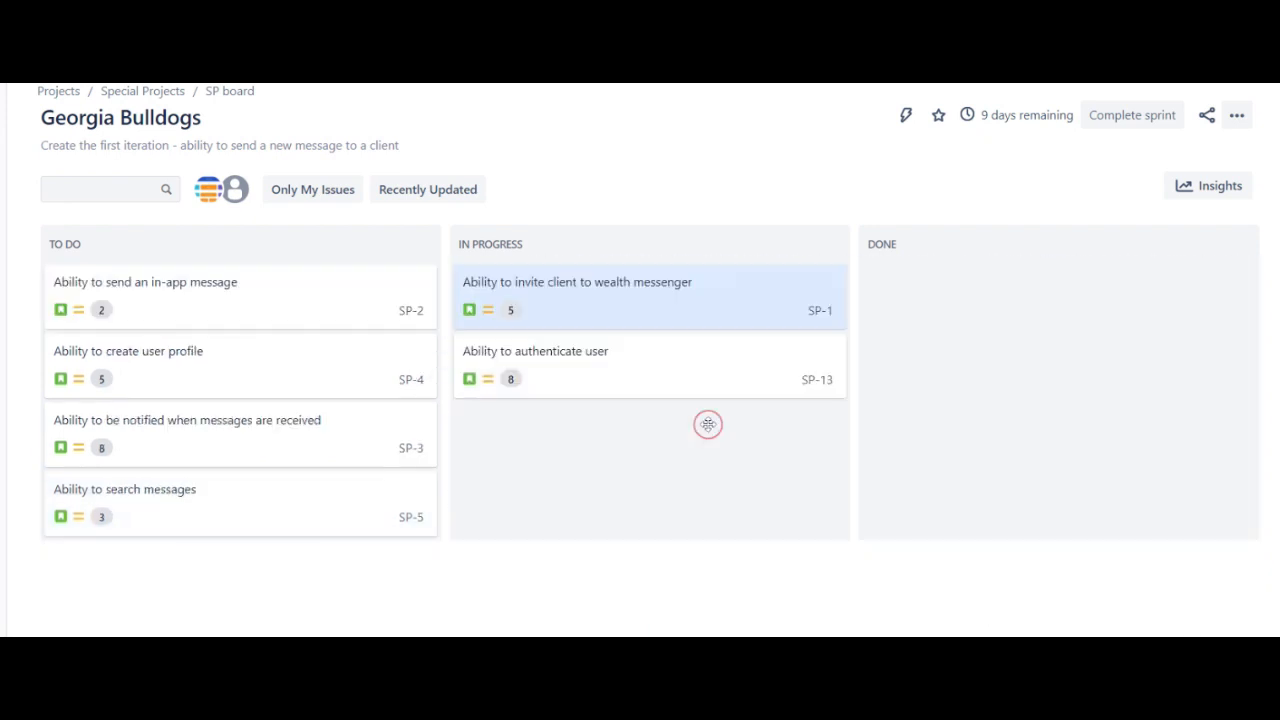
{"action": "mouse_move", "coordinate": [236, 370]}
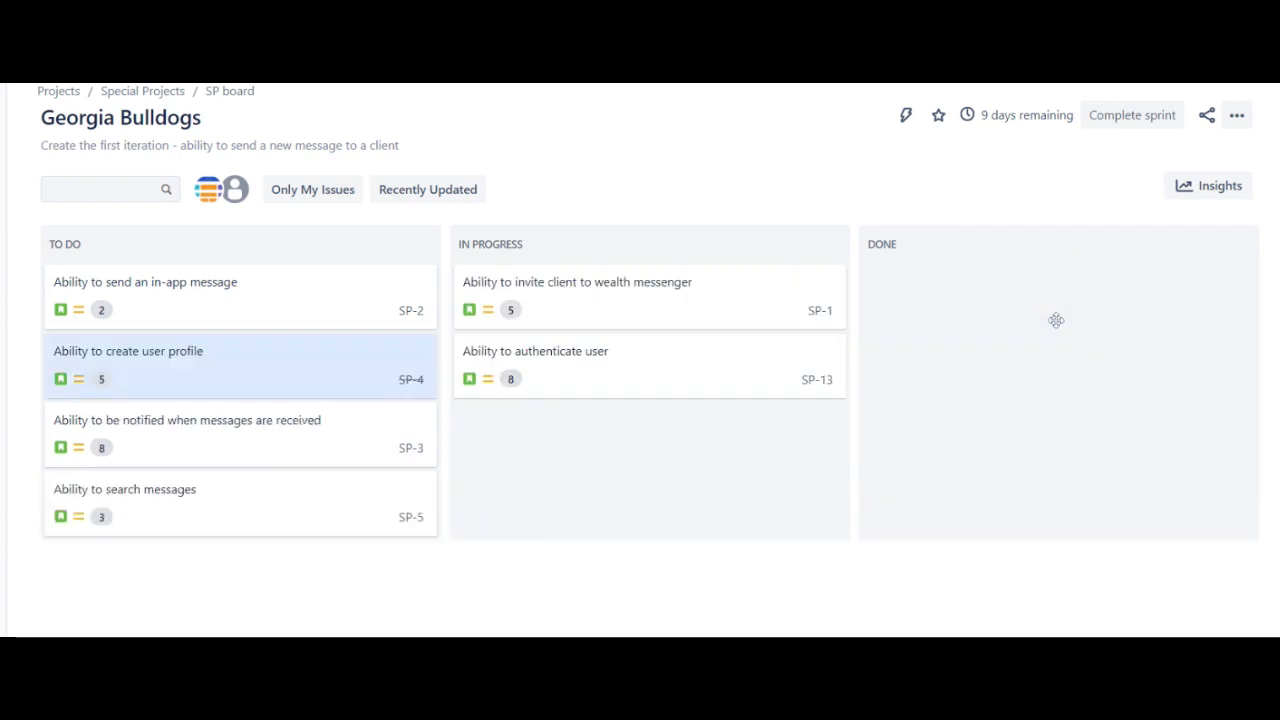
{"action": "mouse_move", "coordinate": [1046, 310]}
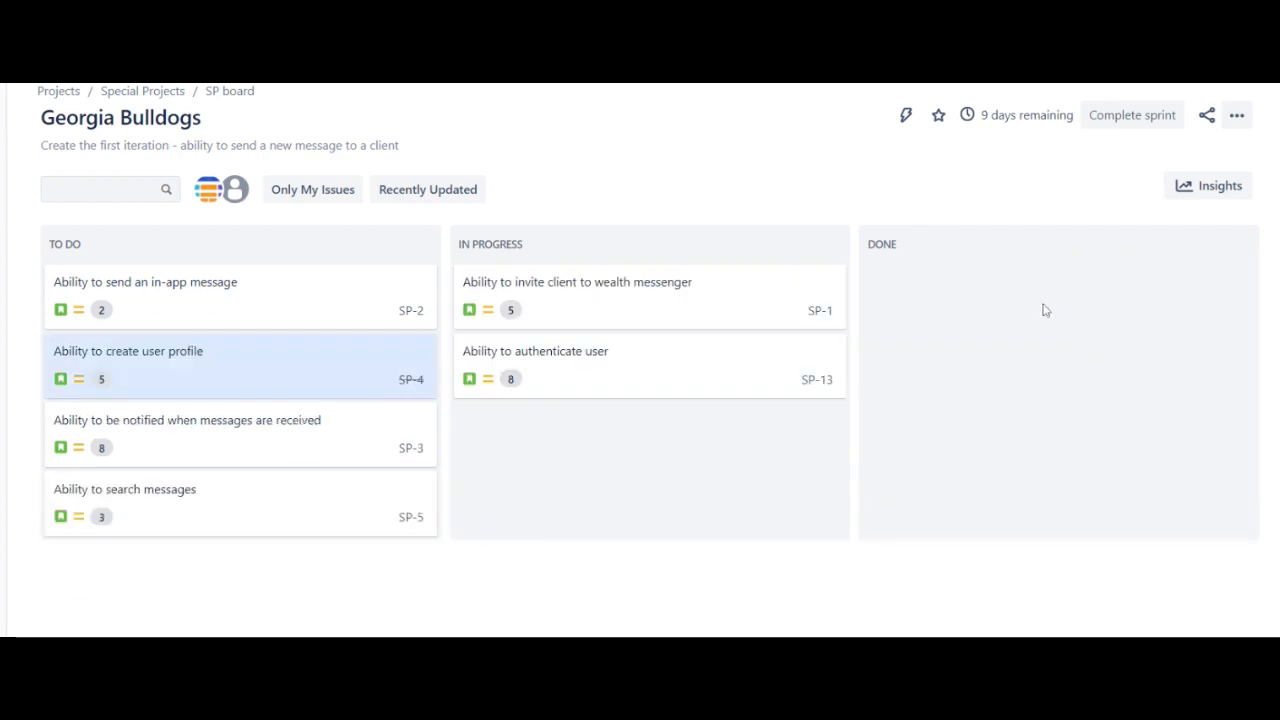
{"action": "mouse_move", "coordinate": [988, 316]}
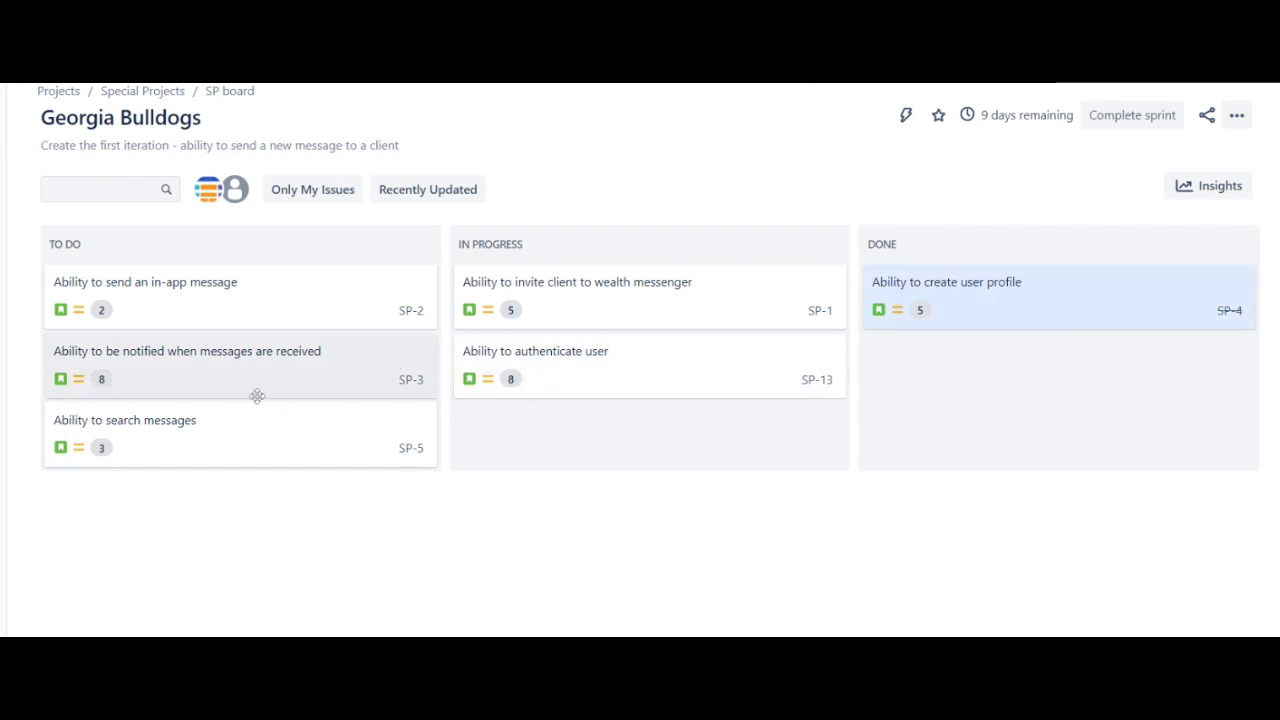
{"action": "mouse_move", "coordinate": [596, 198]}
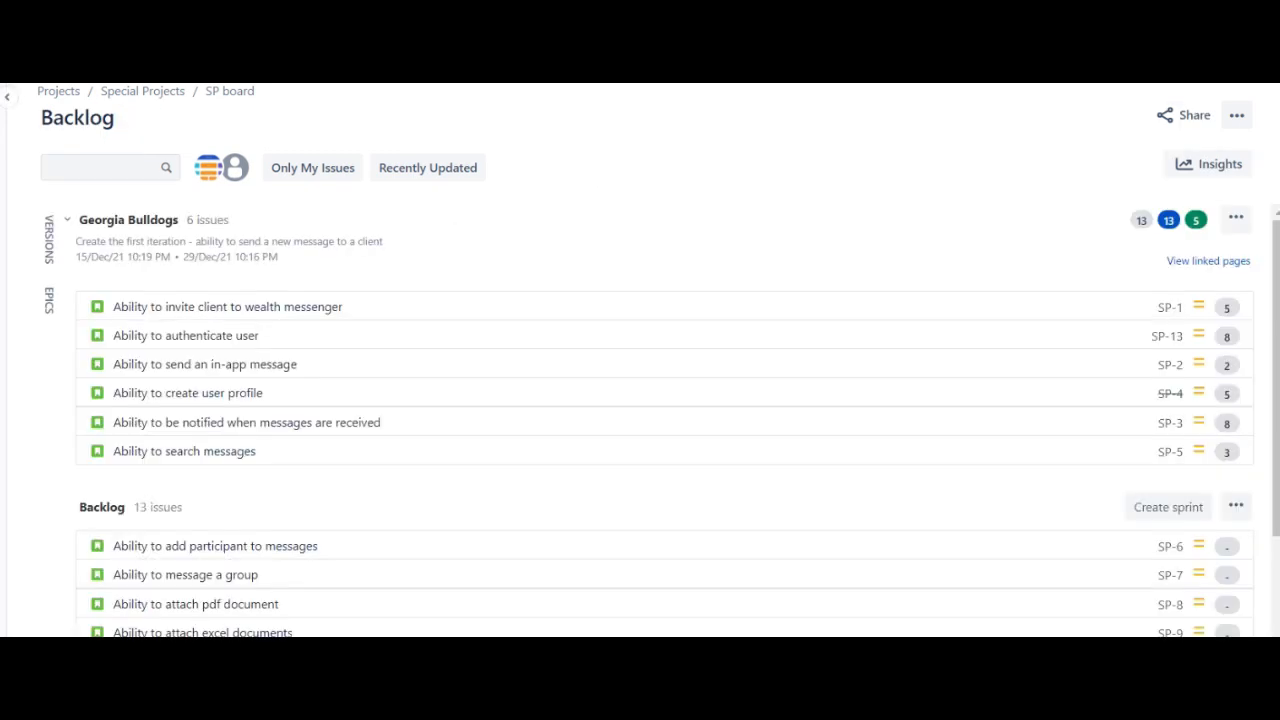
{"action": "mouse_move", "coordinate": [252, 482]}
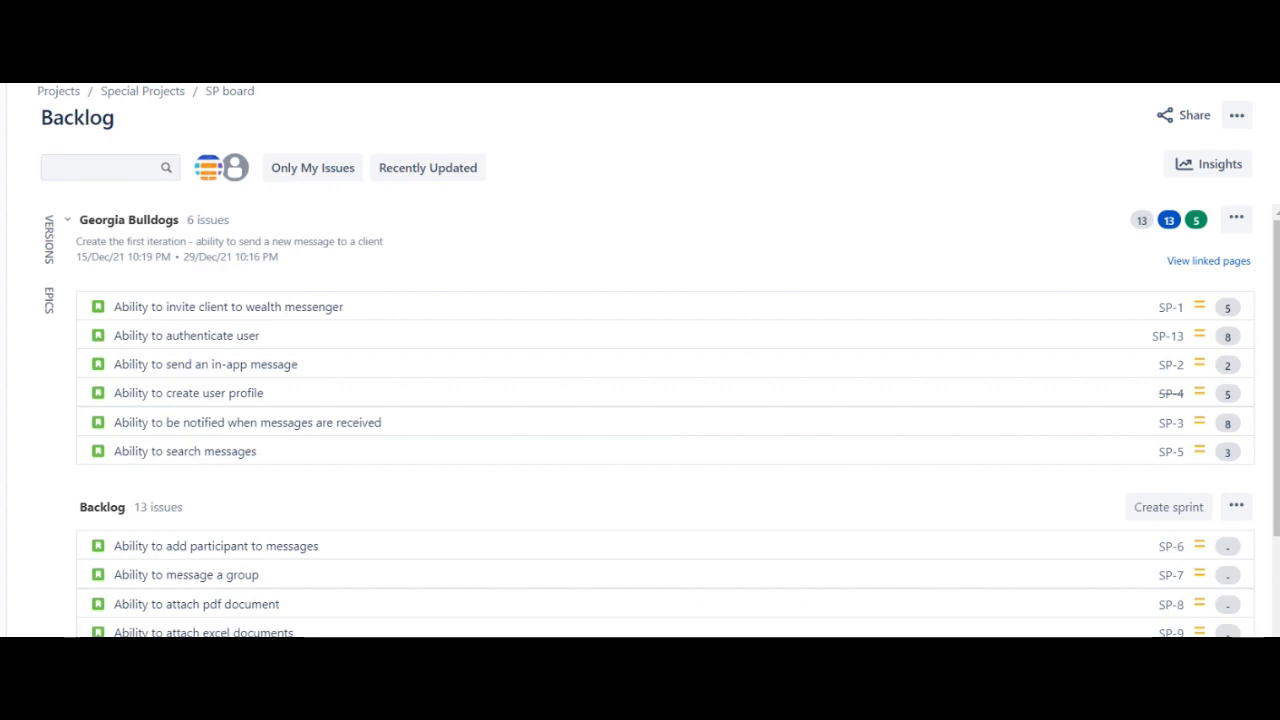
{"action": "mouse_move", "coordinate": [956, 168]}
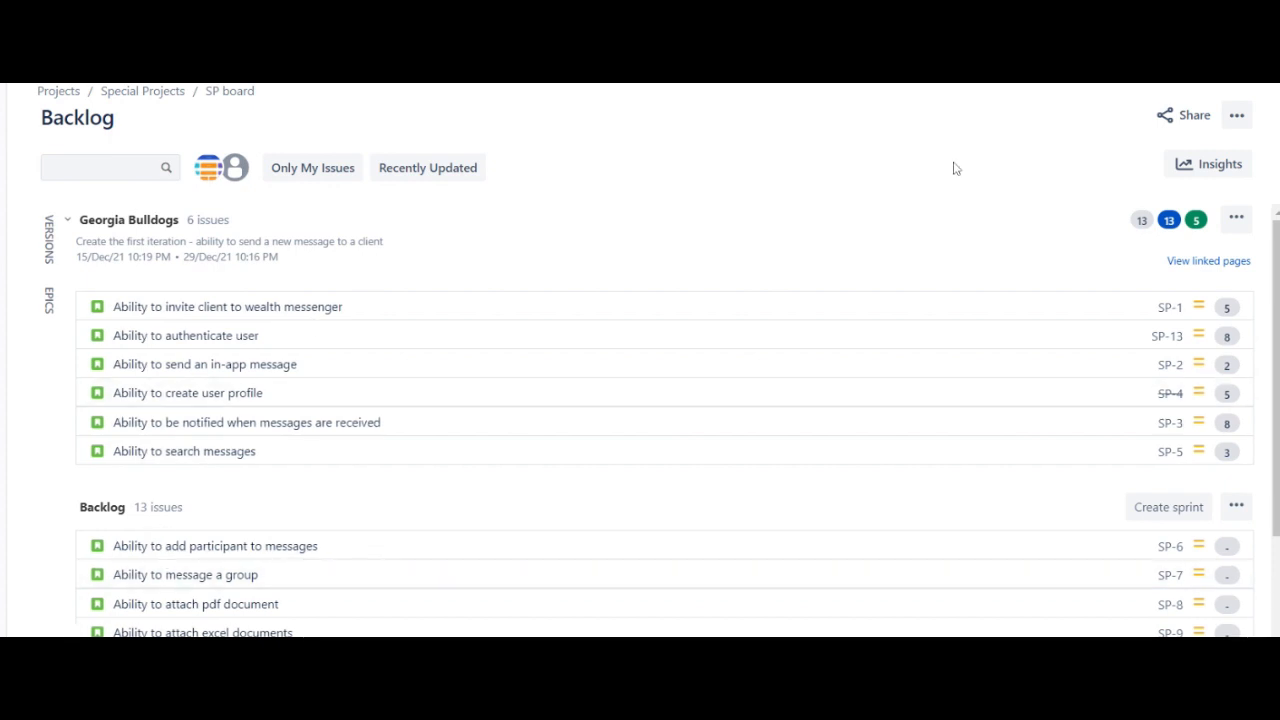
{"action": "mouse_move", "coordinate": [1204, 232]}
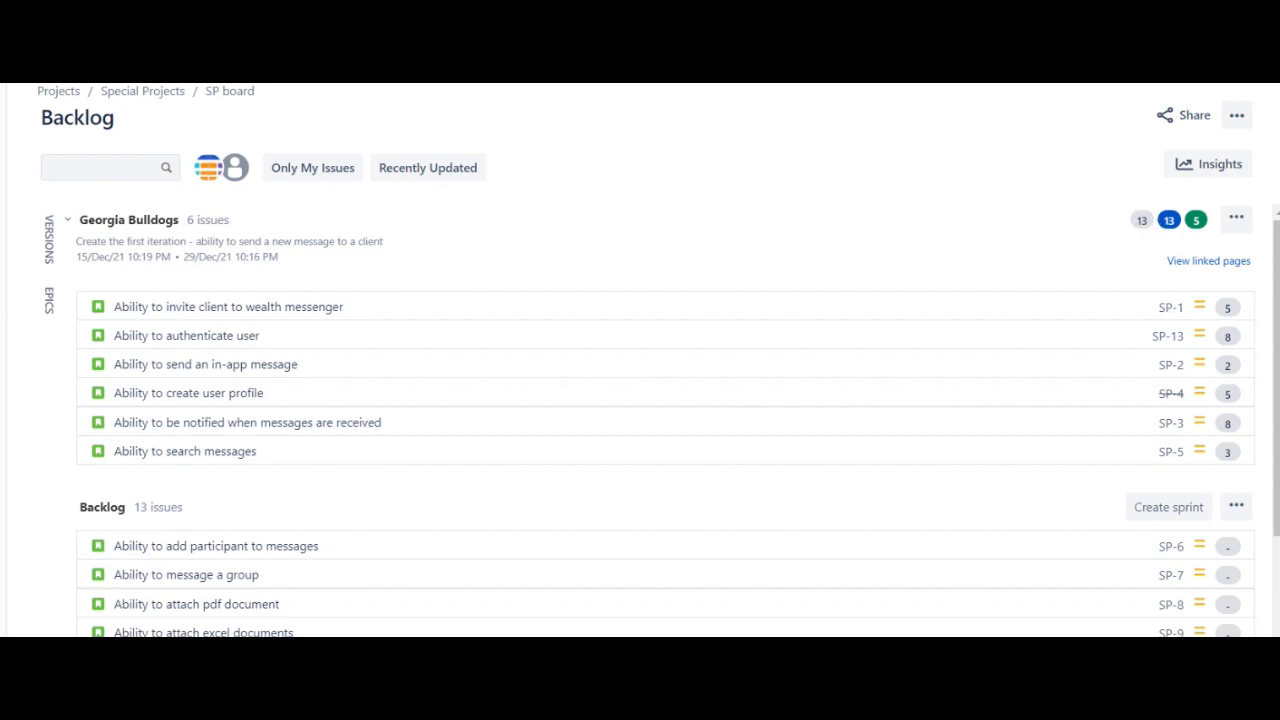
{"action": "mouse_move", "coordinate": [1160, 230]}
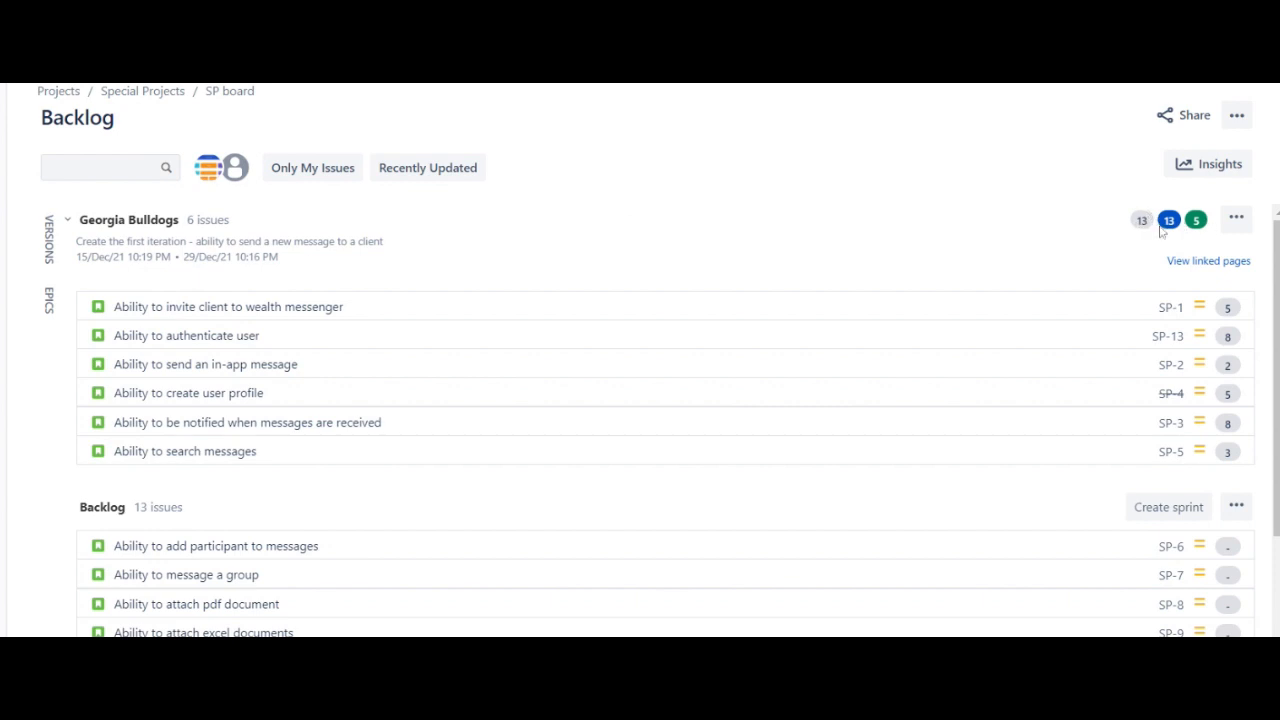
{"action": "mouse_move", "coordinate": [1184, 228]}
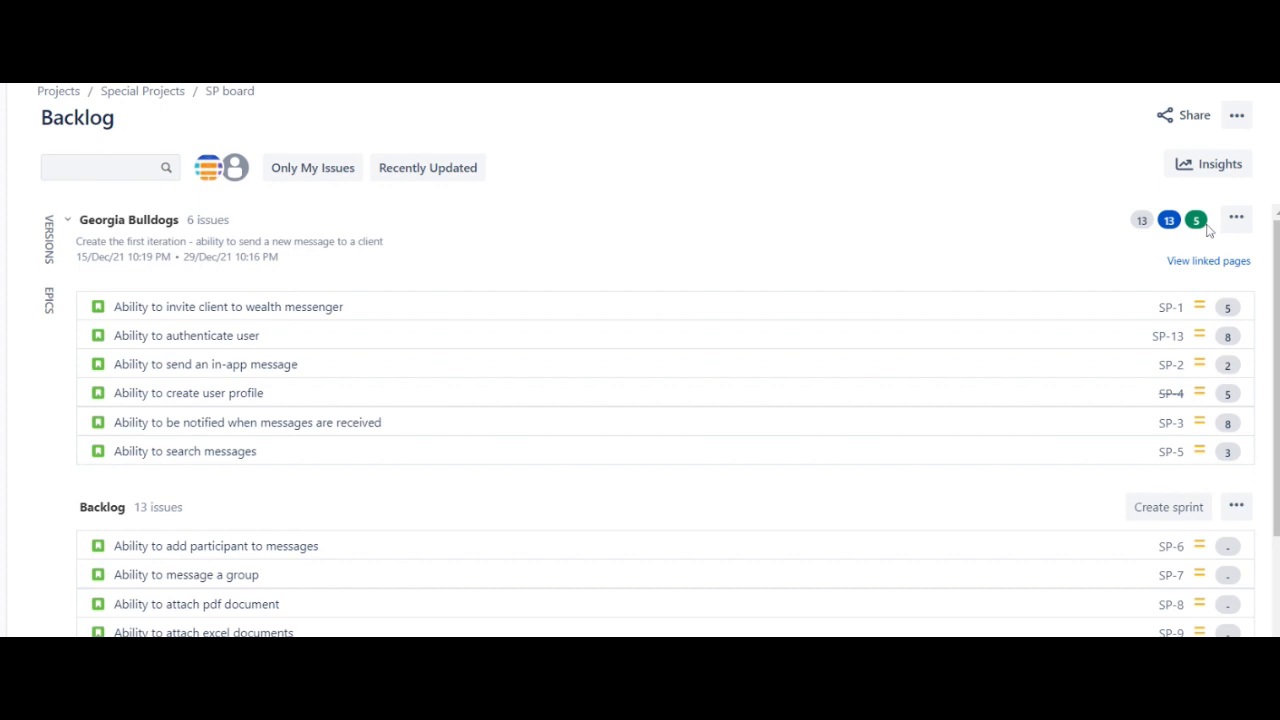
{"action": "mouse_move", "coordinate": [1204, 236]}
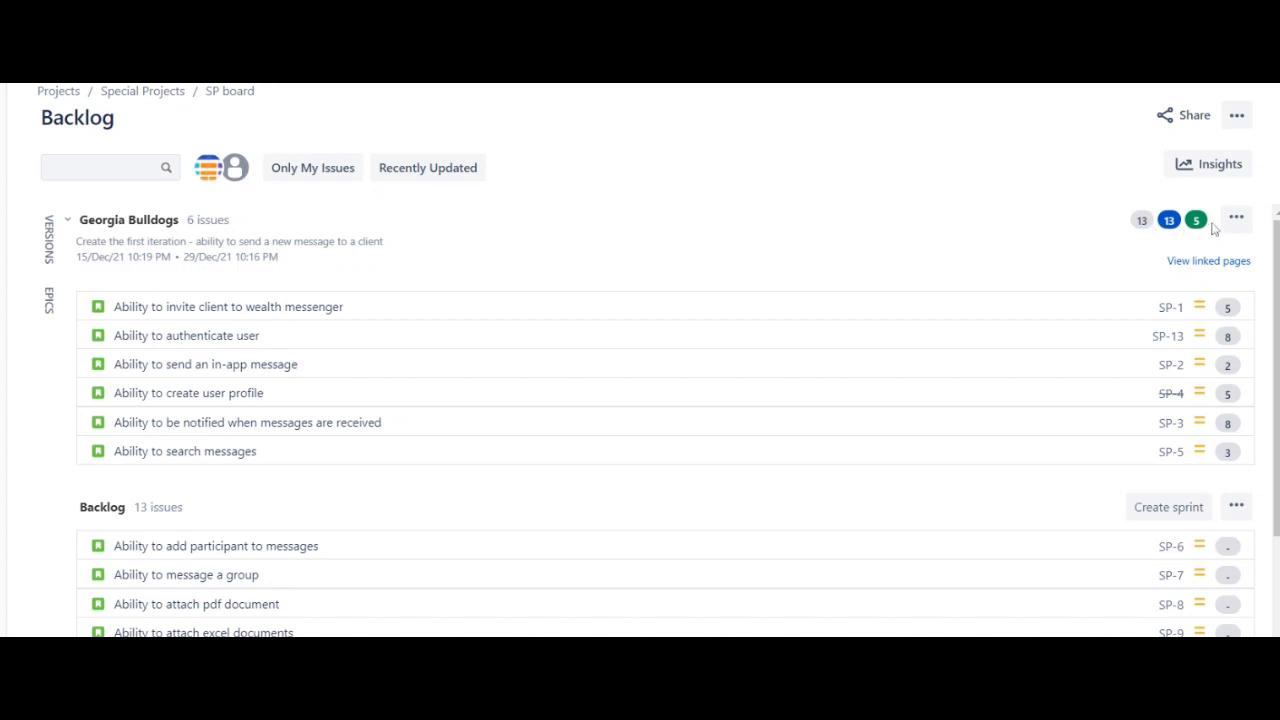
{"action": "mouse_move", "coordinate": [1188, 232]}
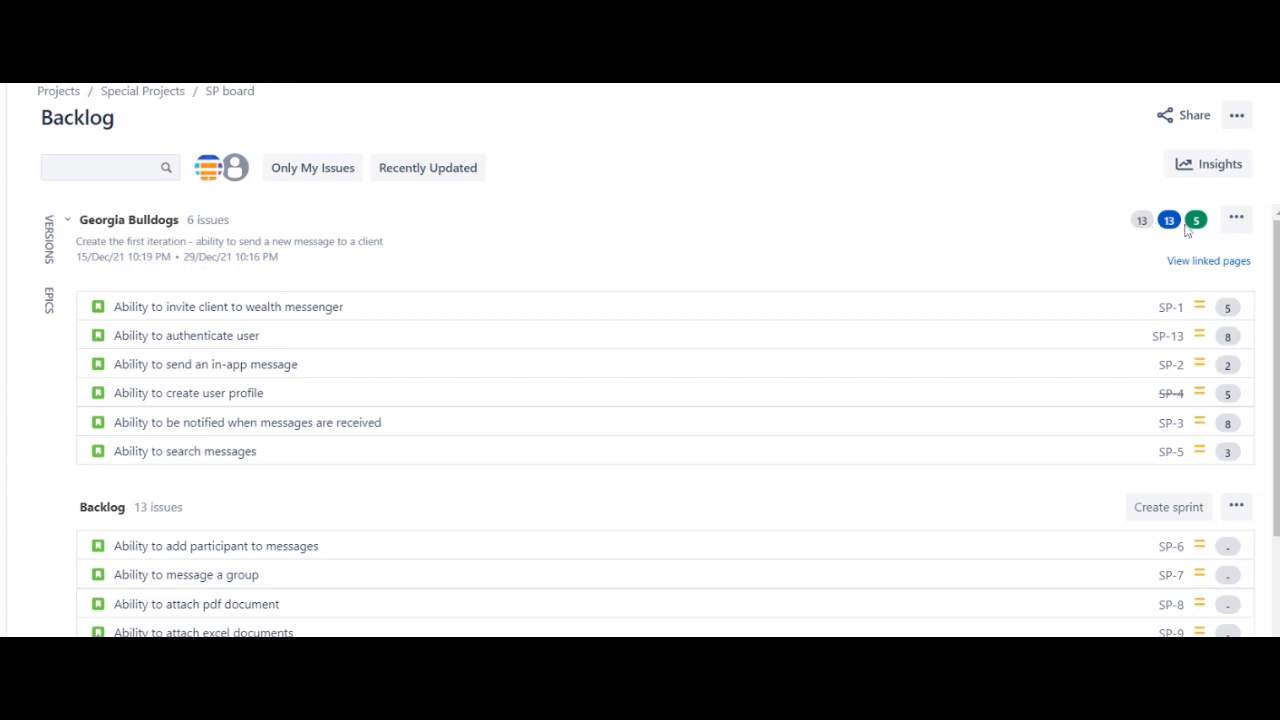
{"action": "mouse_move", "coordinate": [1236, 218]}
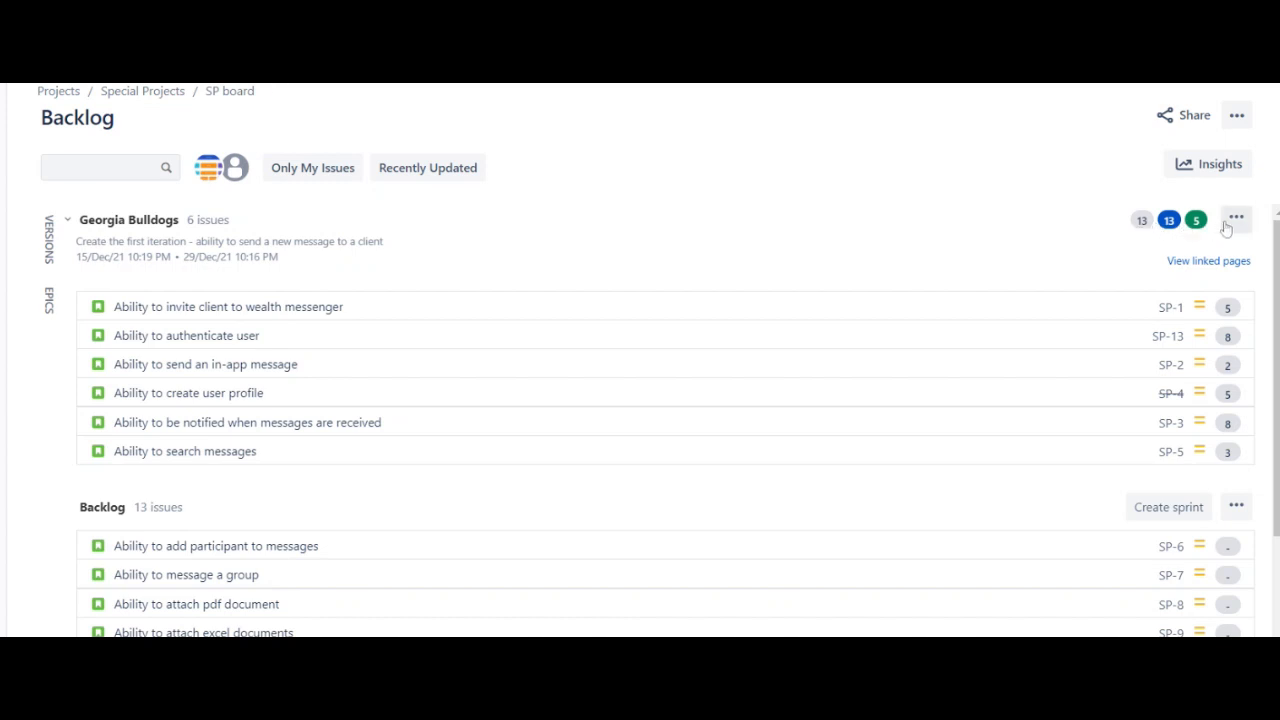
{"action": "mouse_move", "coordinate": [1204, 226]}
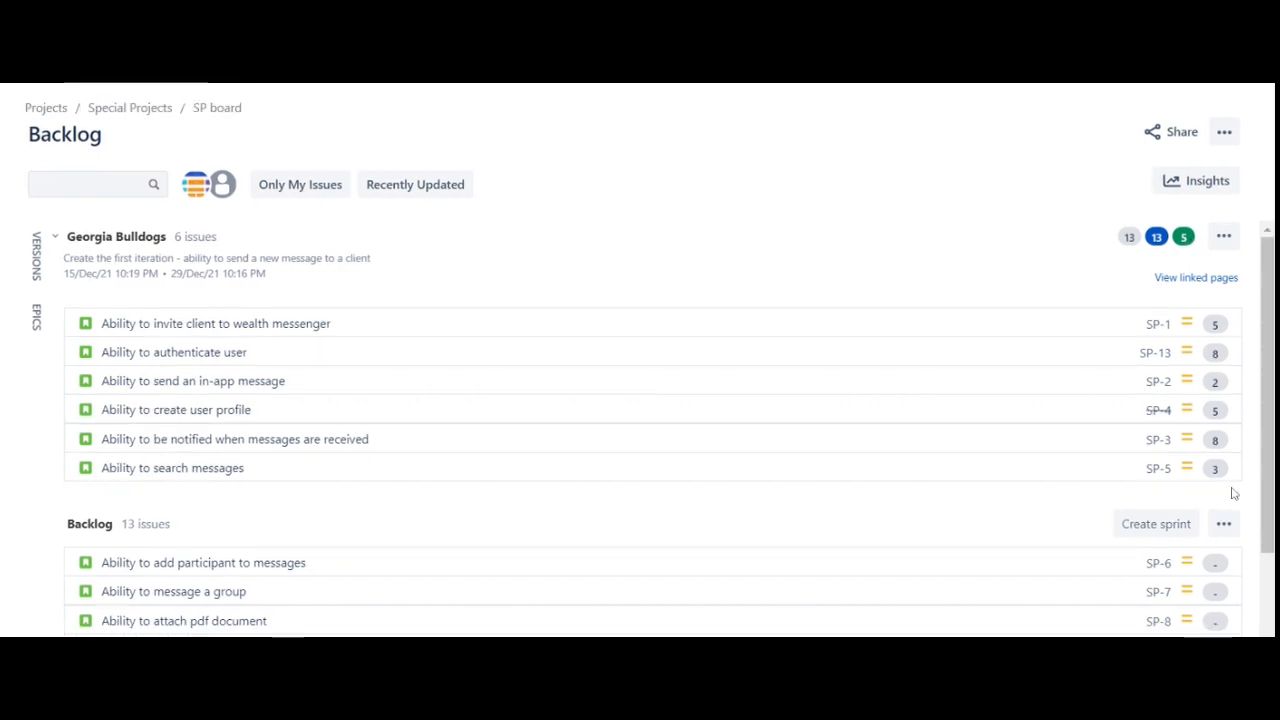
{"action": "mouse_move", "coordinate": [1078, 510]}
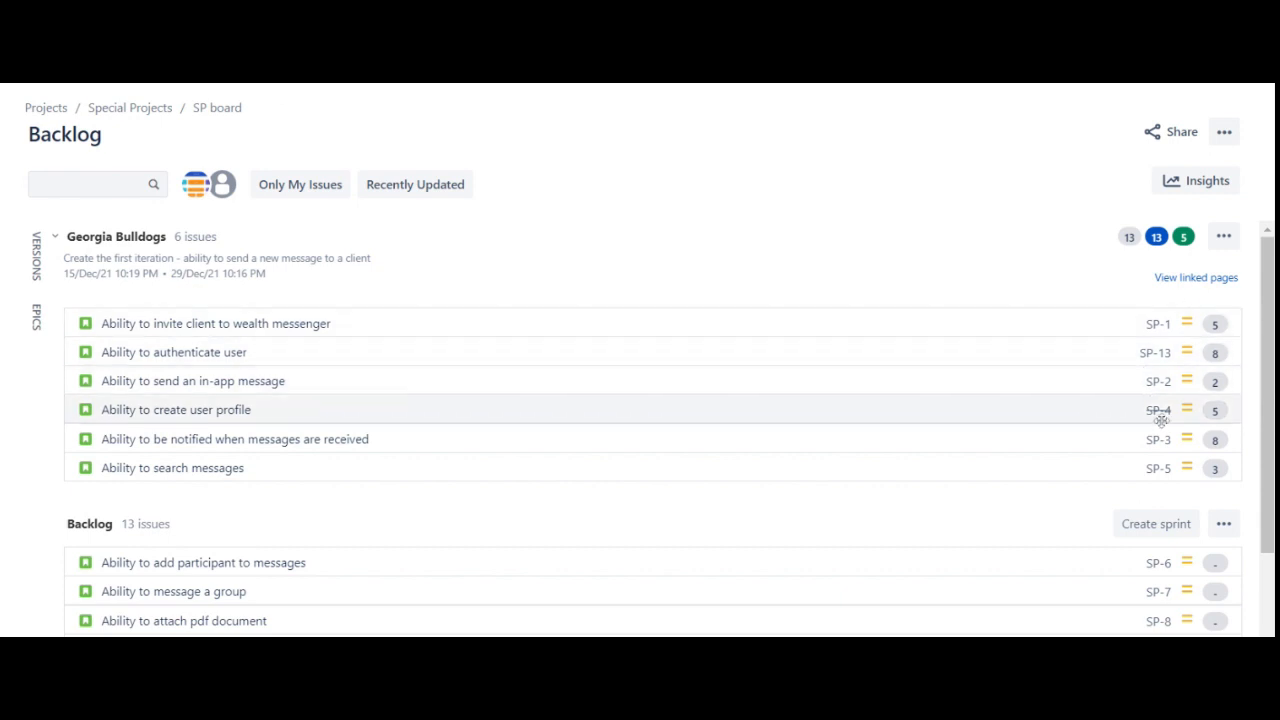
{"action": "mouse_move", "coordinate": [1232, 448]}
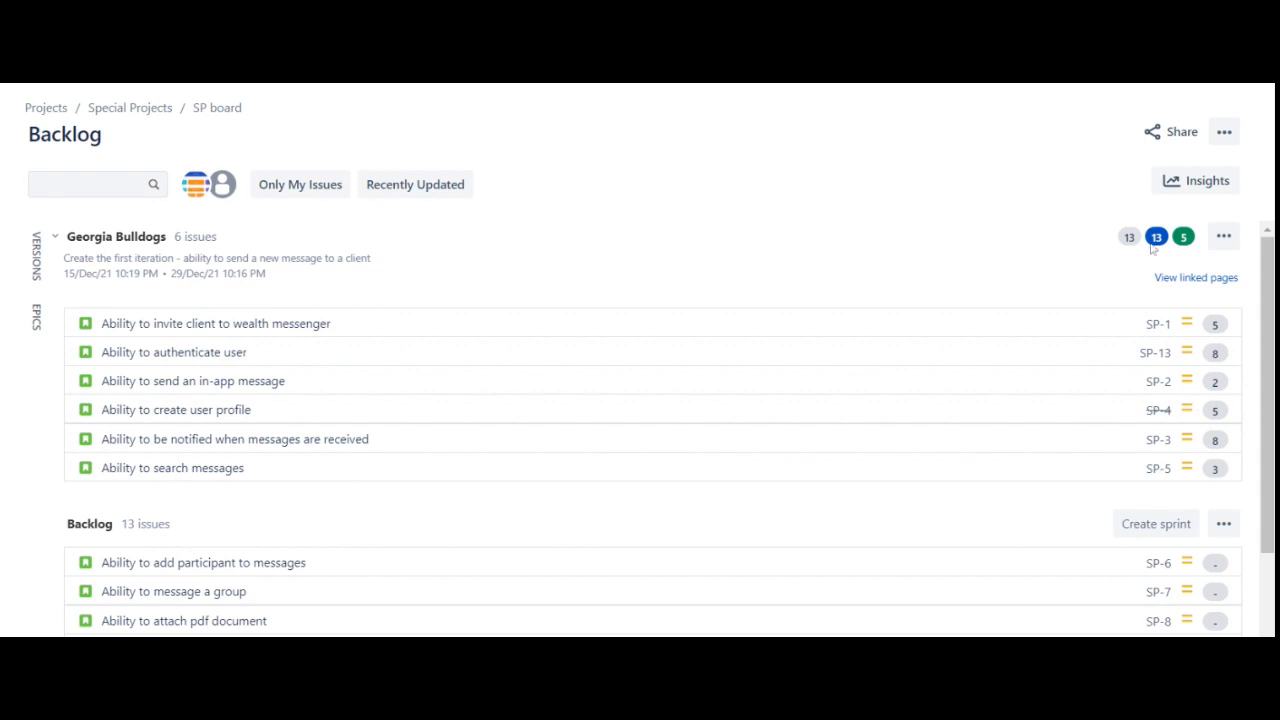
{"action": "mouse_move", "coordinate": [1144, 250]}
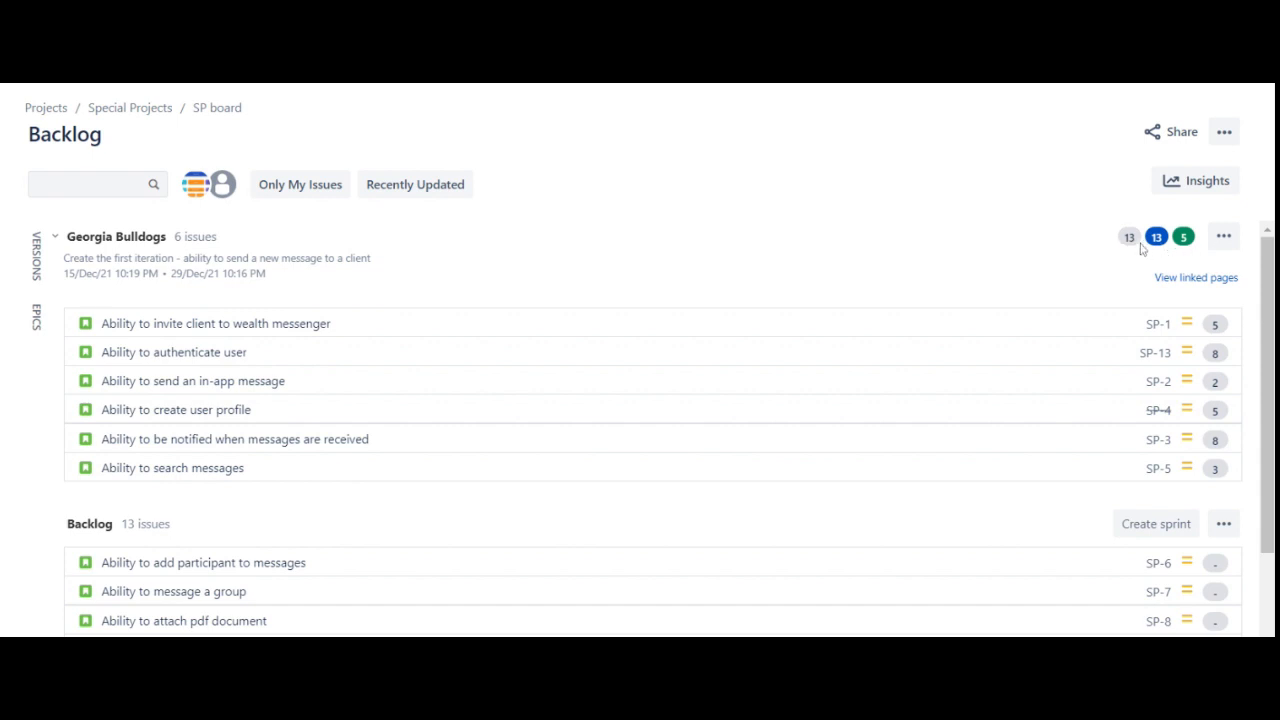
{"action": "mouse_move", "coordinate": [1190, 240]}
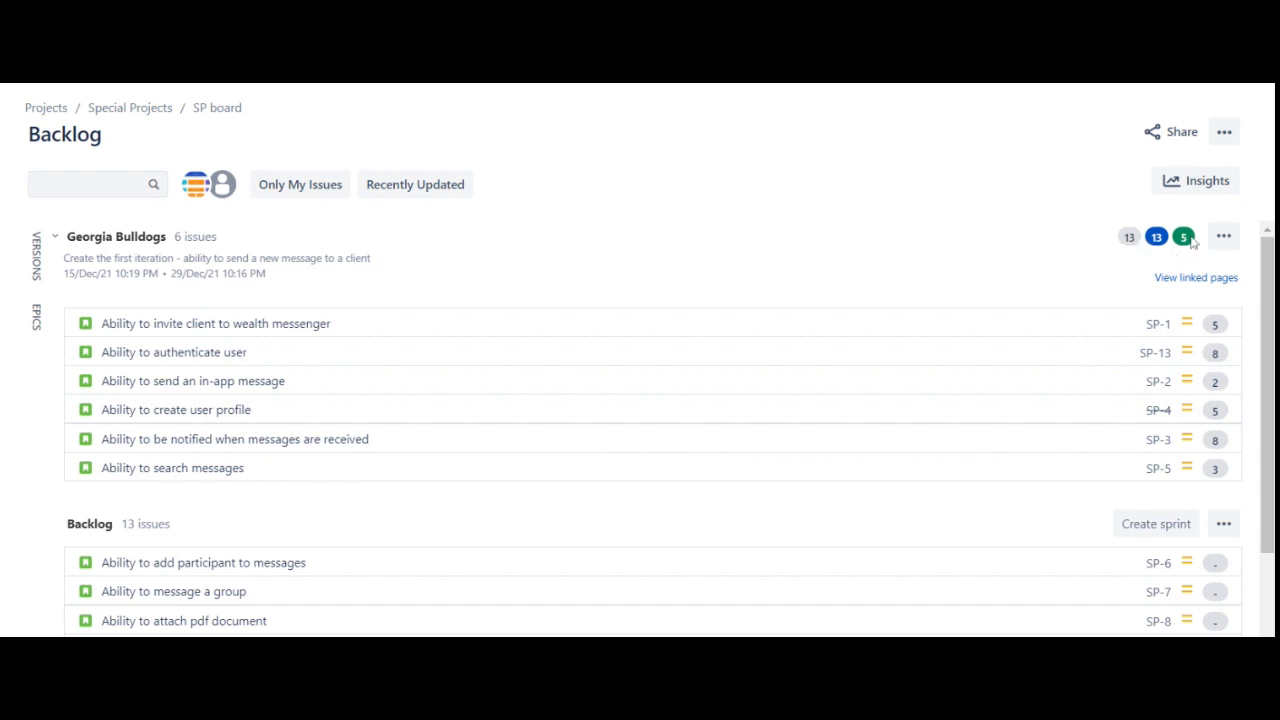
{"action": "mouse_move", "coordinate": [1128, 256]}
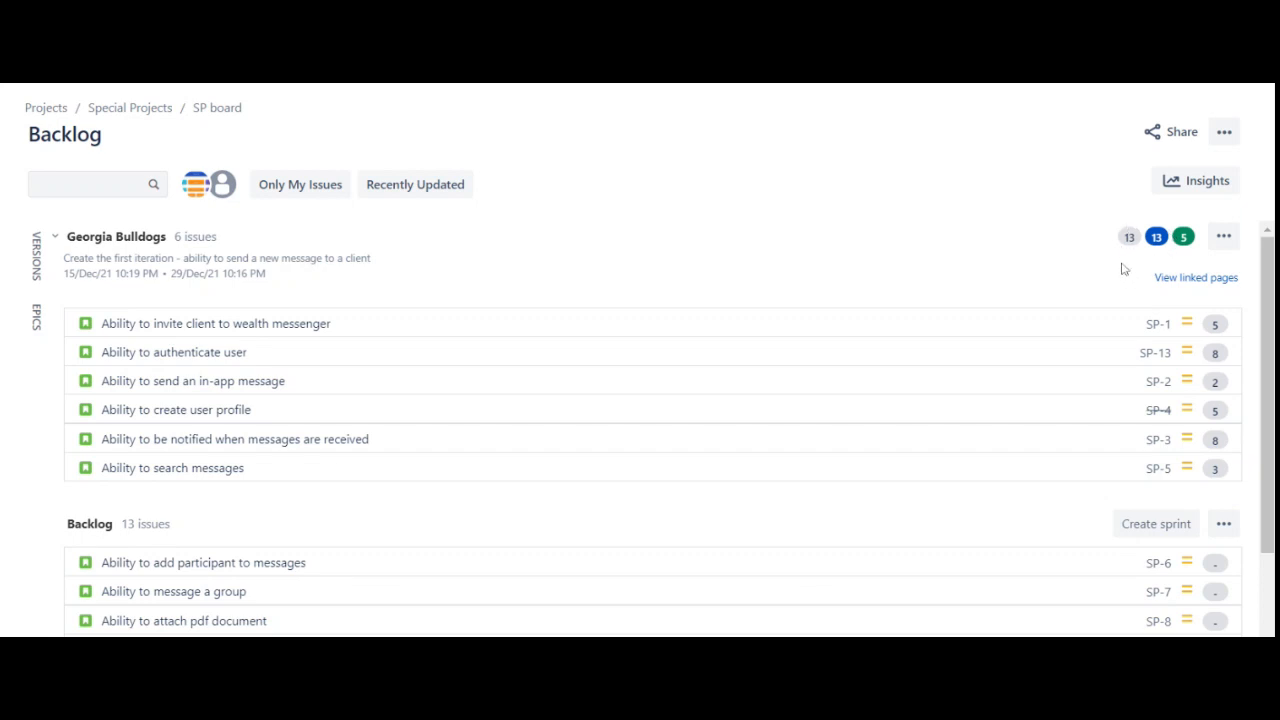
{"action": "mouse_move", "coordinate": [858, 372]}
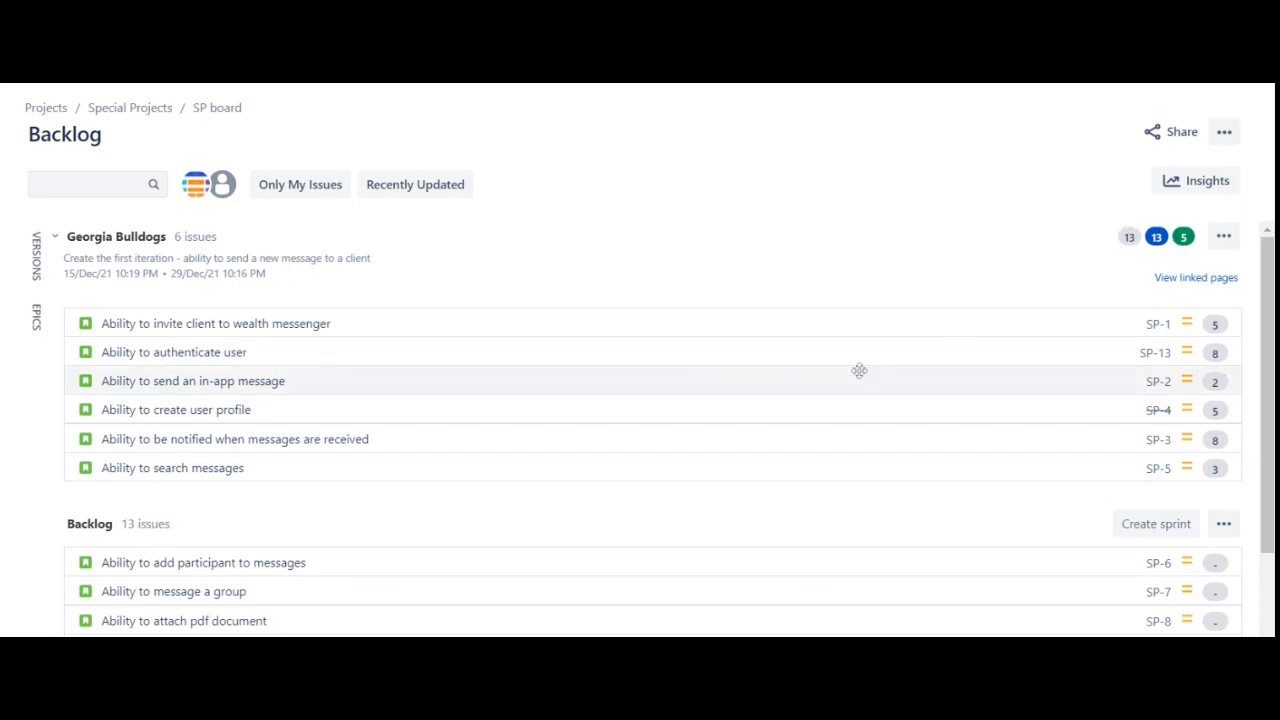
- Open the wealth messenger invite story SP-1 from the backlog
{"action": "left_click", "coordinate": [216, 324]}
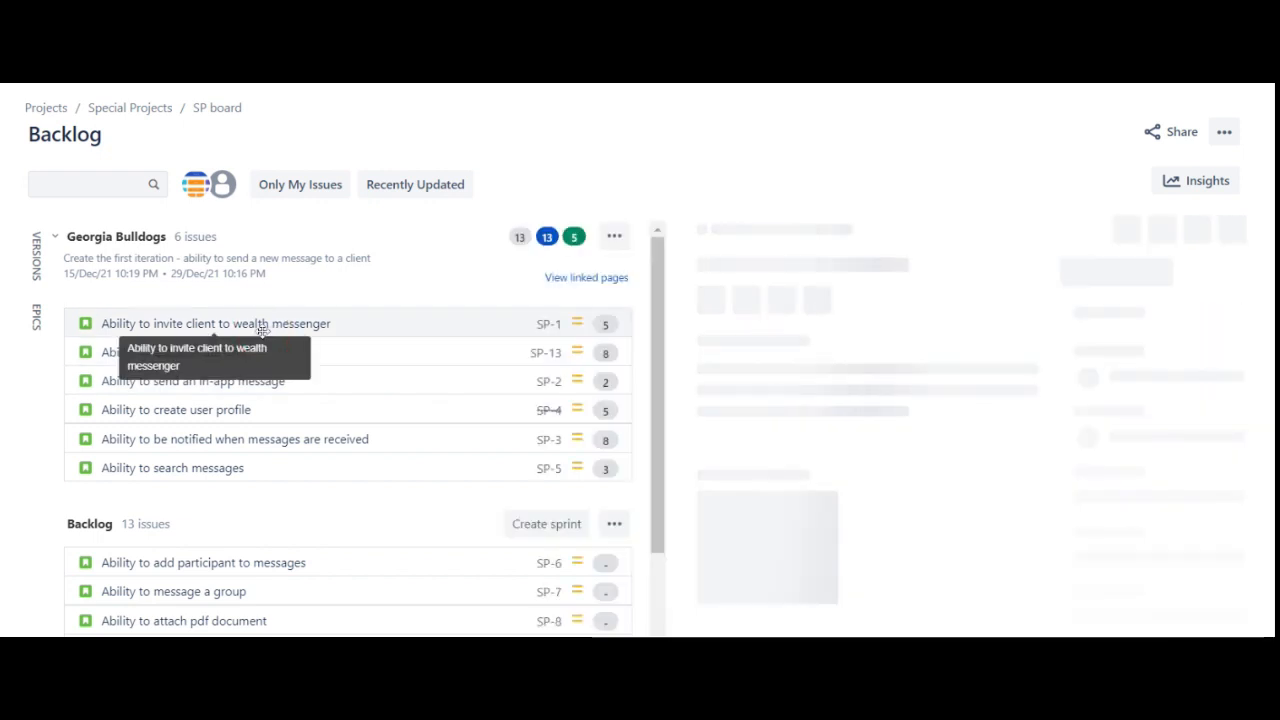
- Review SP-1's In Progress details and close the panel to return to the backlog
{"action": "left_click", "coordinate": [216, 324]}
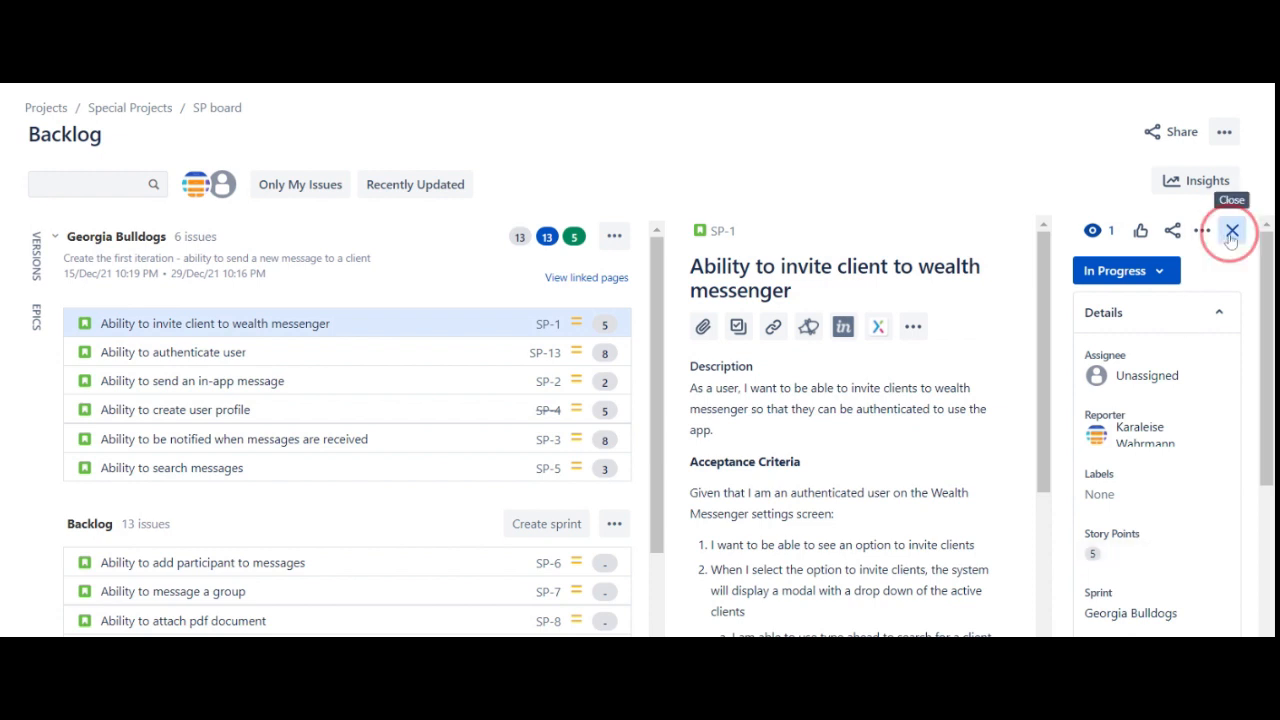
{"action": "left_click", "coordinate": [1230, 232]}
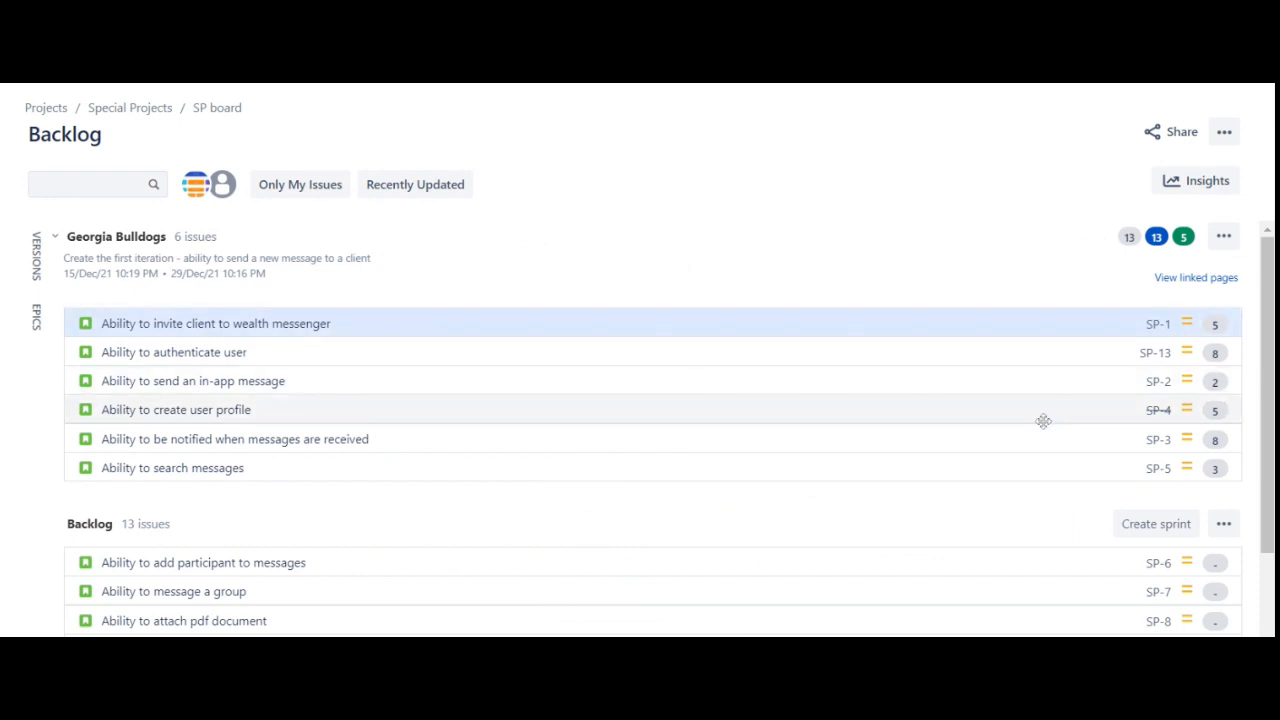
{"action": "mouse_move", "coordinate": [1130, 196]}
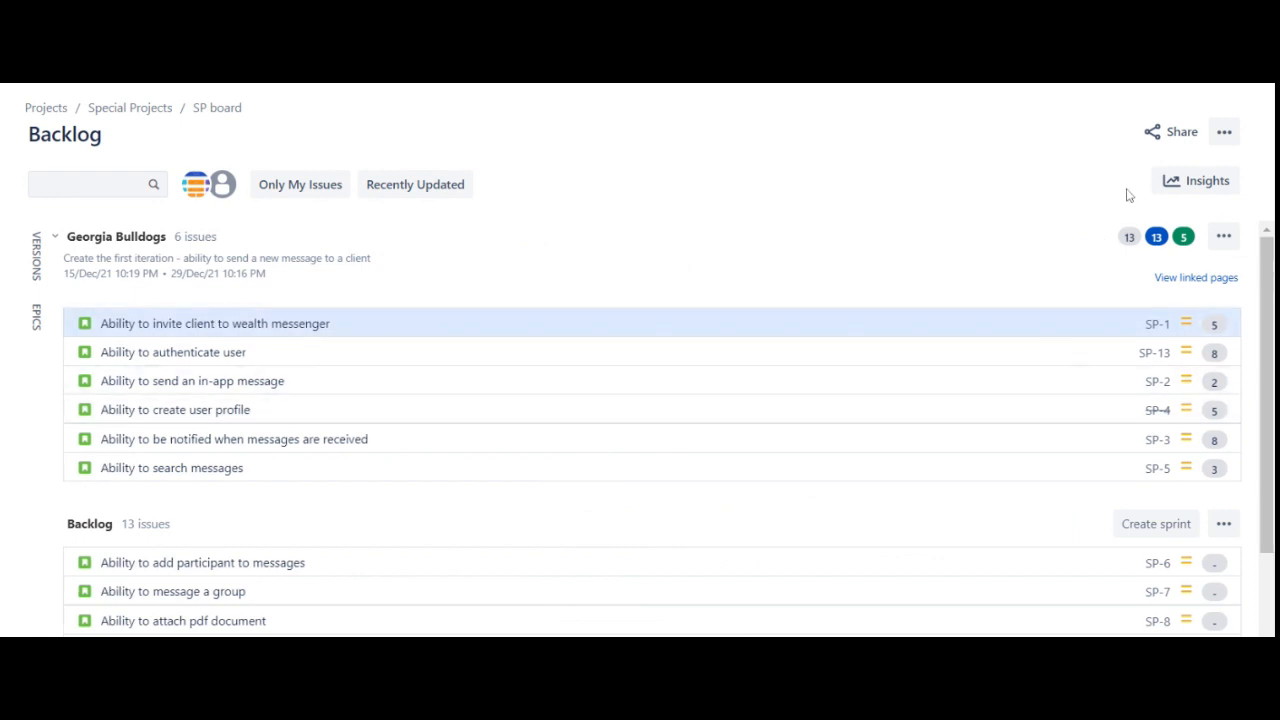
{"action": "mouse_move", "coordinate": [986, 312]}
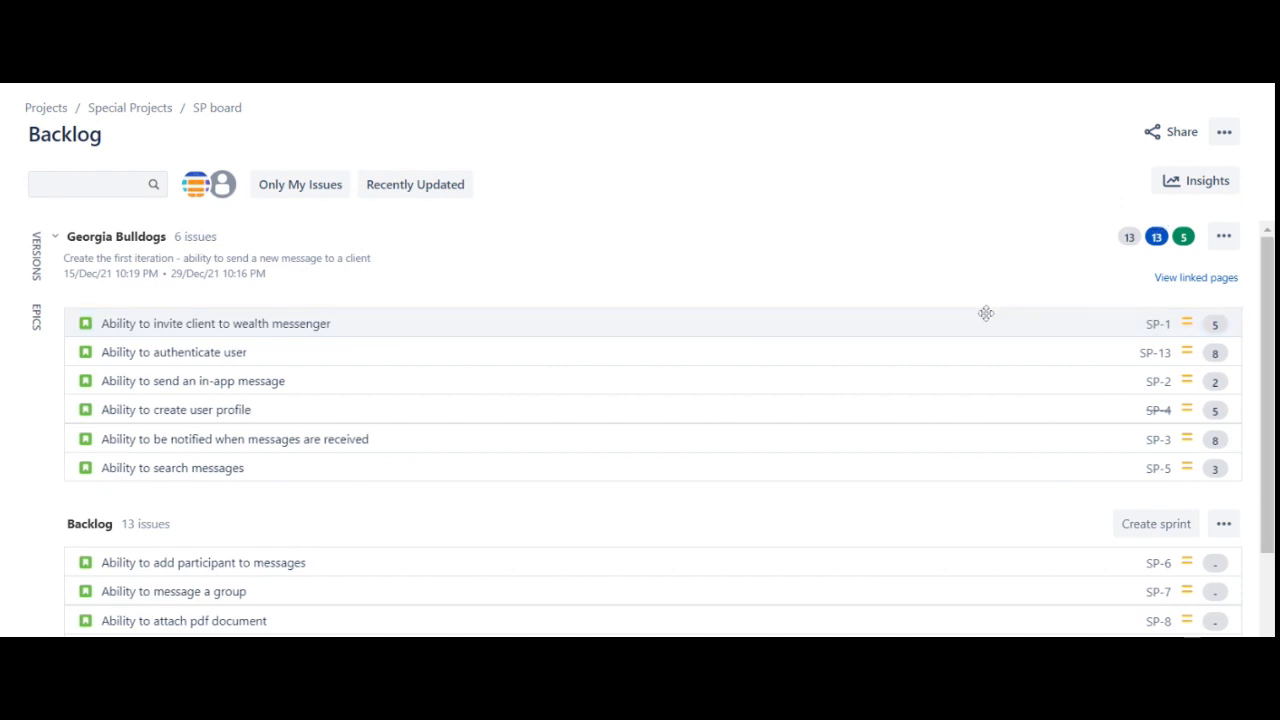